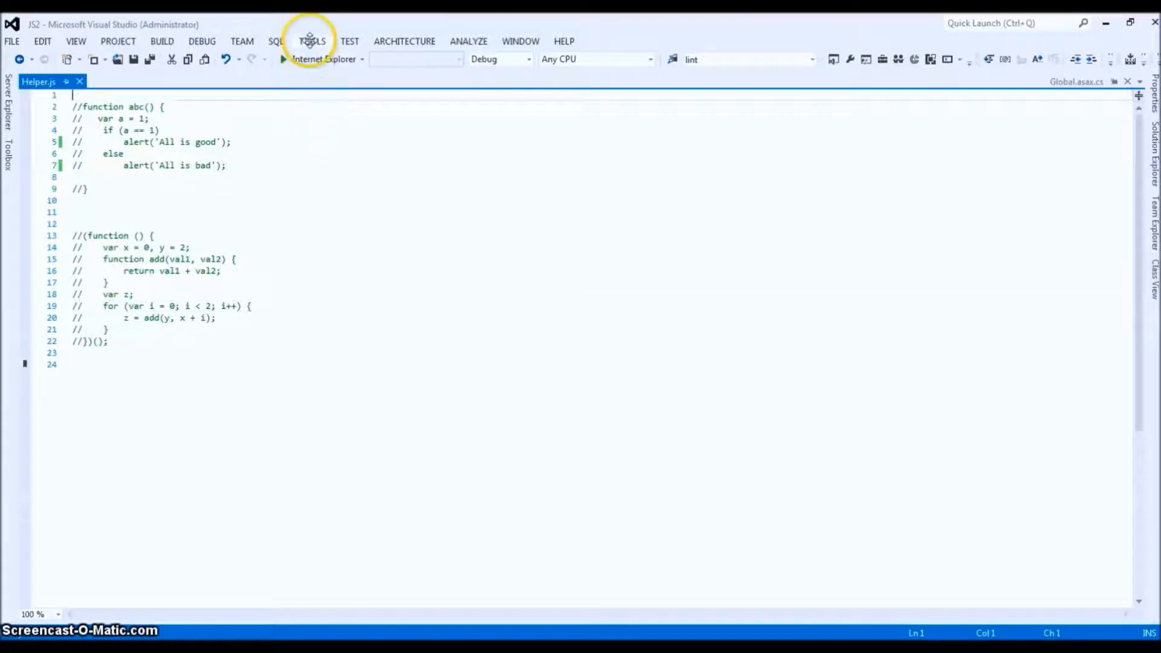
- Uncheck Enable JSLint in the JSLint Options dialog and confirm with OK
left_click(311, 41)
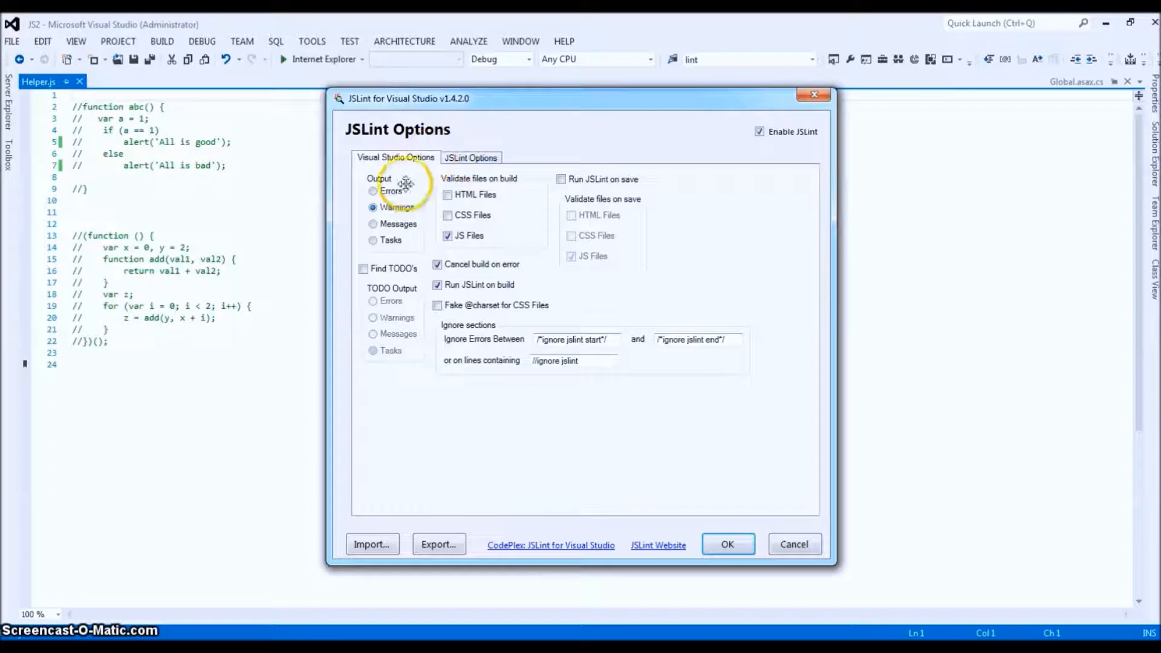
mouse_move(598, 238)
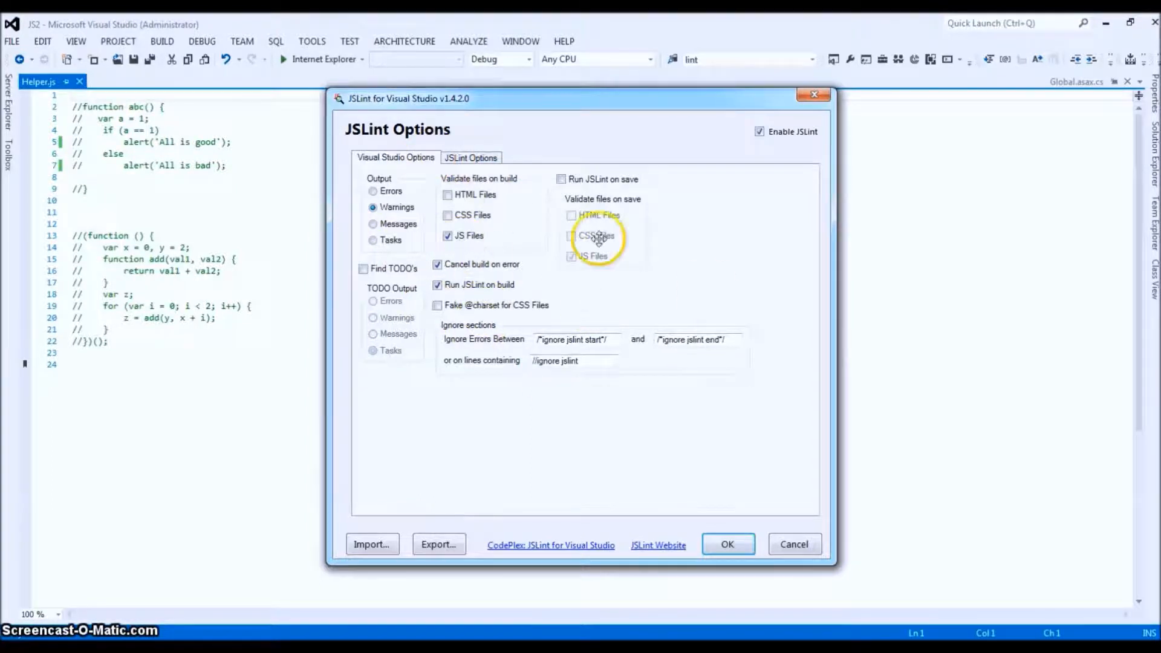
mouse_move(762, 139)
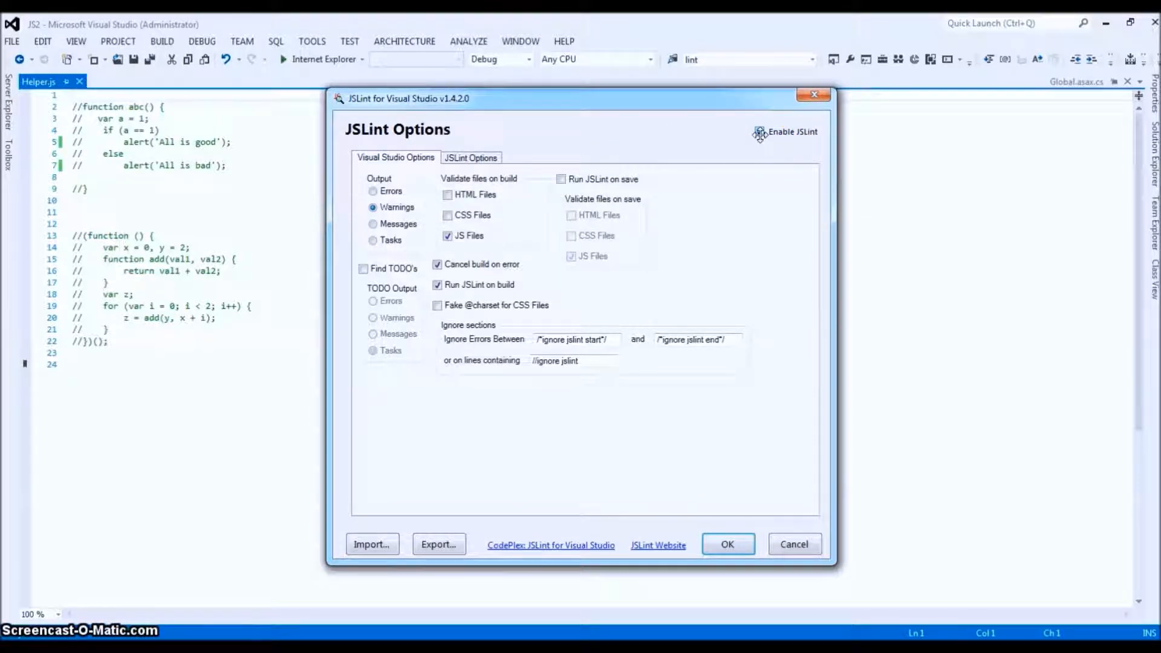
left_click(758, 132)
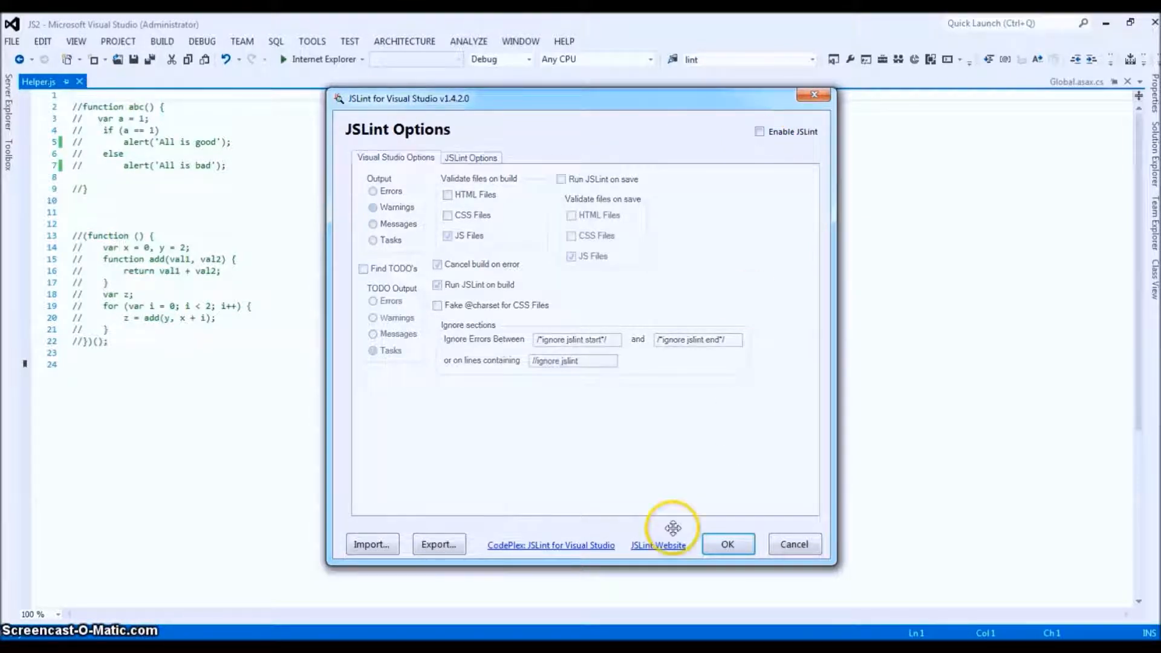
left_click(726, 544)
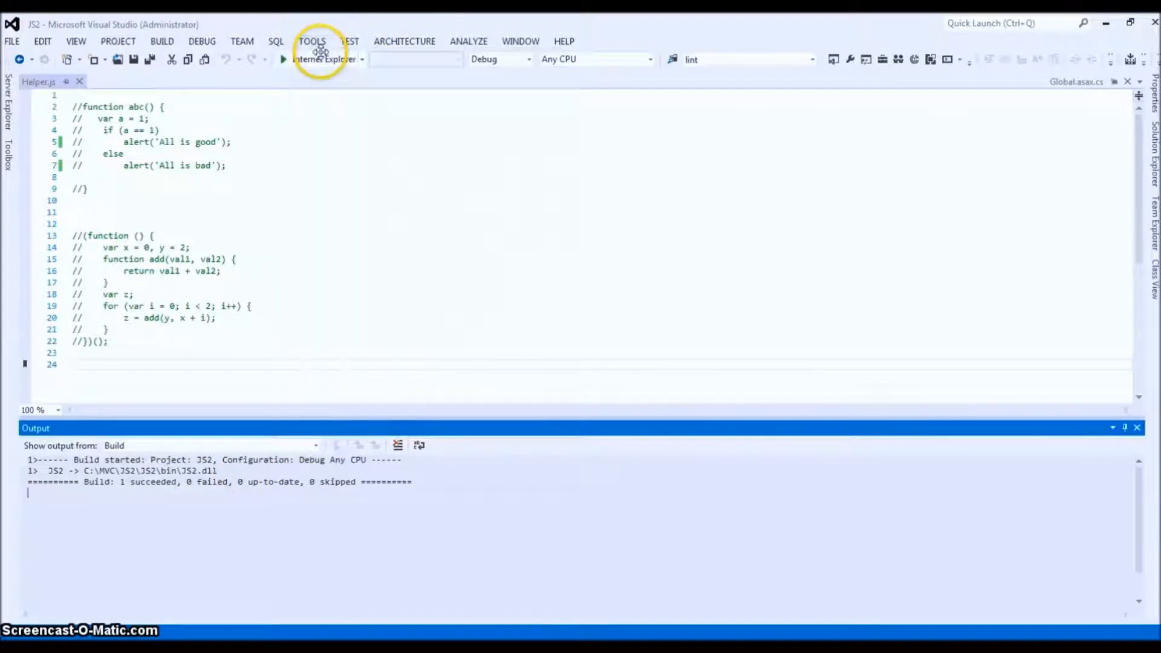
- Reopen JSLint Options, report JSLint problems as warnings, and validate JavaScript files during build
left_click(311, 41)
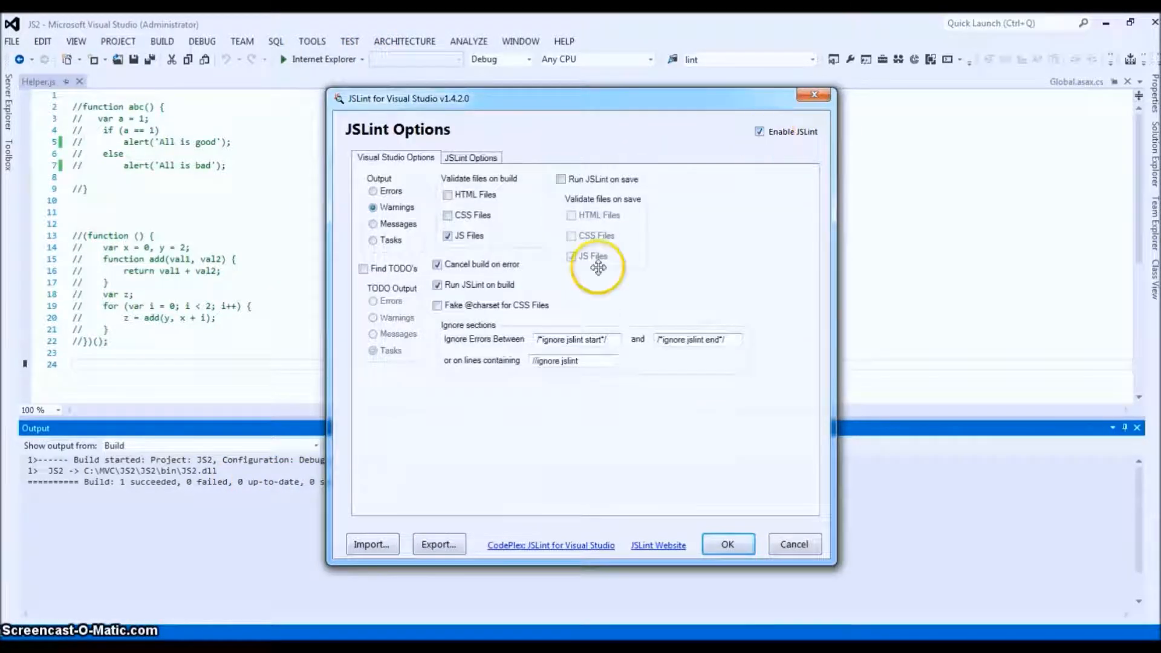
mouse_move(715, 164)
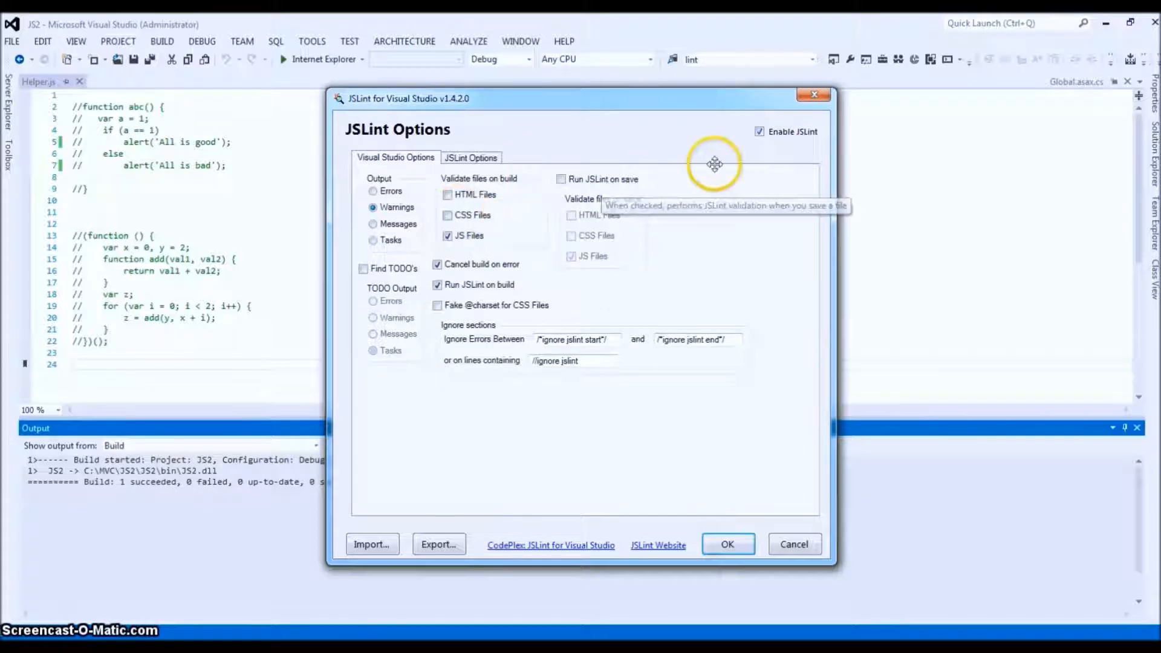
mouse_move(555, 230)
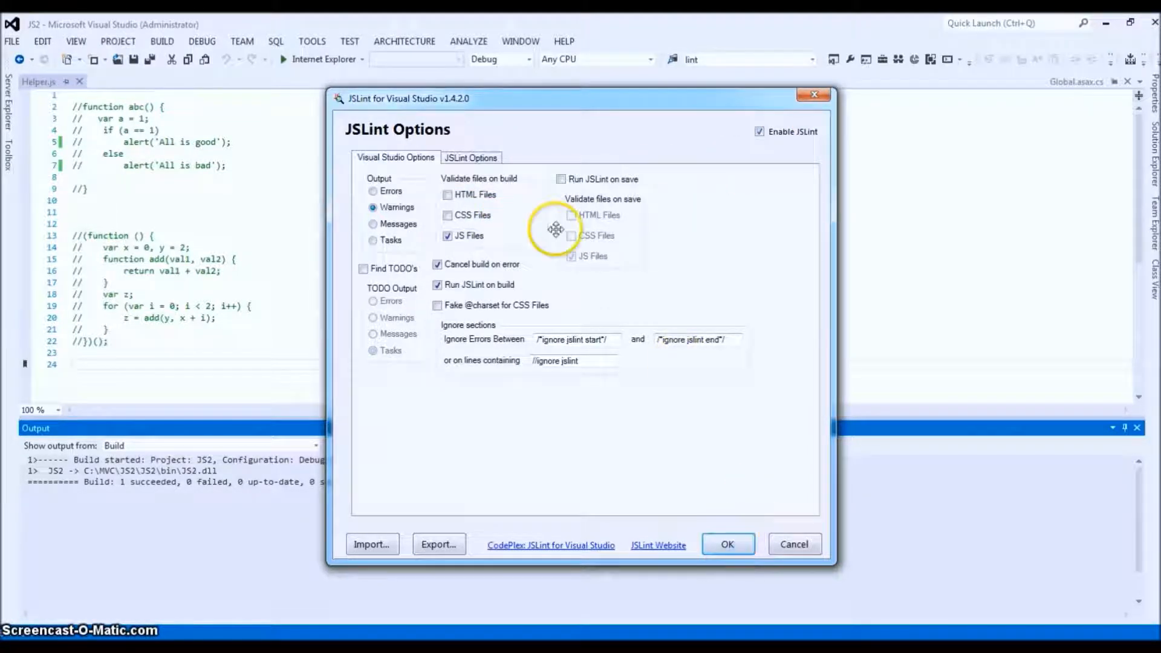
mouse_move(418, 167)
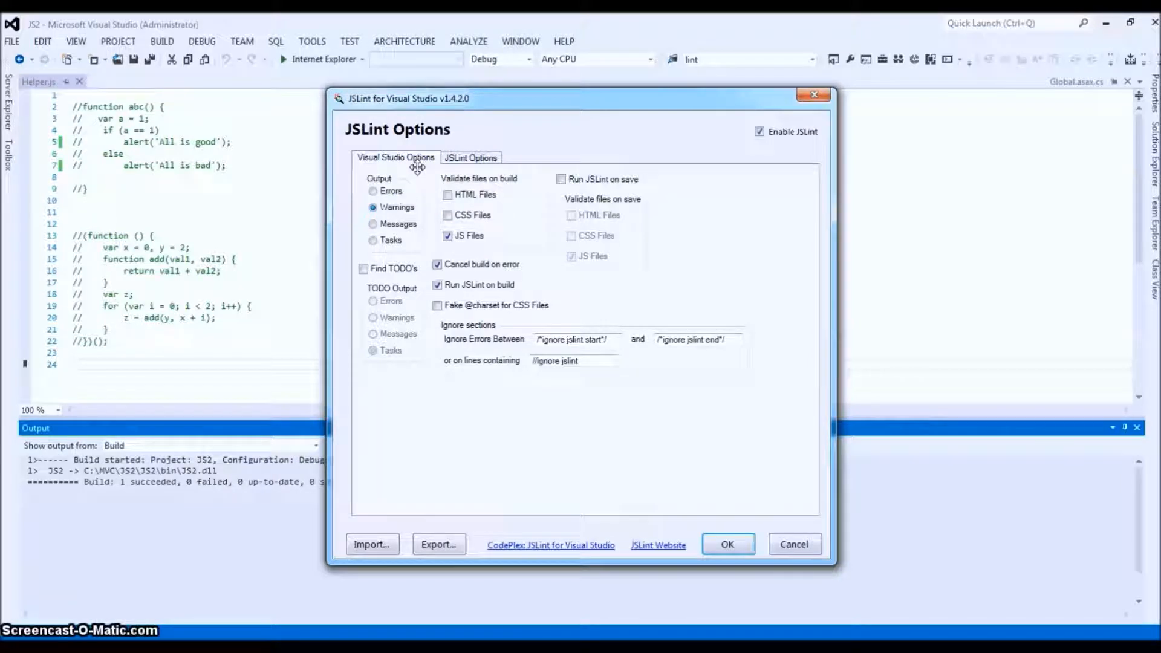
mouse_move(381, 181)
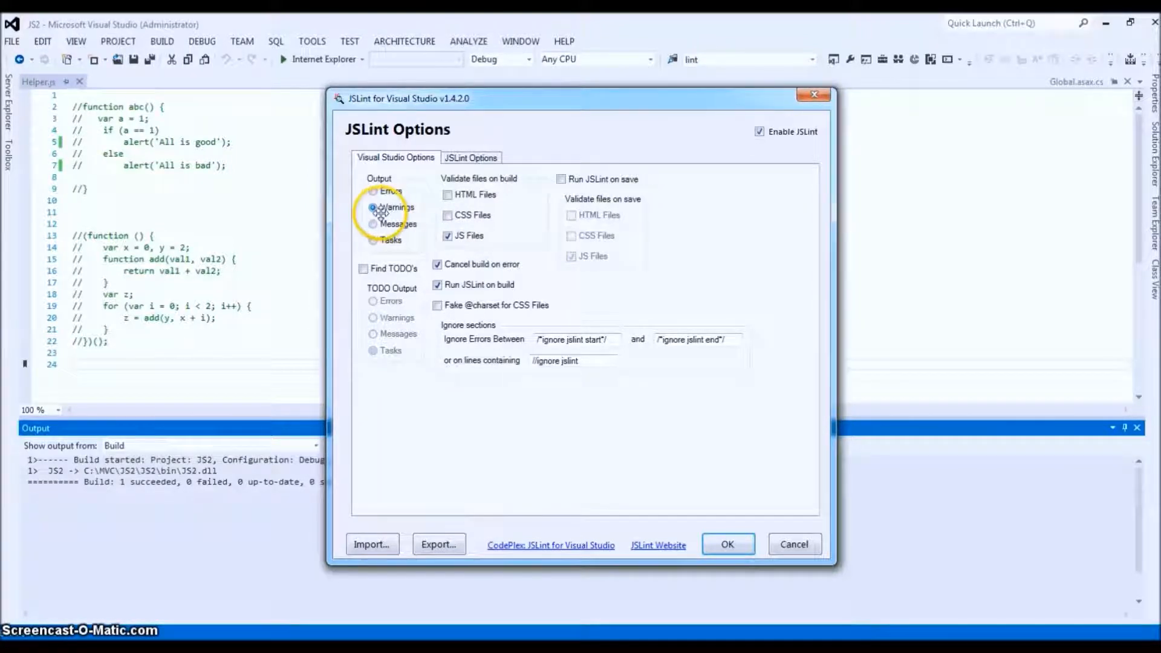
left_click(373, 207)
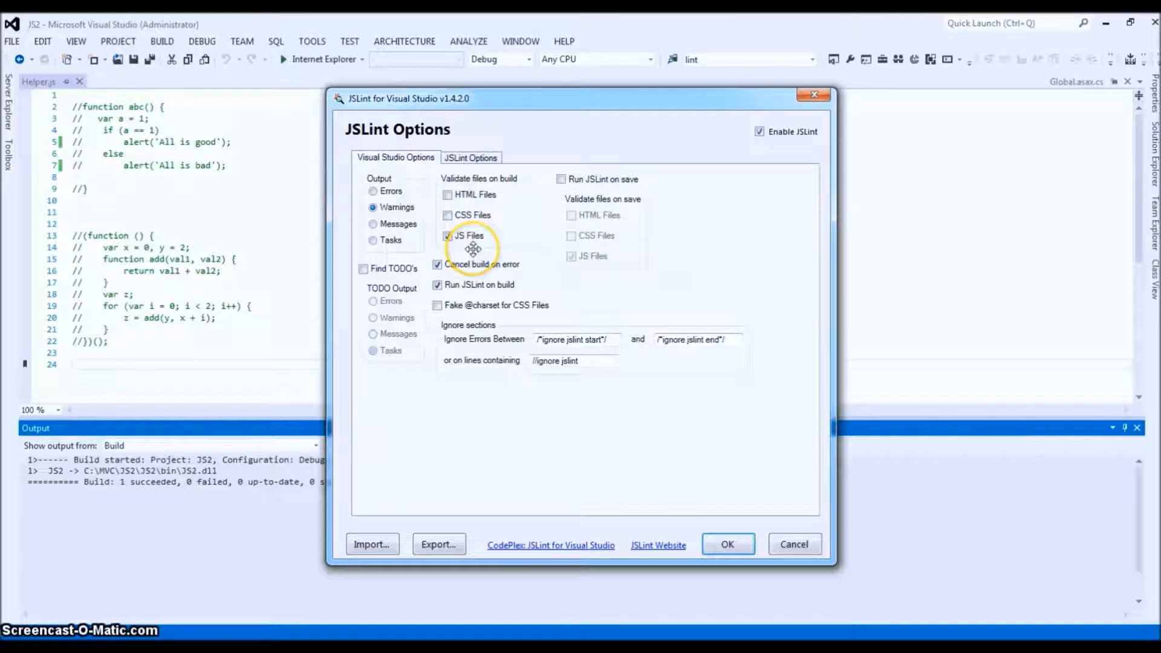
mouse_move(460, 254)
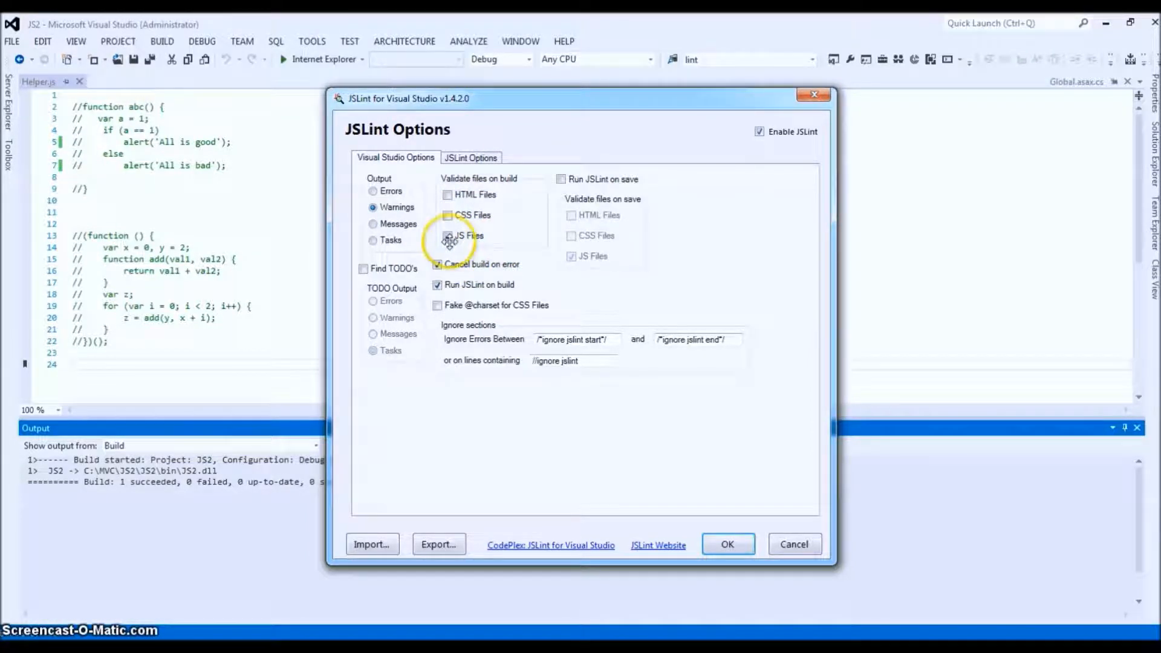
left_click(448, 235)
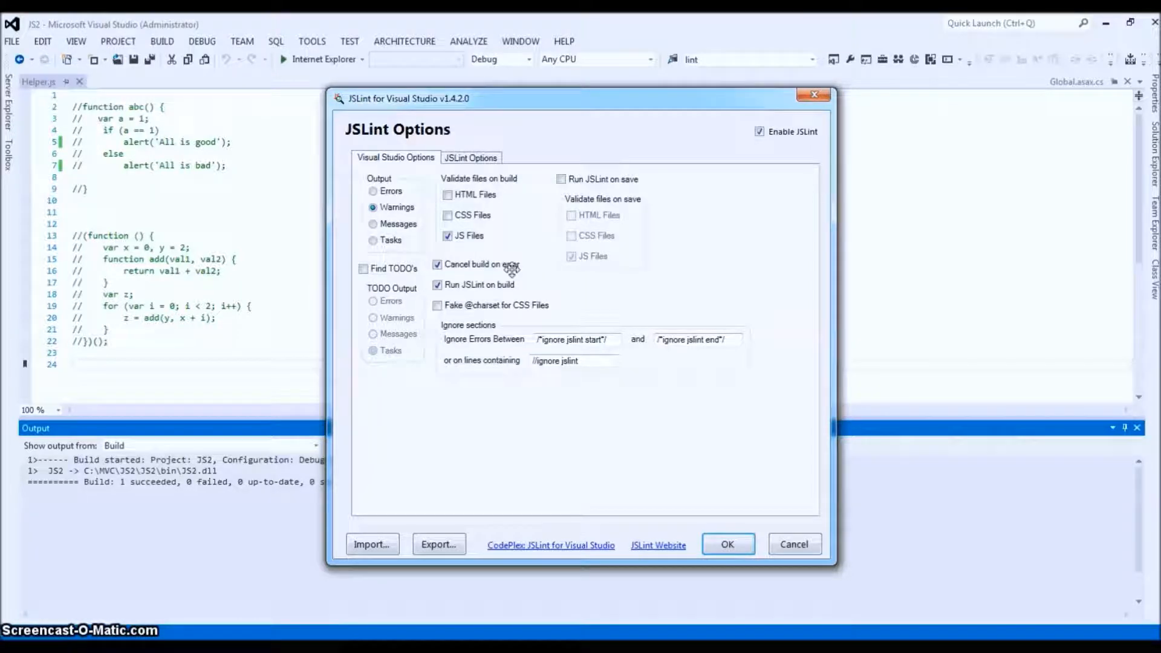
mouse_move(438, 265)
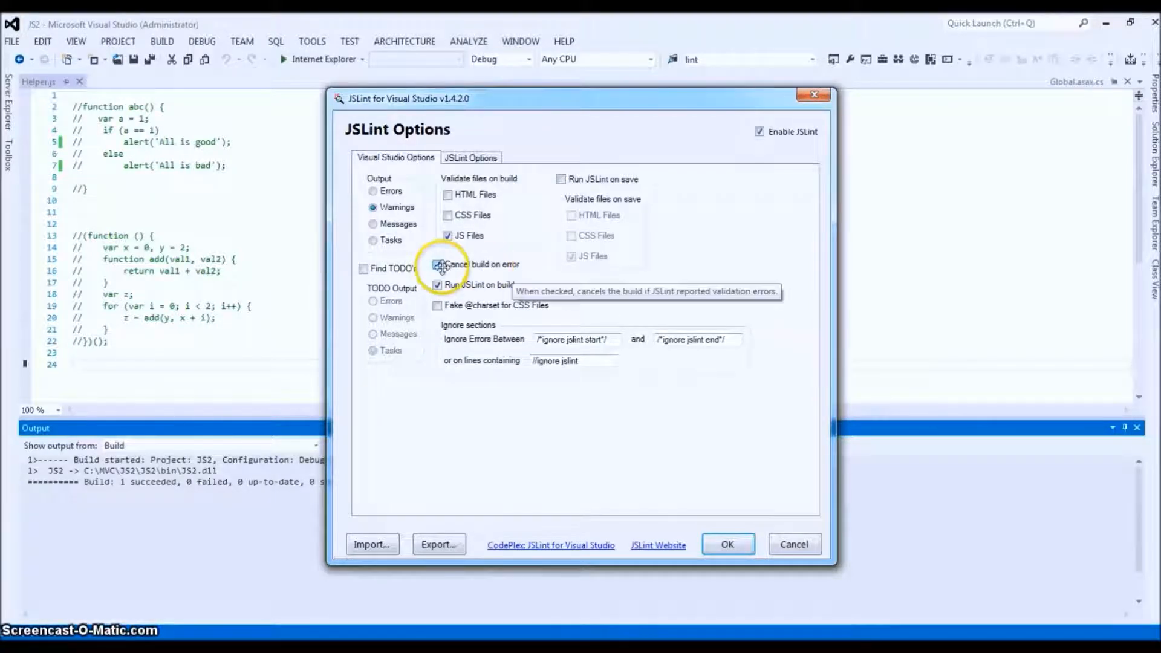
mouse_move(504, 284)
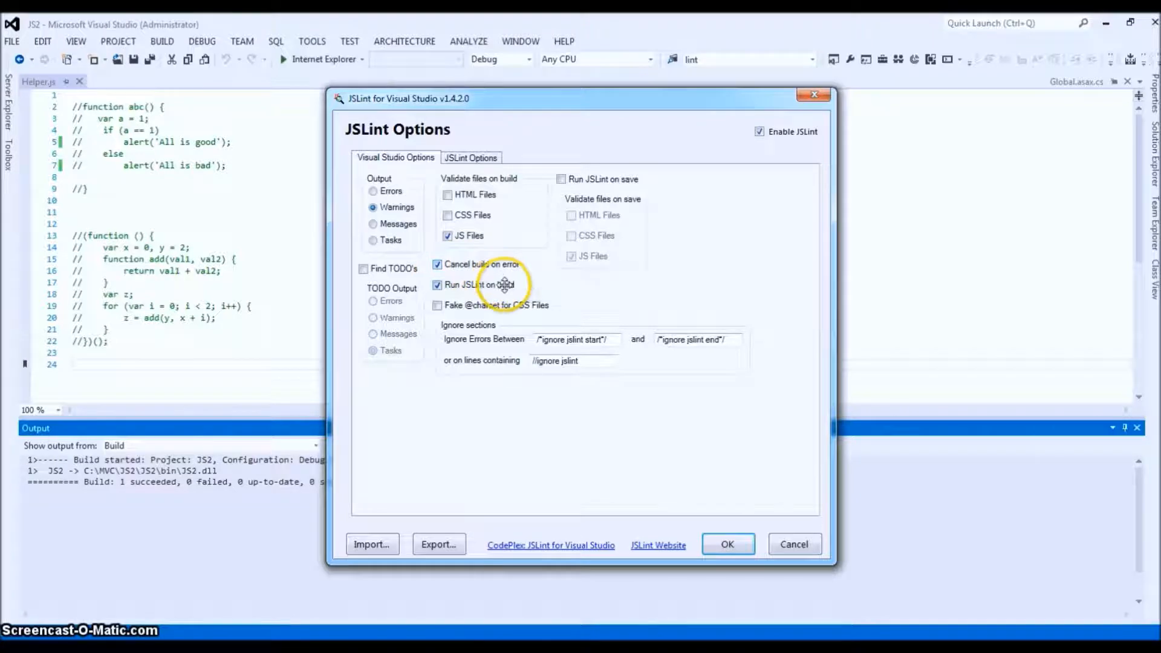
mouse_move(480, 284)
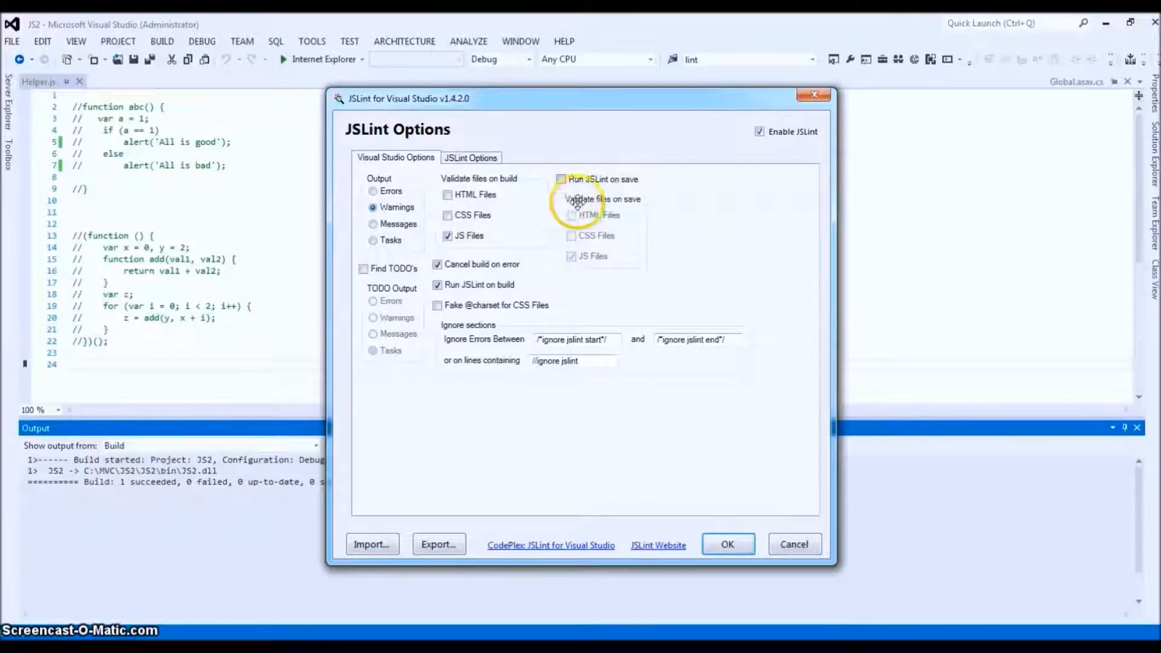
mouse_move(640, 191)
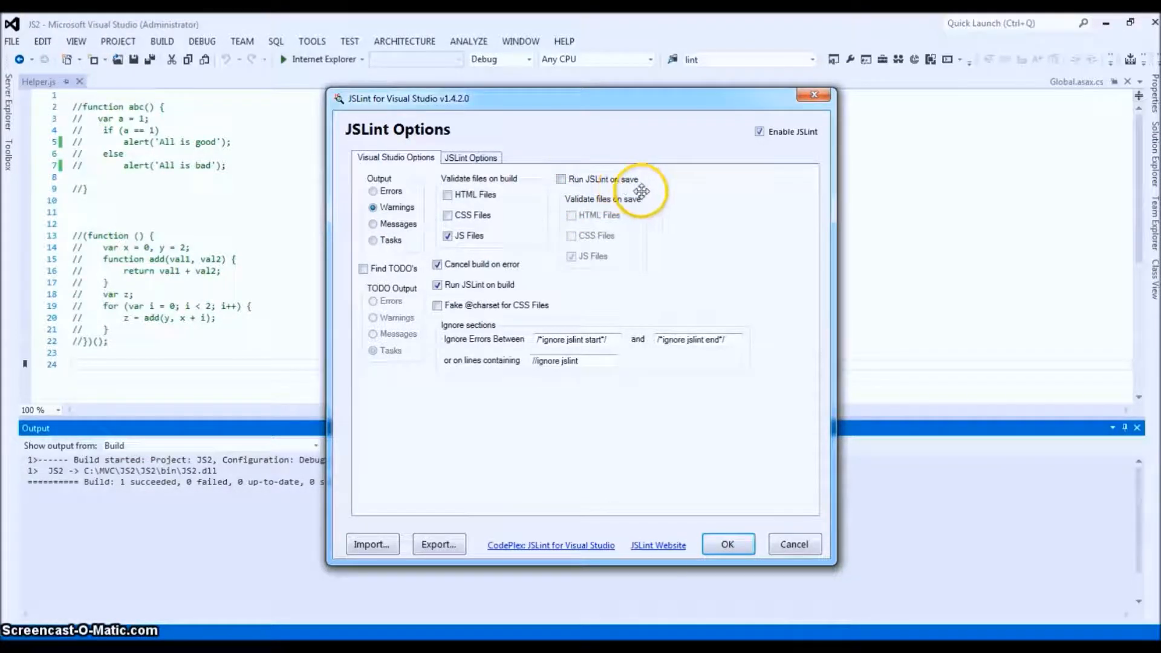
mouse_move(561, 172)
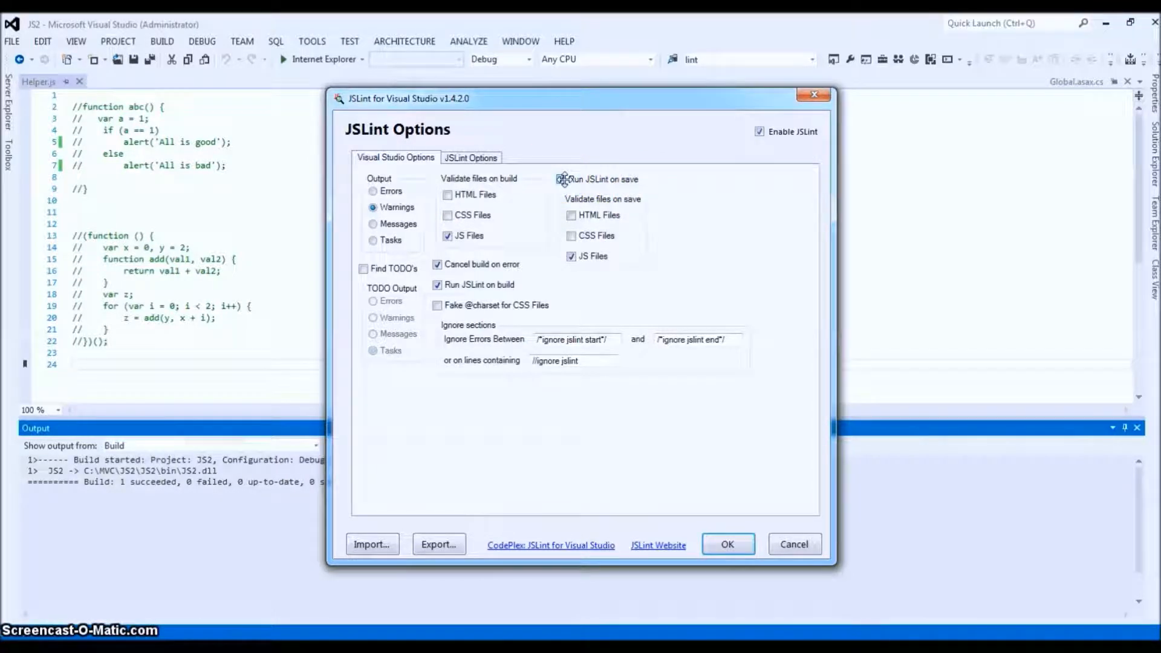
- Uncheck Run JSLint on save in the JSLint options
left_click(558, 178)
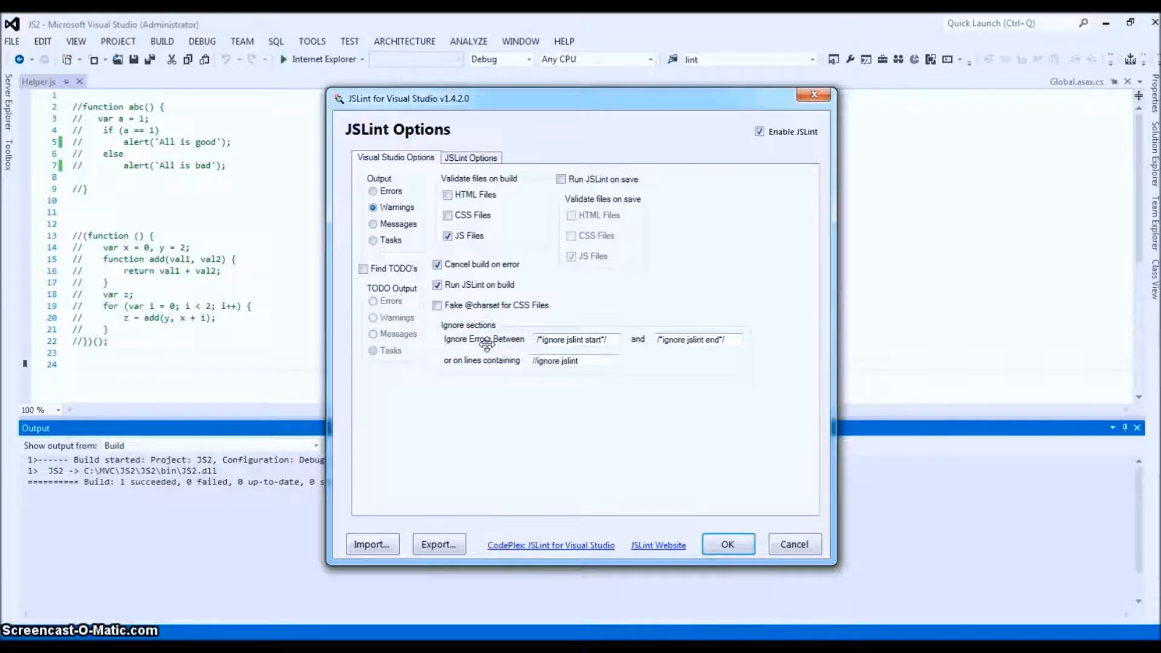
mouse_move(613, 339)
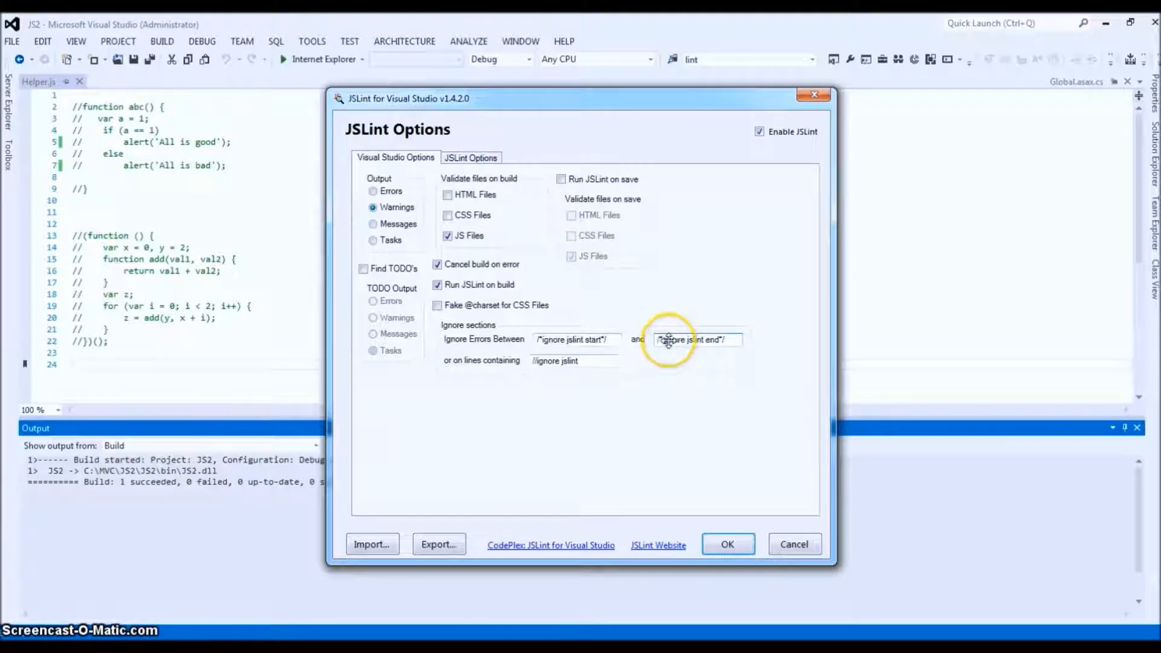
mouse_move(481, 368)
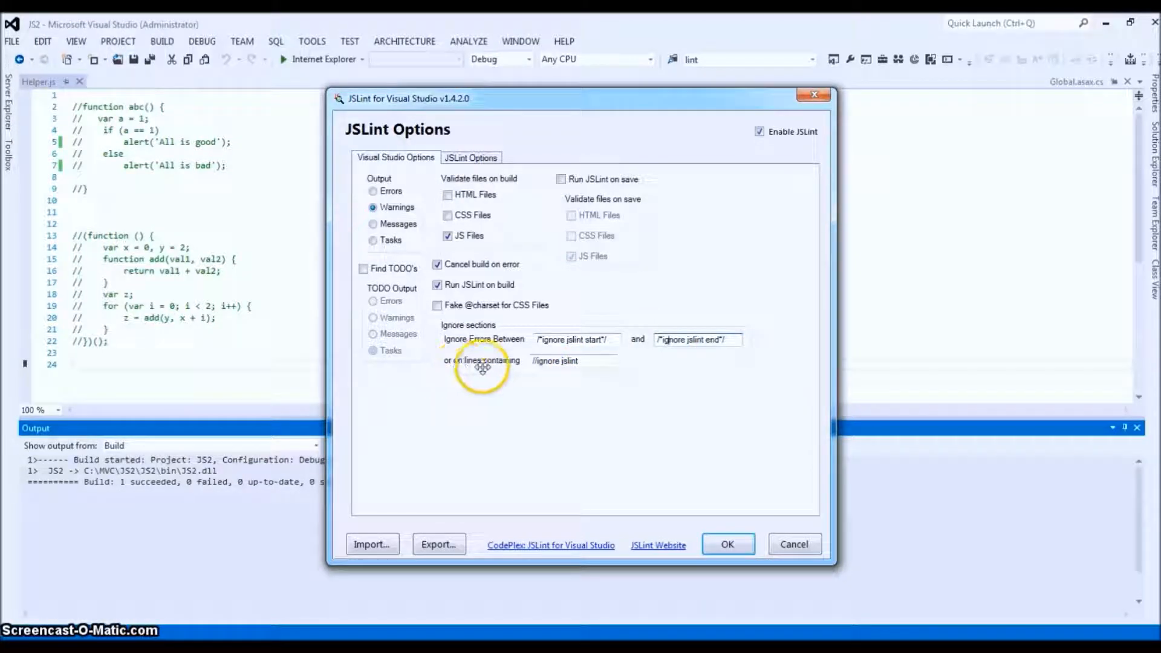
mouse_move(516, 372)
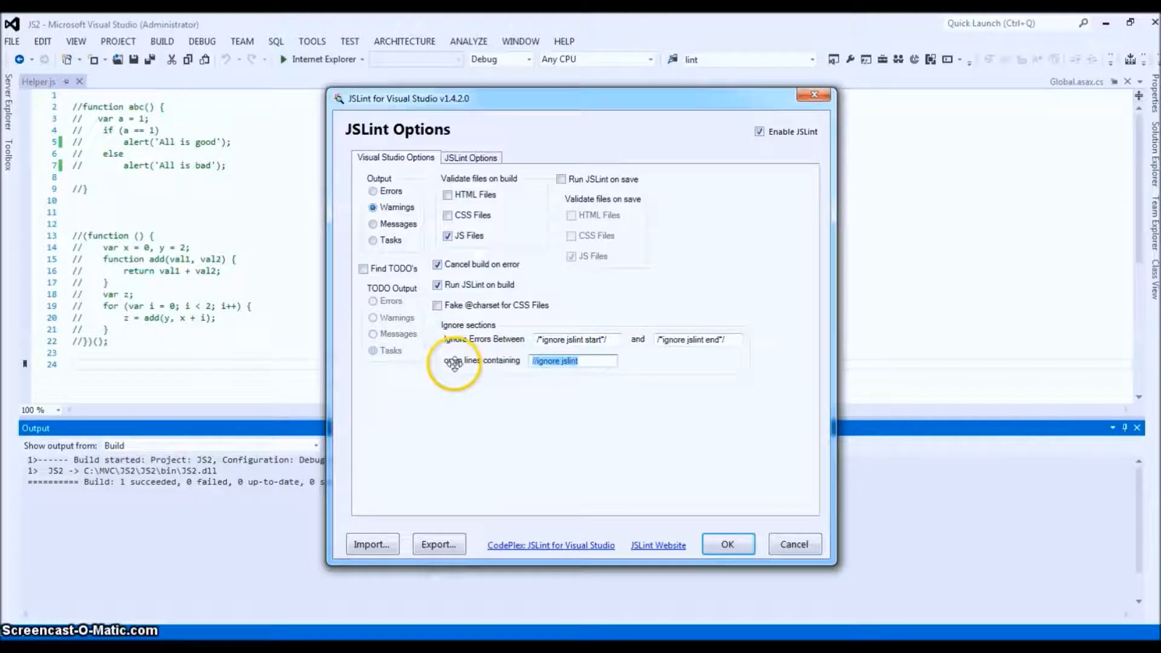
mouse_move(491, 380)
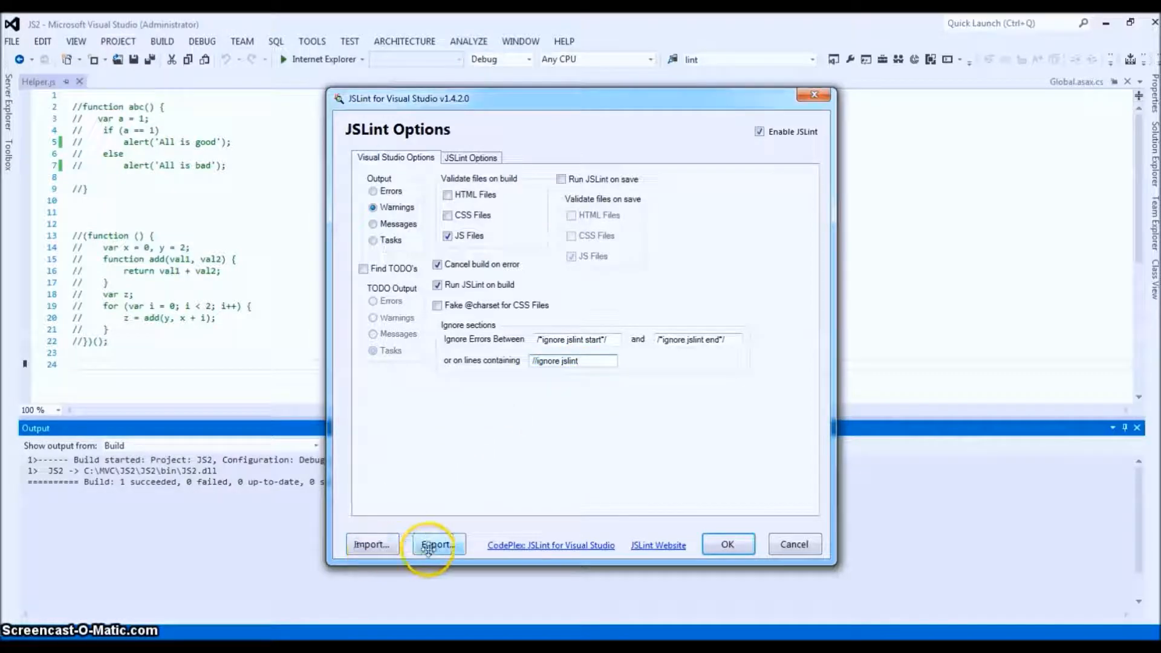
mouse_move(528, 475)
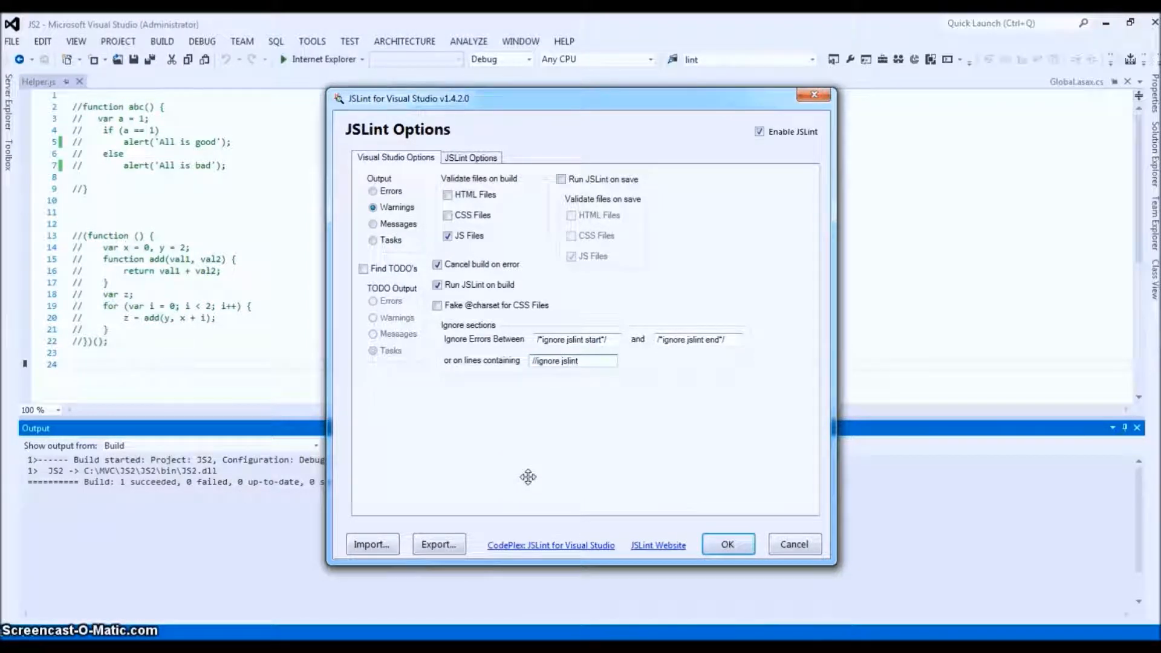
left_click(372, 544)
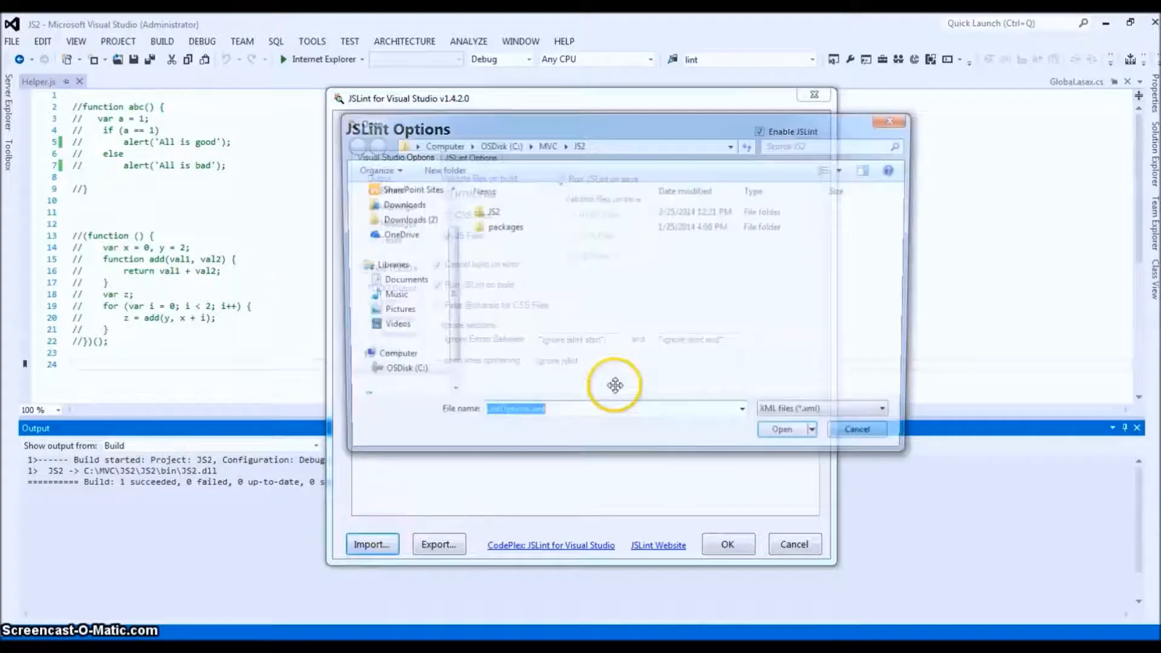
left_click(856, 429)
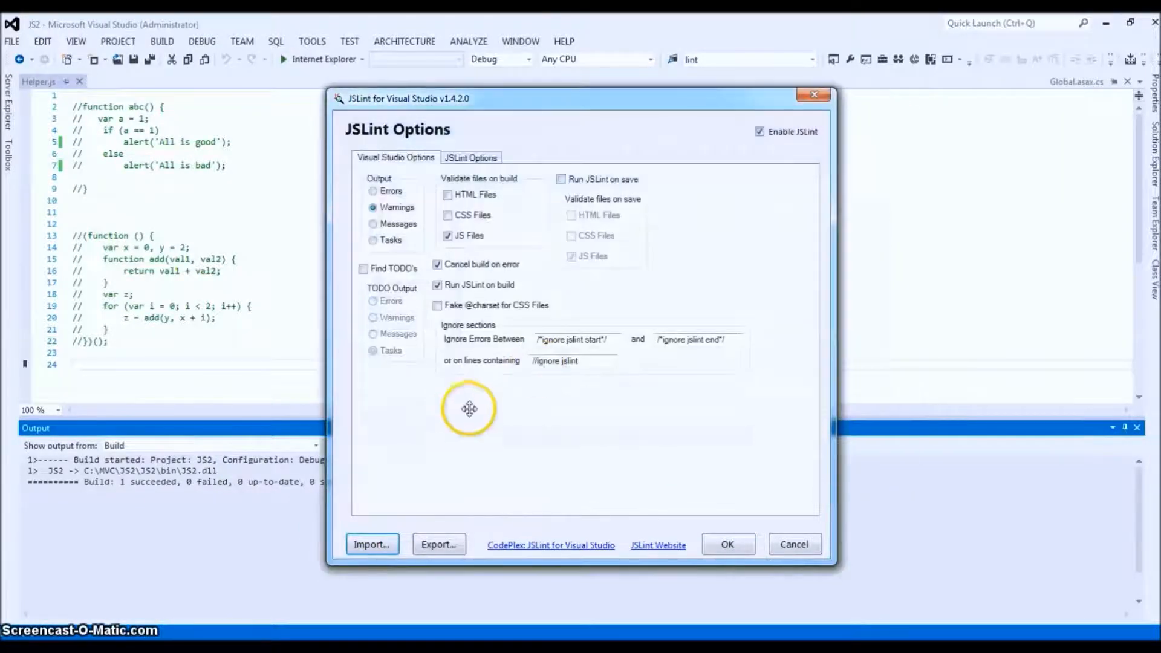
mouse_move(485, 416)
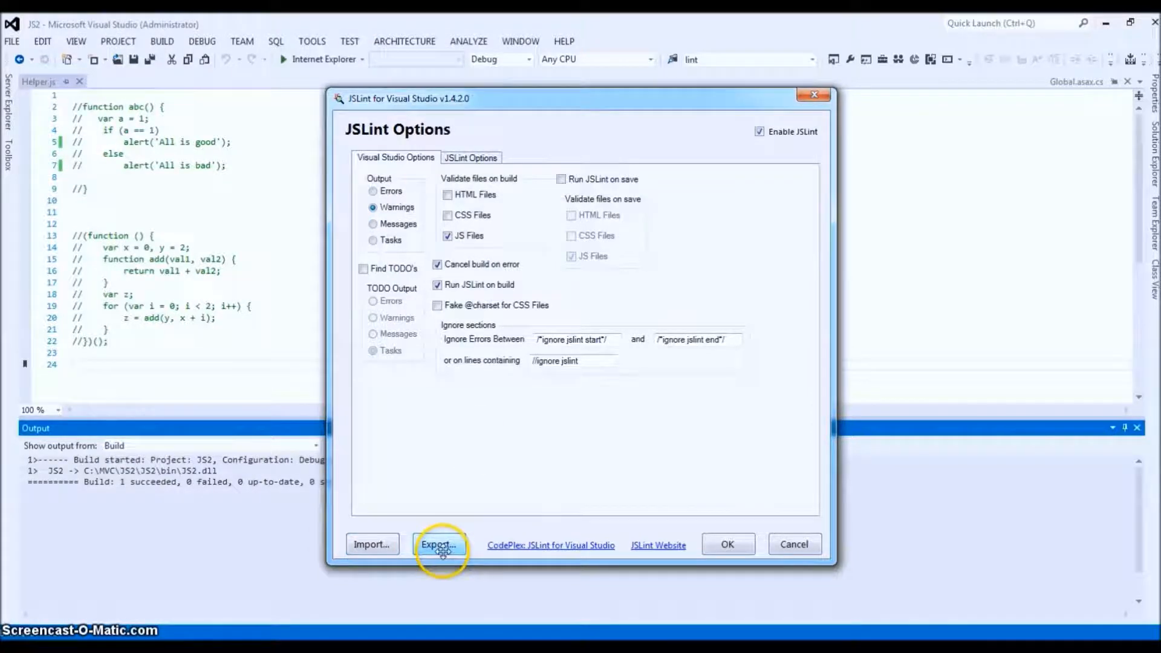
left_click(438, 544)
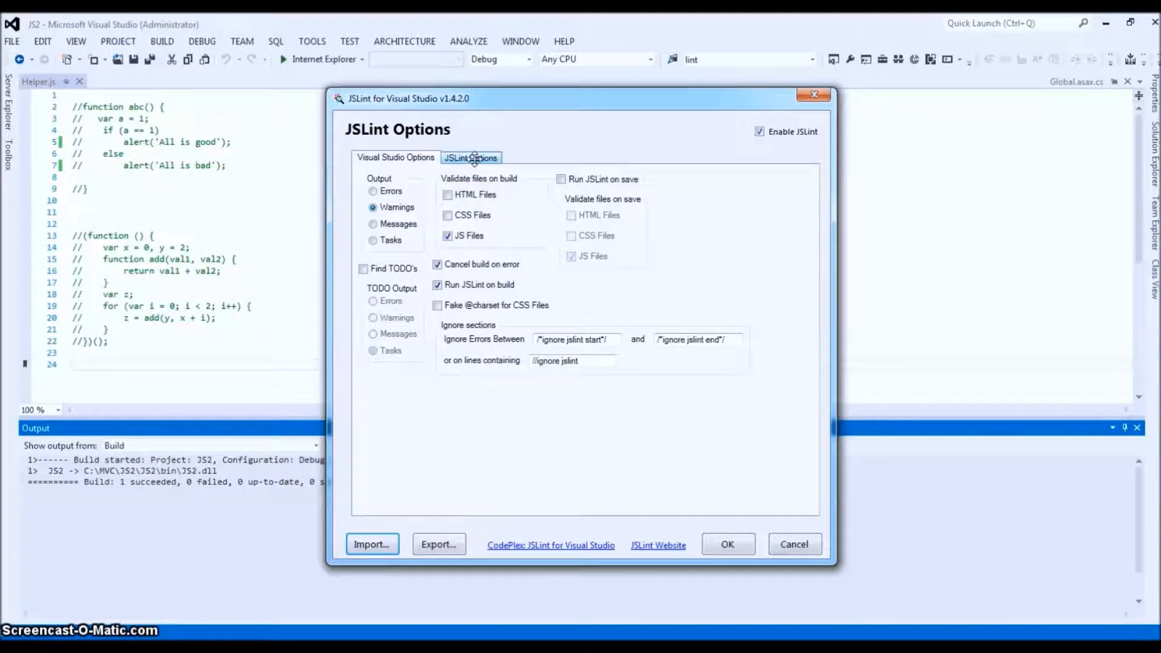
left_click(470, 157)
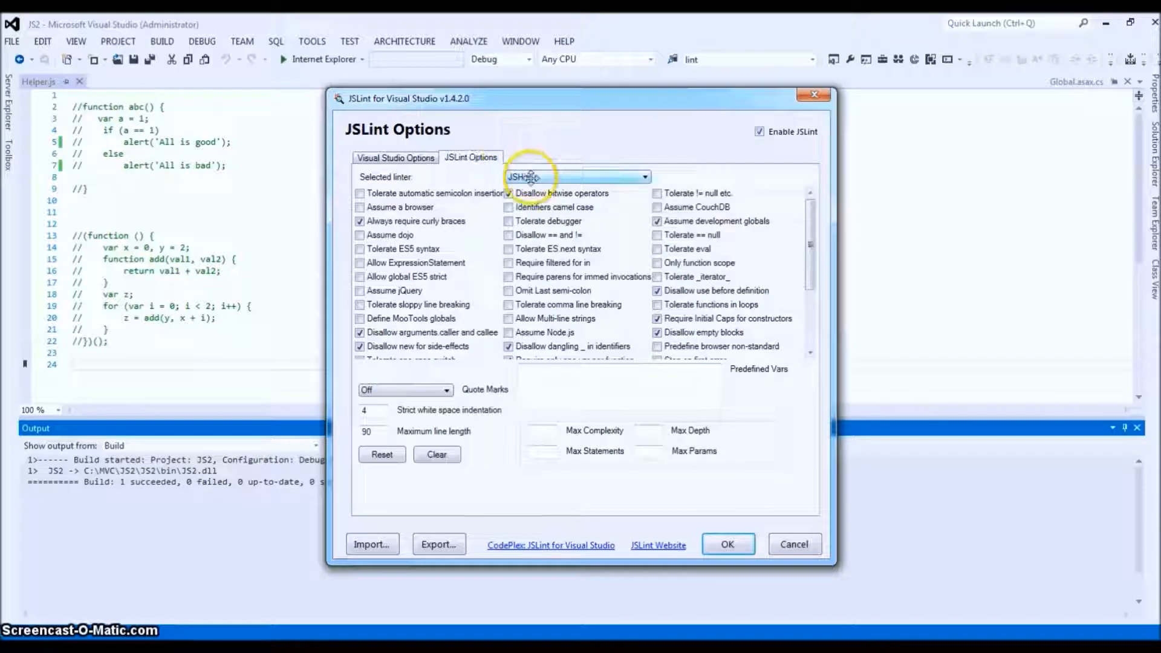
left_click(643, 176)
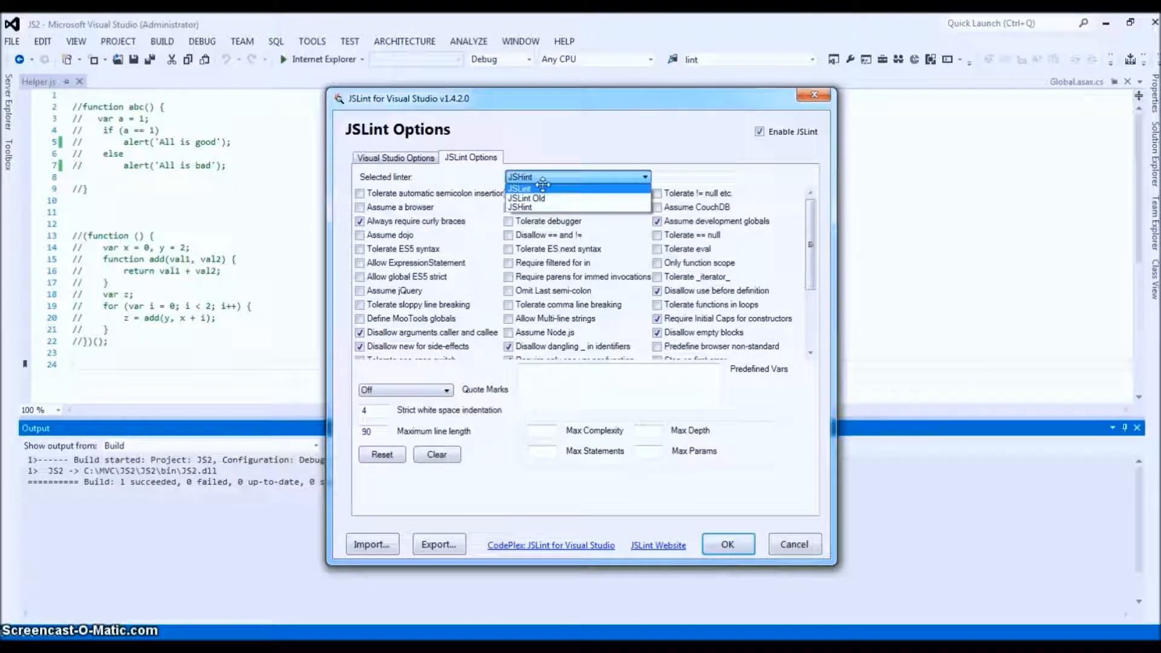
left_click(520, 189)
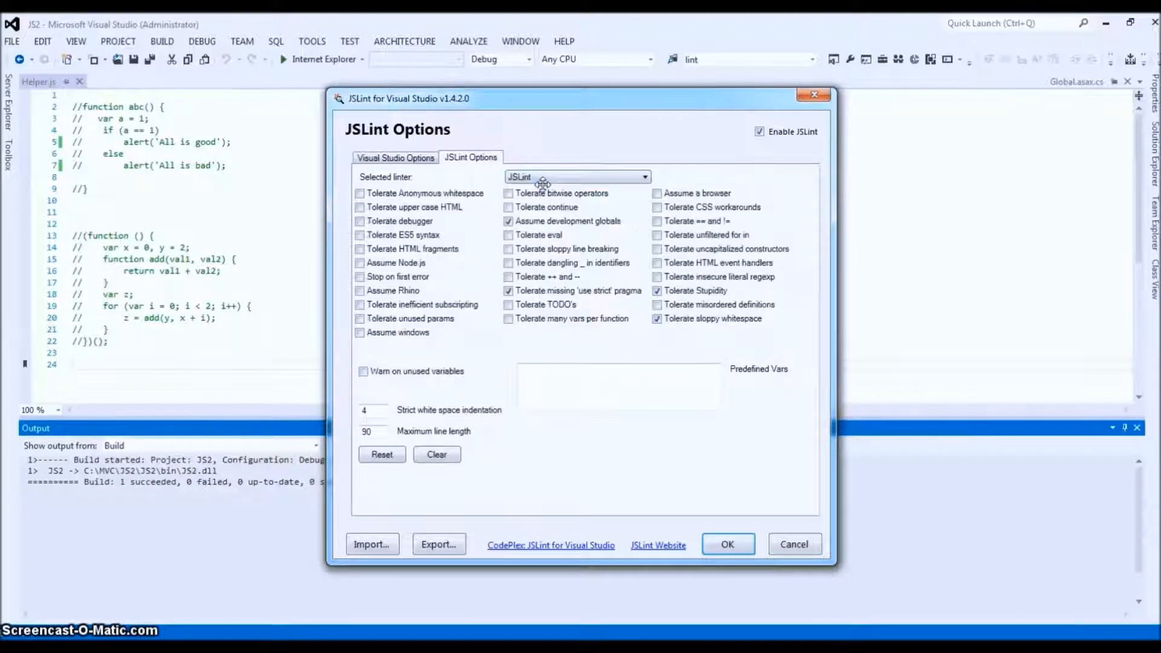
left_click(640, 176)
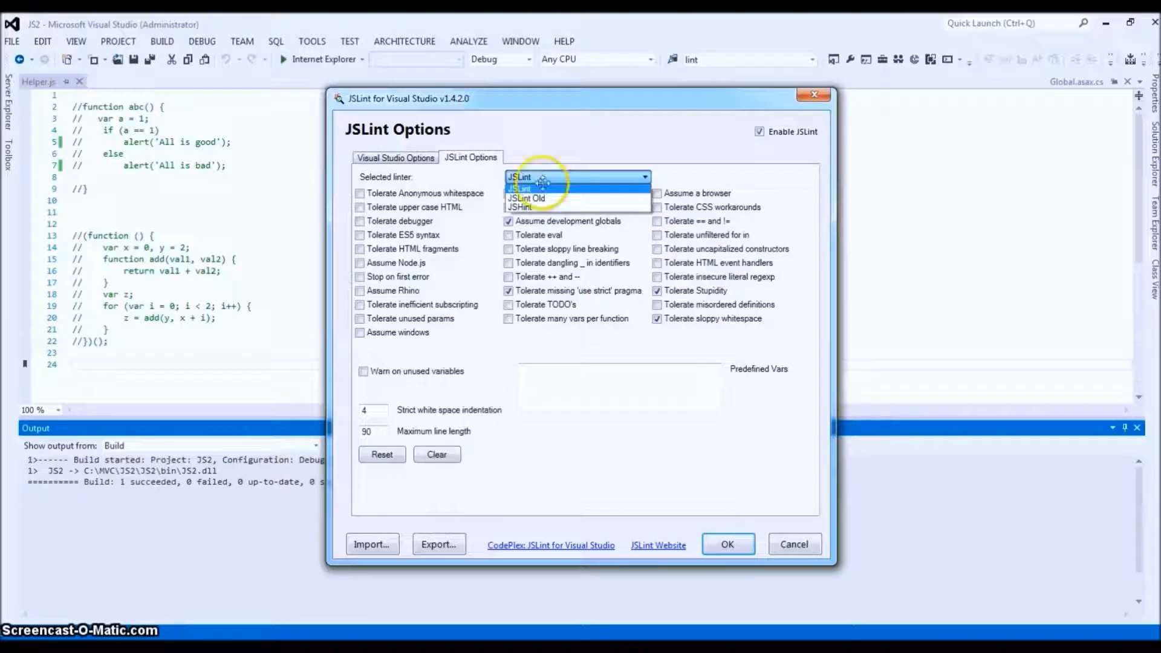
left_click(525, 198)
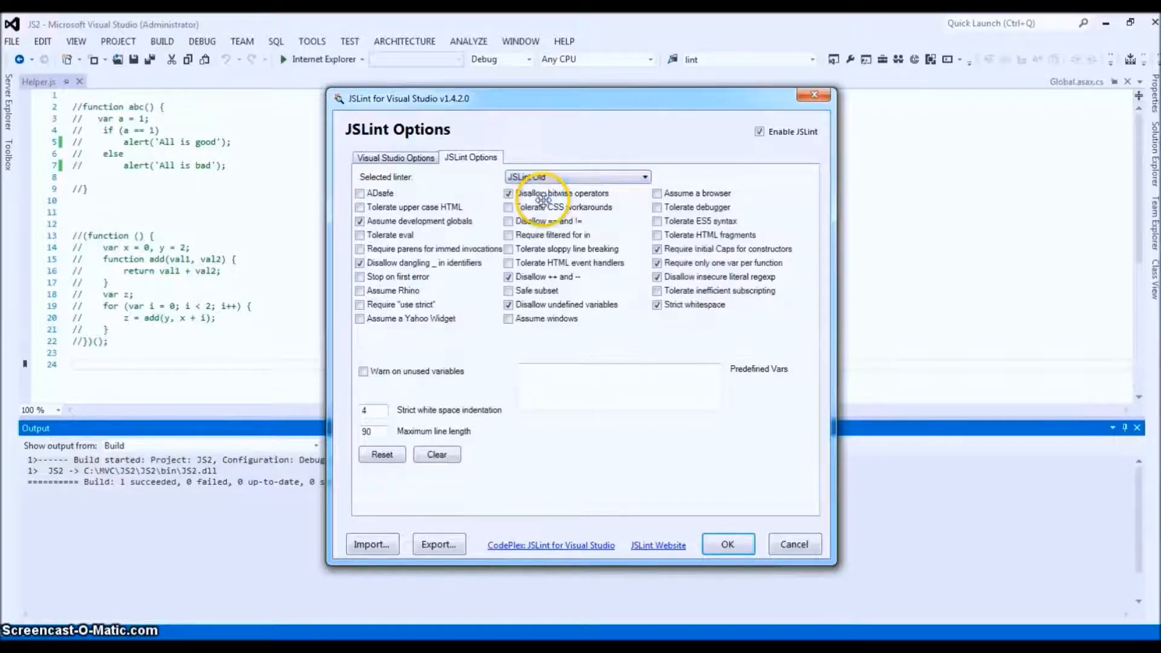
left_click(577, 176)
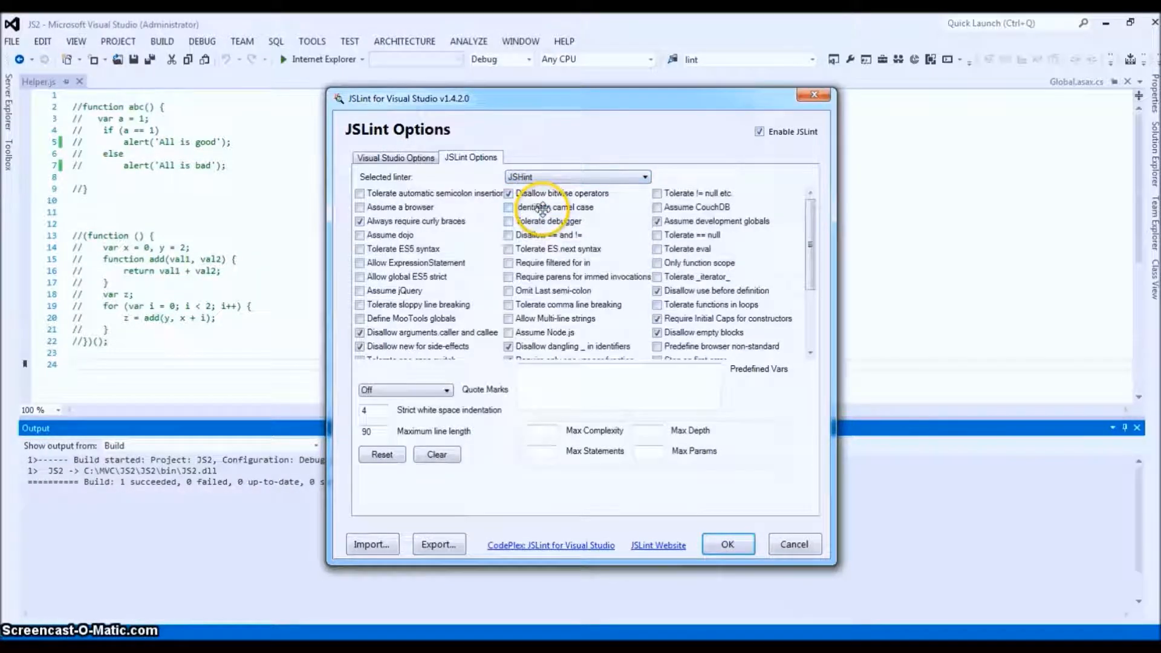
left_click(643, 176)
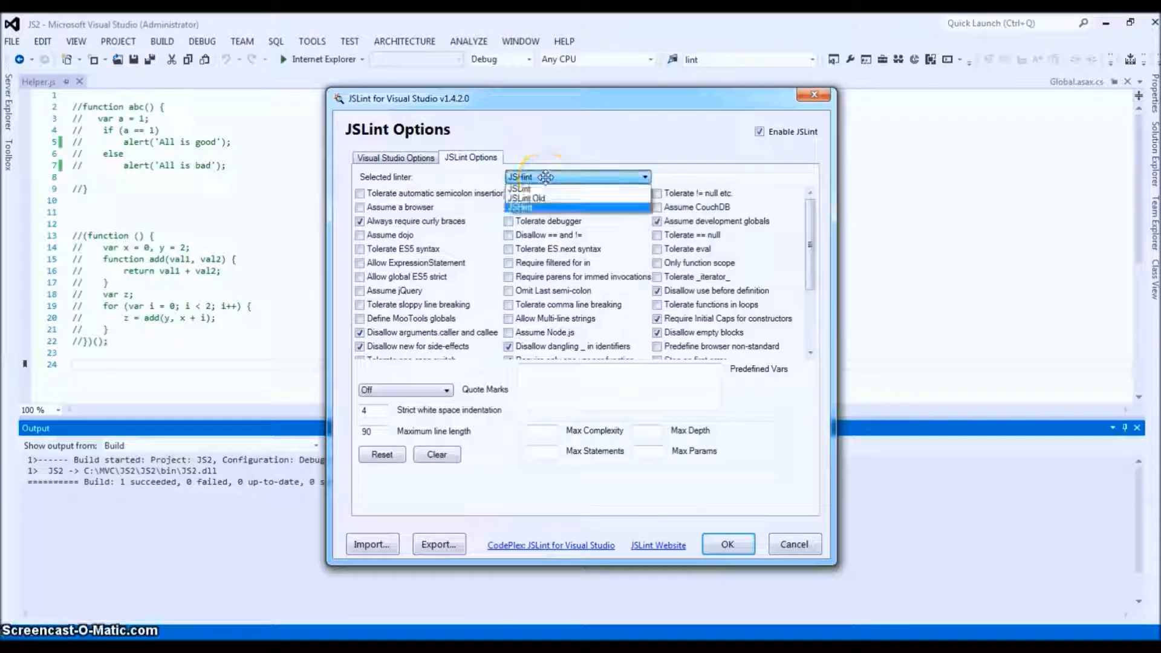
mouse_move(544, 188)
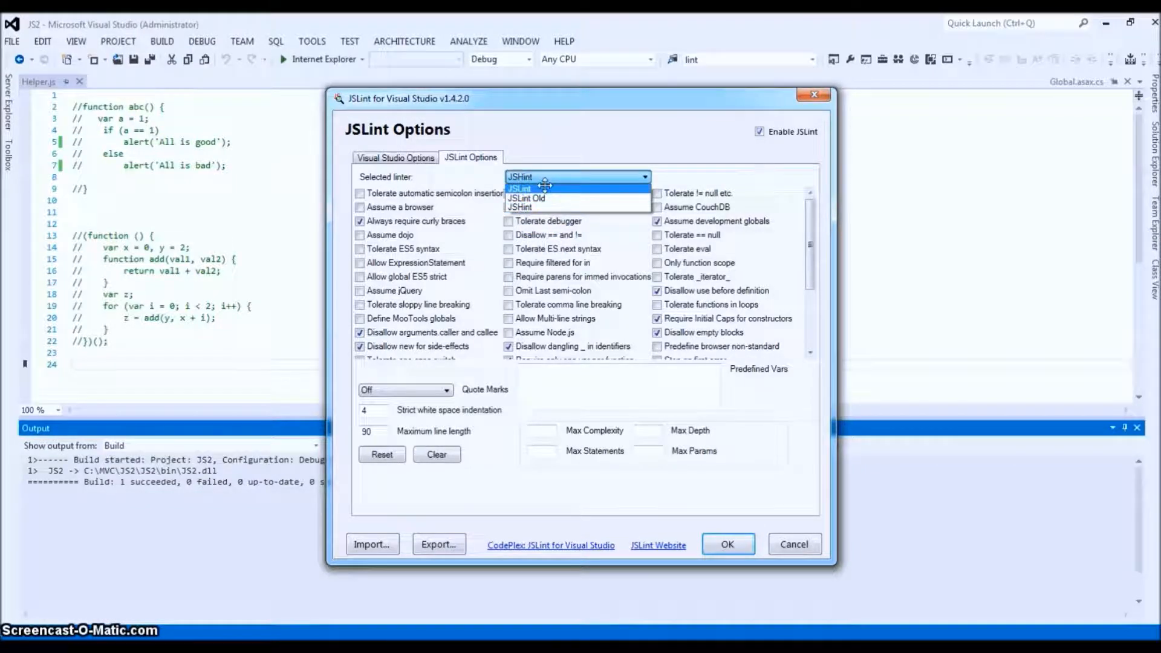
left_click(521, 188)
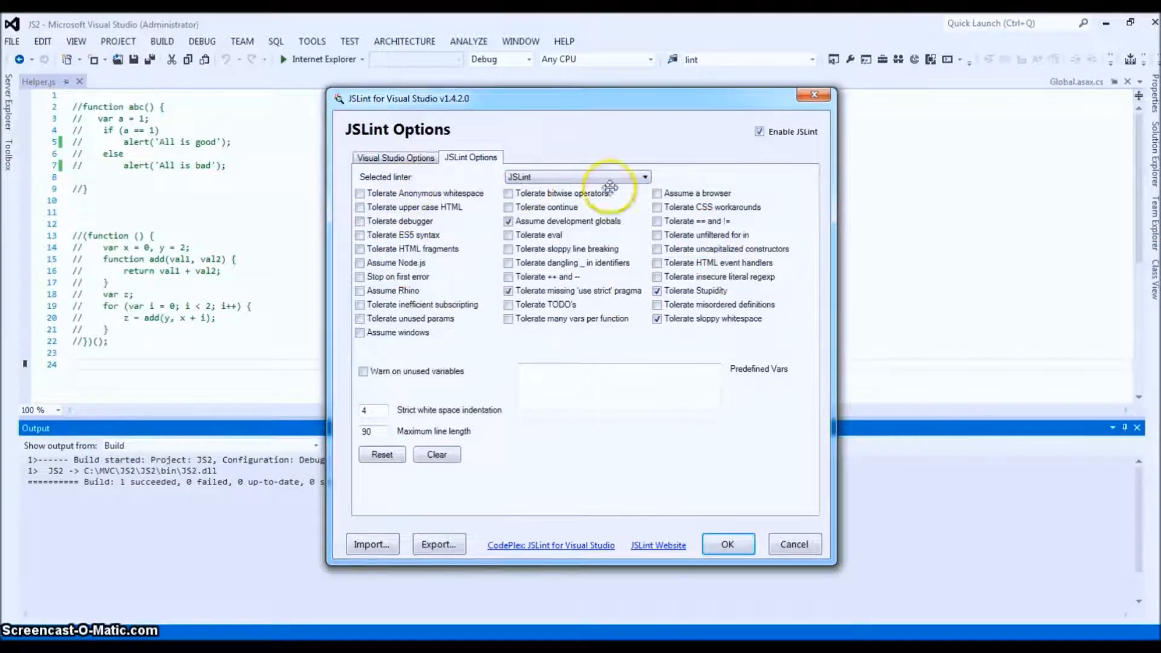
left_click(643, 176)
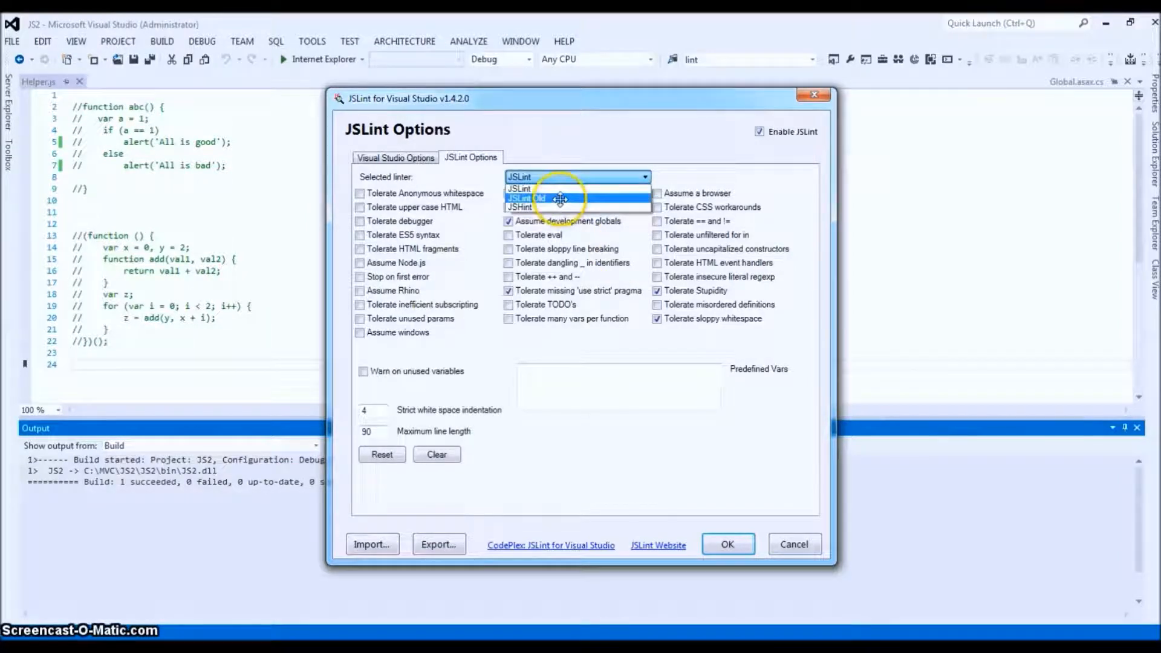
left_click(525, 197)
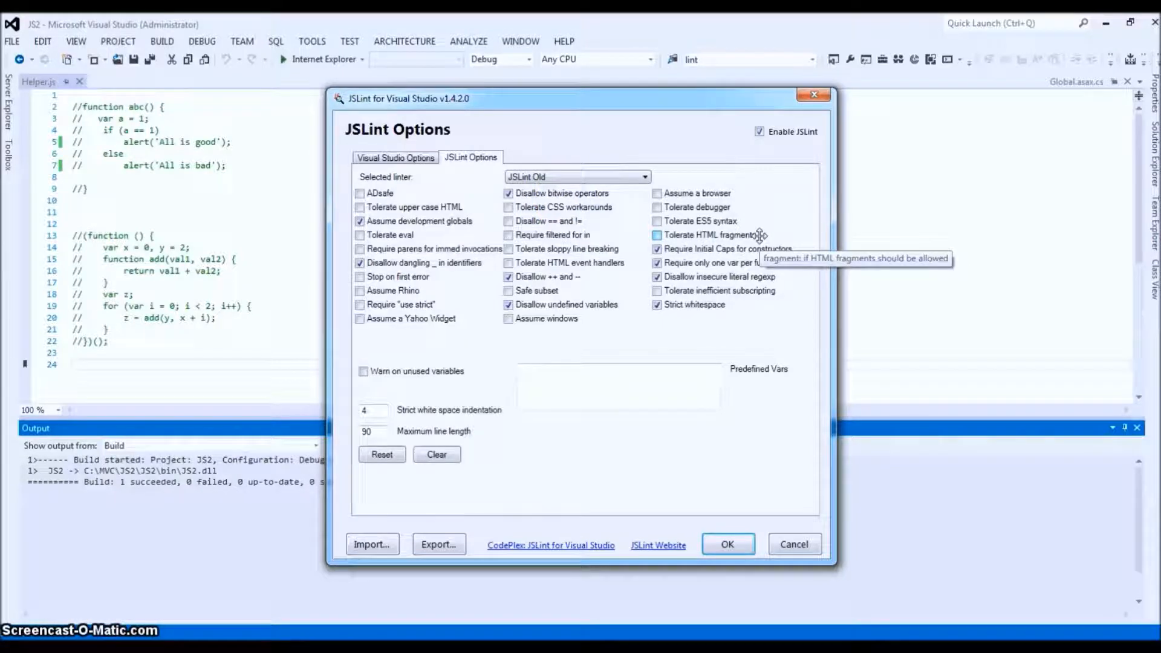
mouse_move(574, 196)
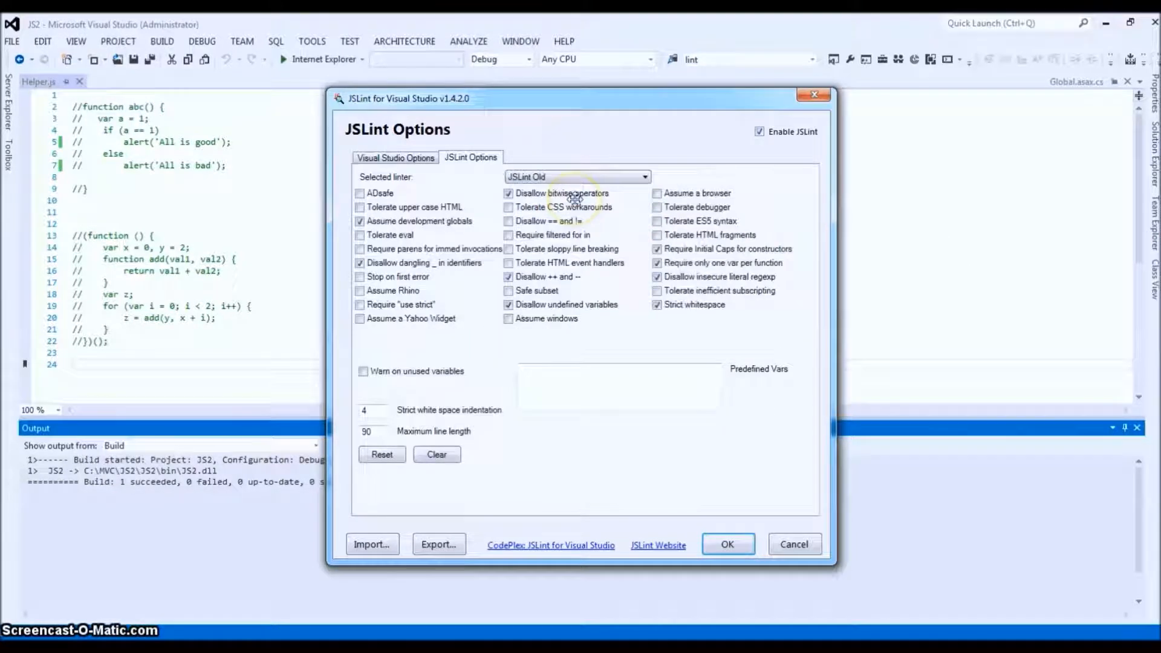
mouse_move(716, 222)
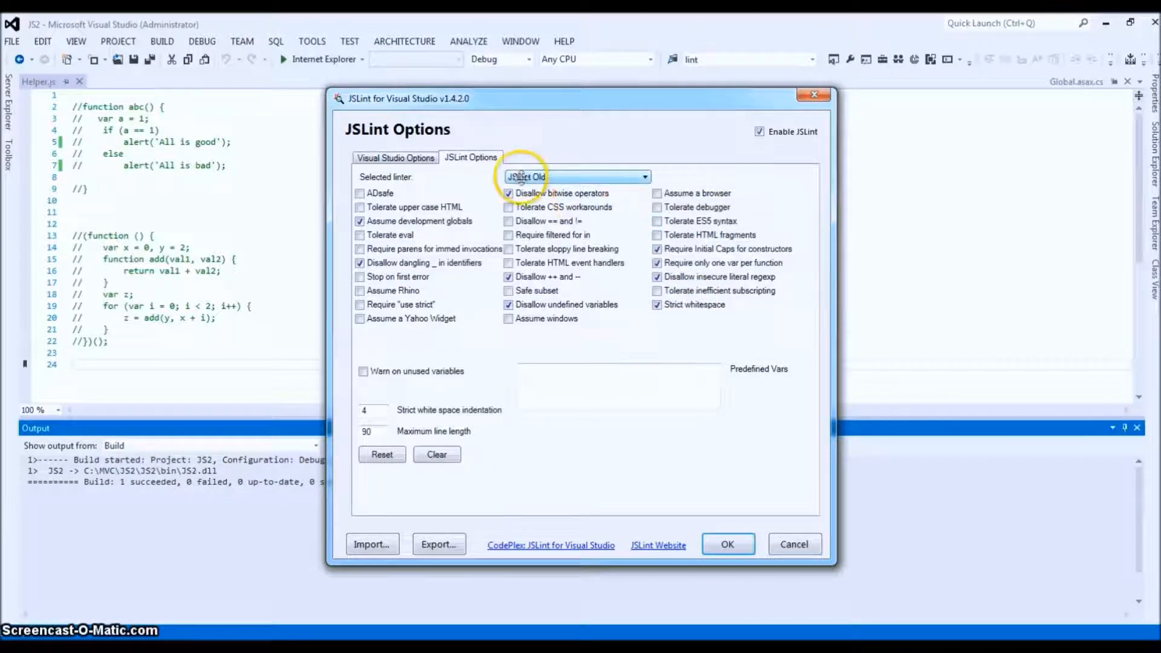
left_click(642, 176)
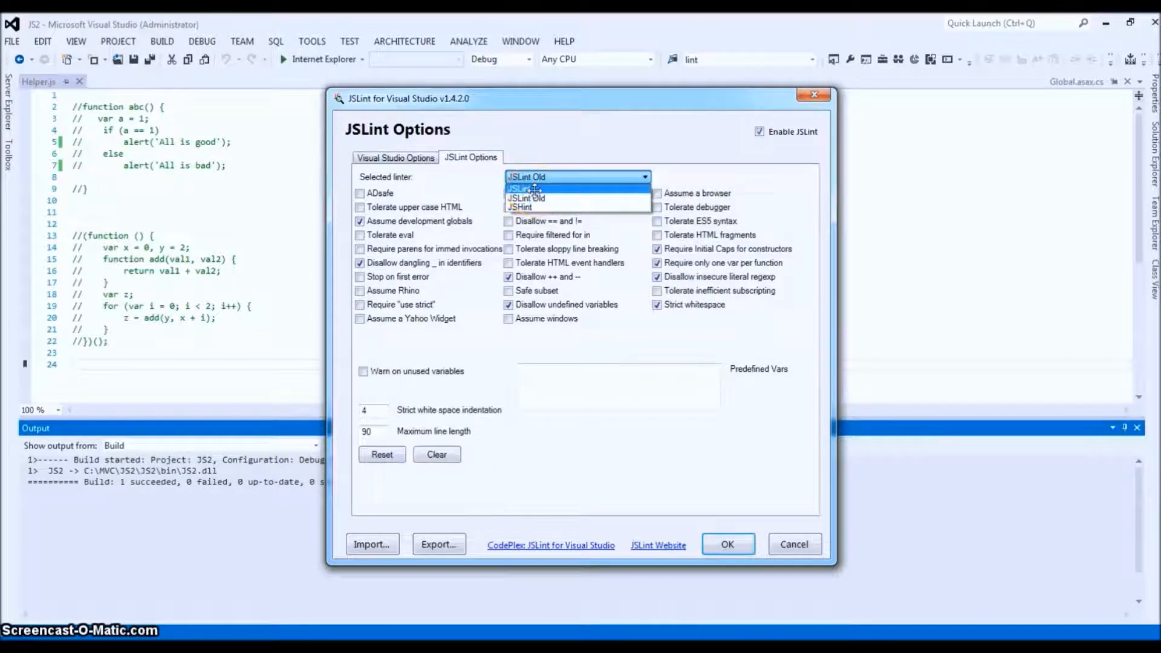
left_click(520, 208)
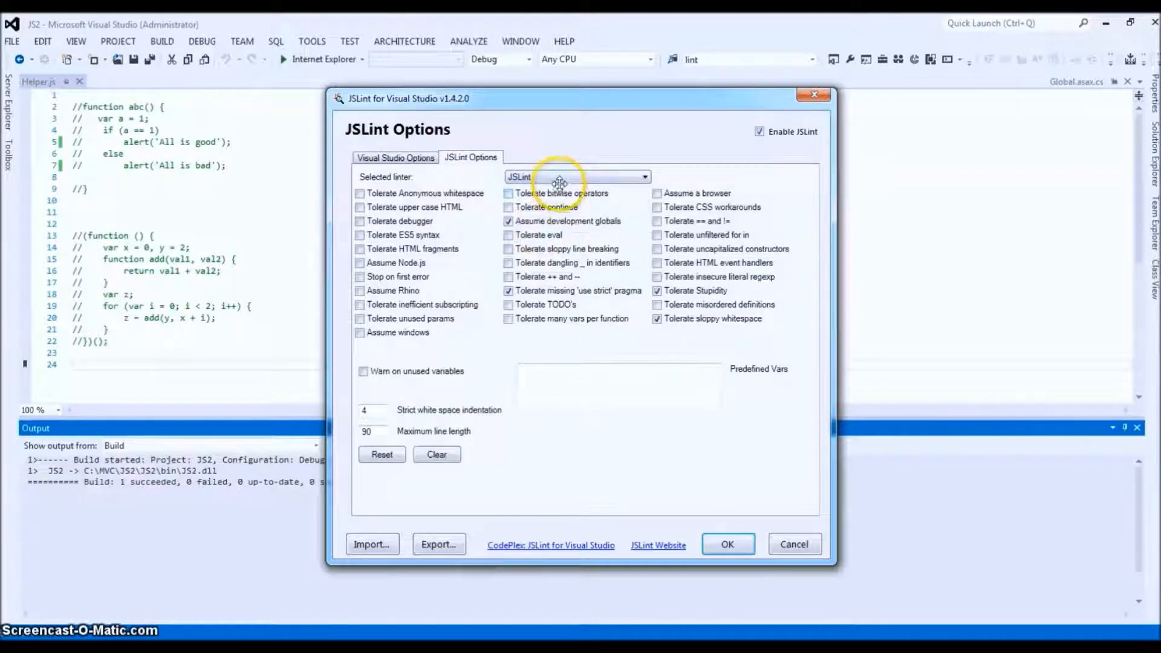
mouse_move(449, 183)
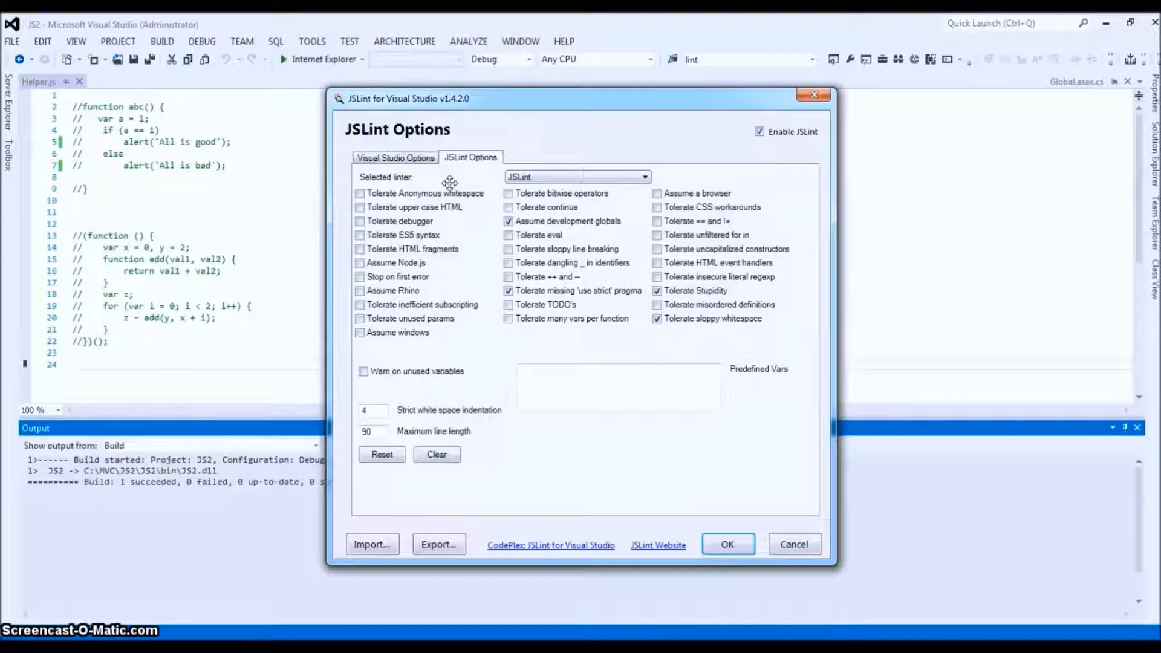
mouse_move(554, 176)
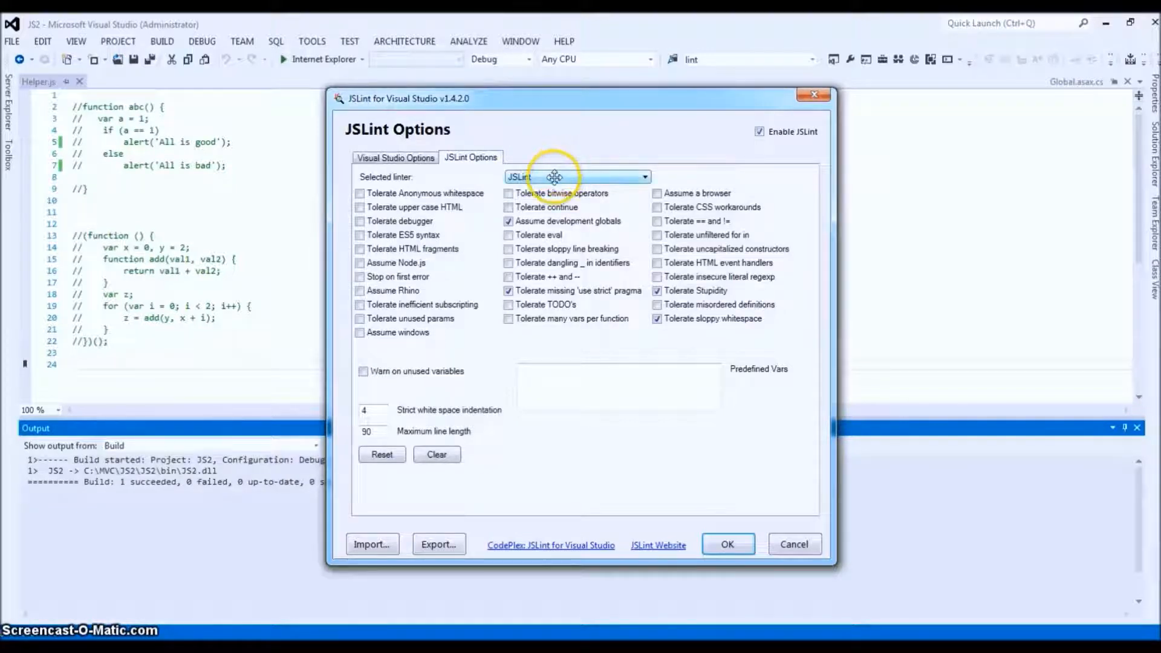
left_click(644, 176)
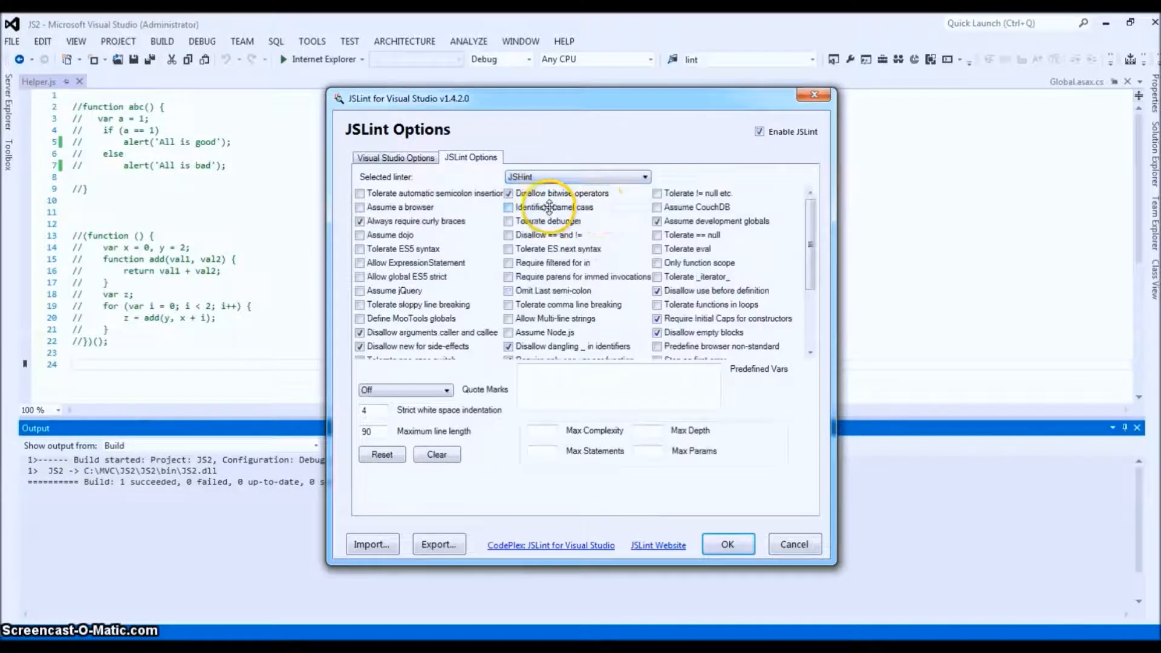
scroll("down", 3)
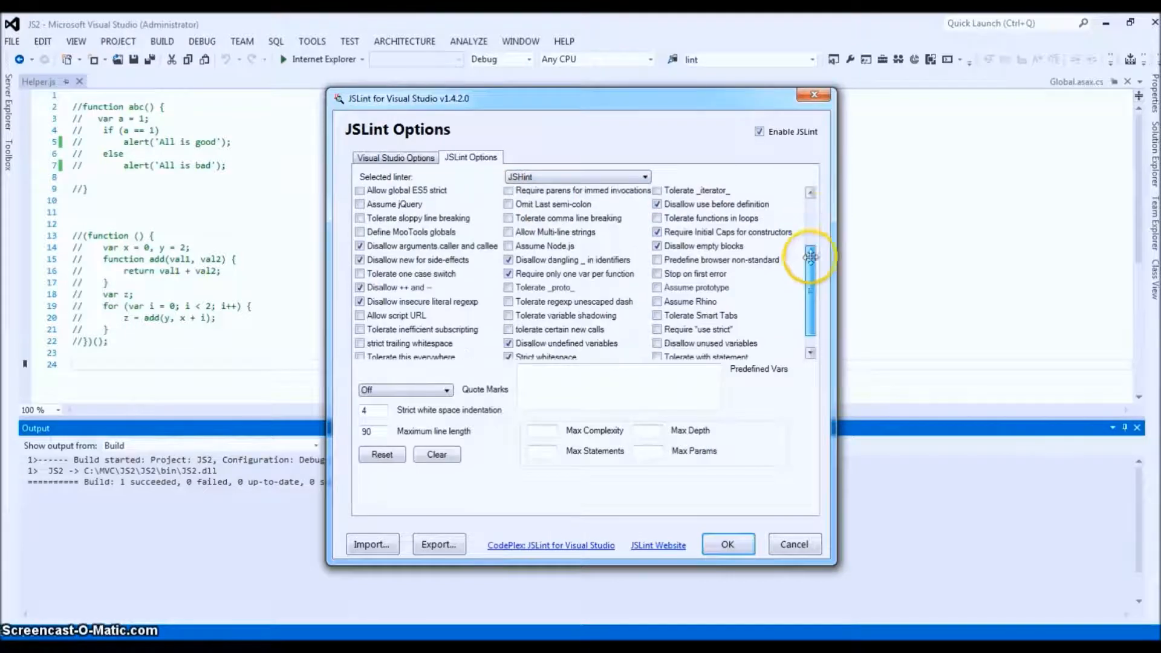
scroll("up", 3)
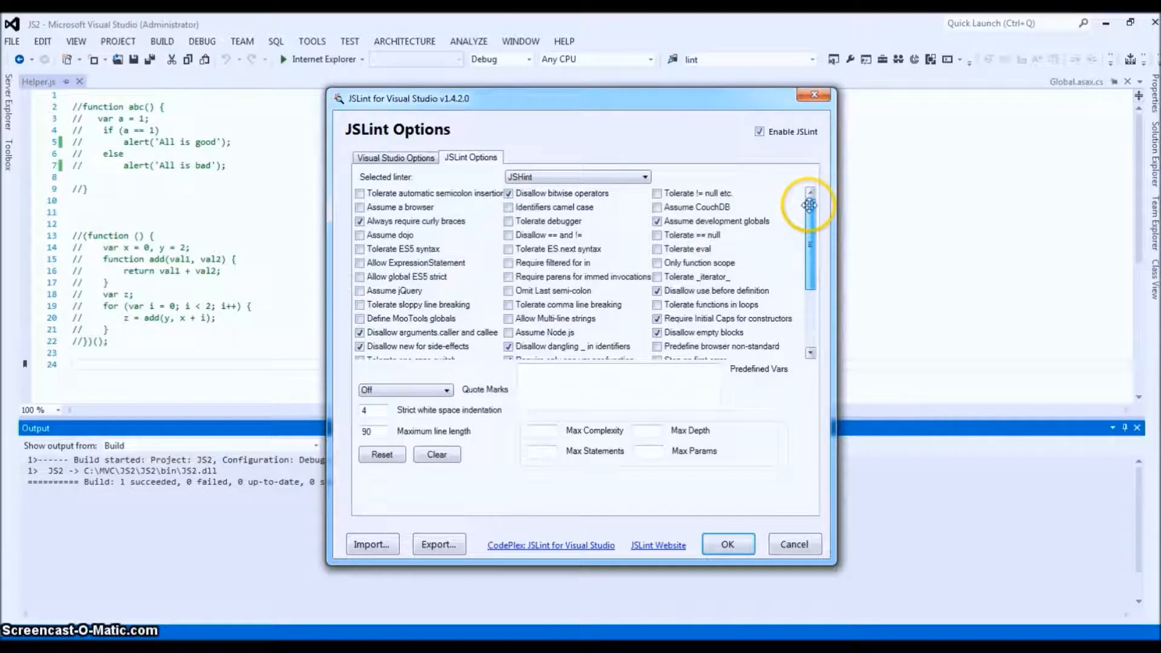
scroll("down", 3)
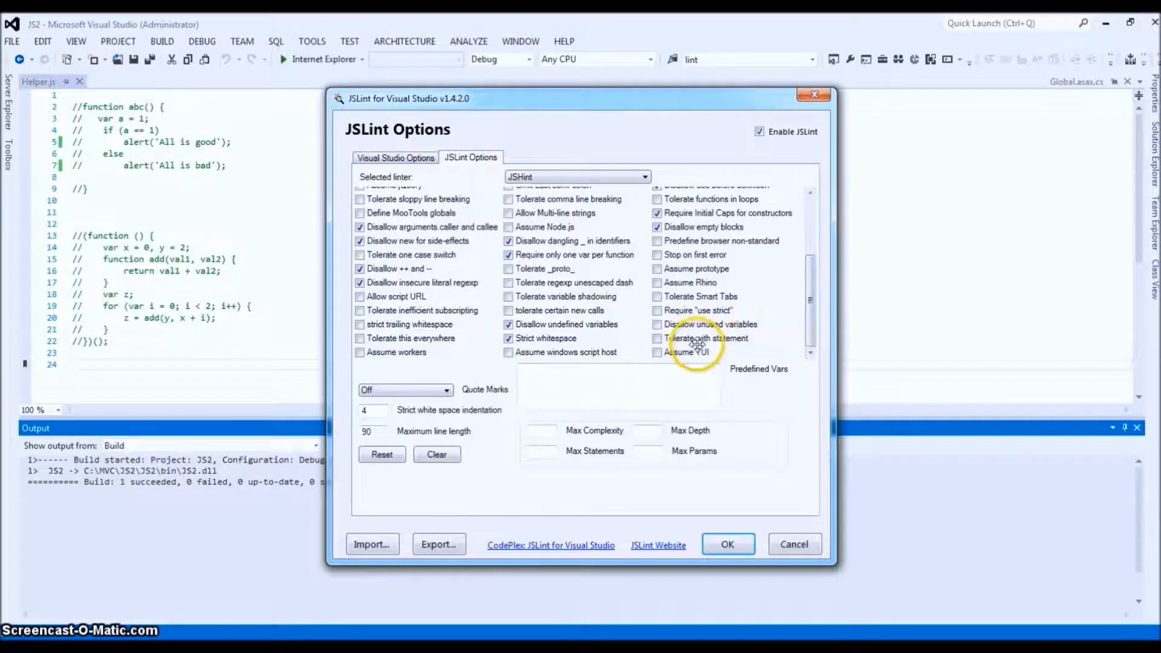
left_click(642, 176)
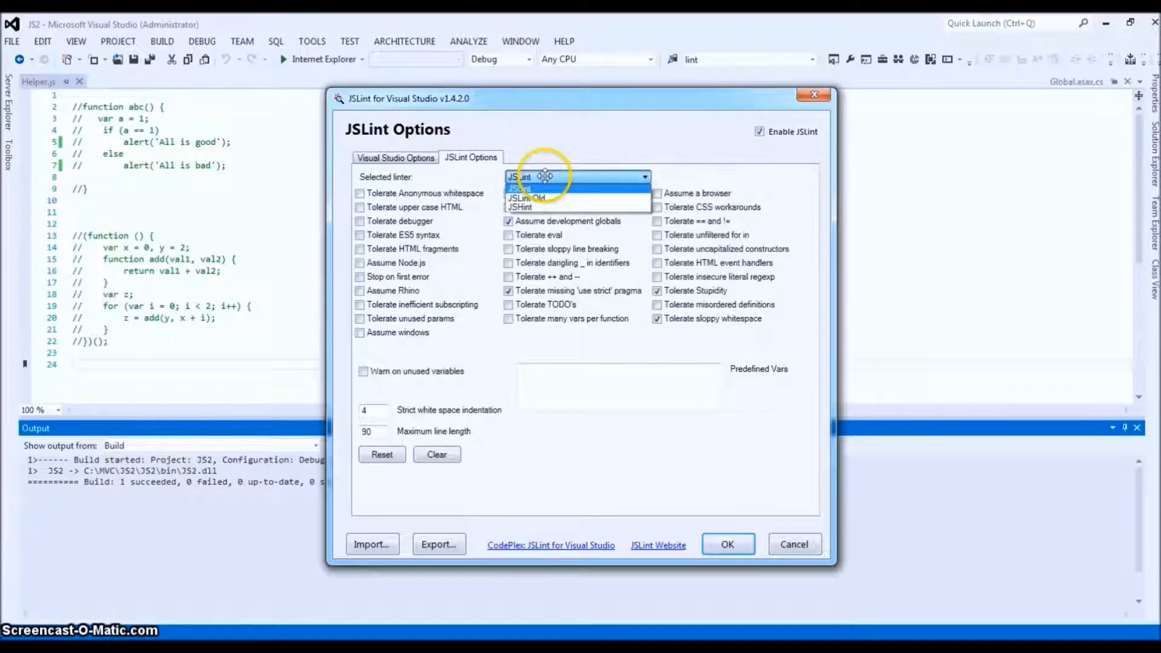
left_click(521, 207)
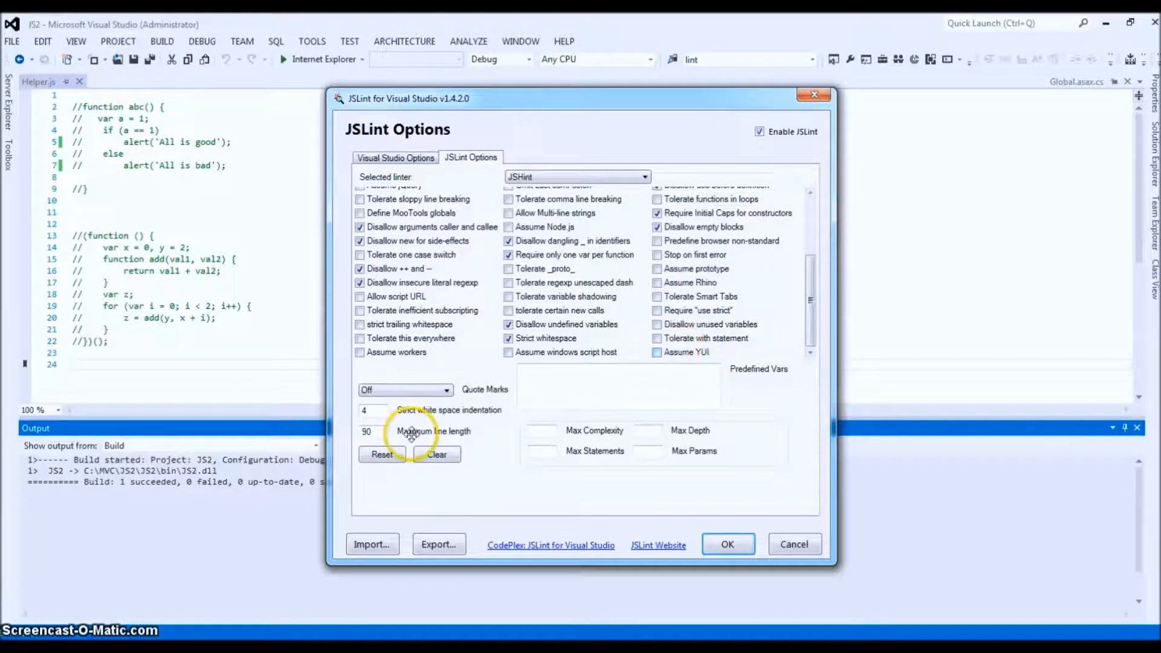
mouse_move(686, 339)
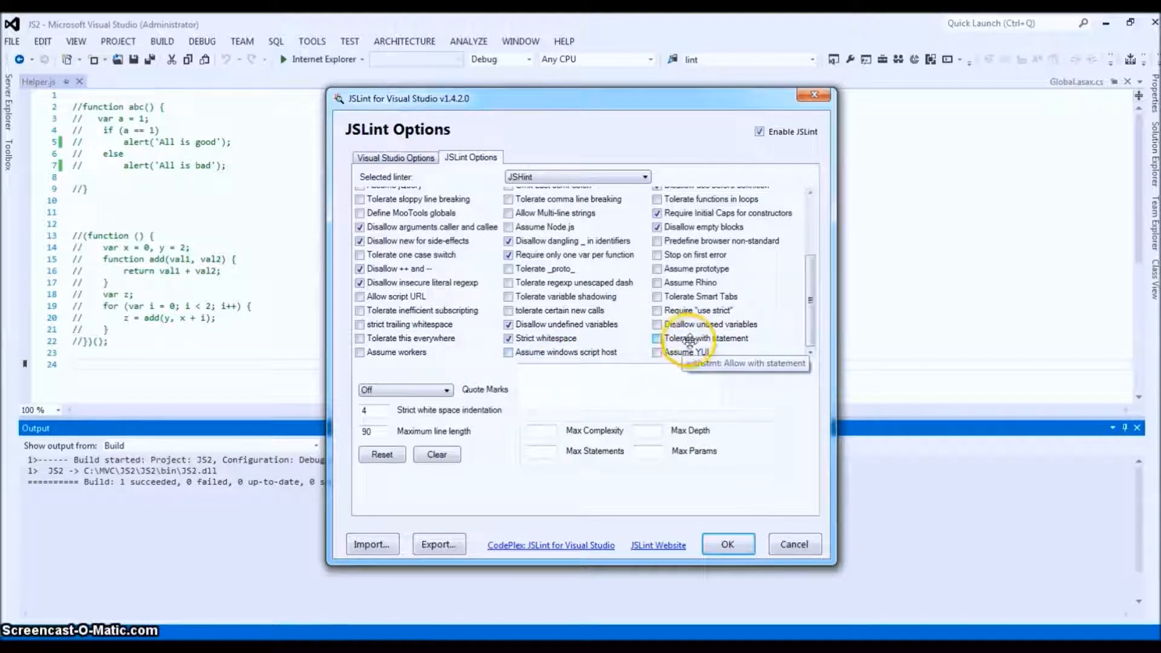
mouse_move(748, 327)
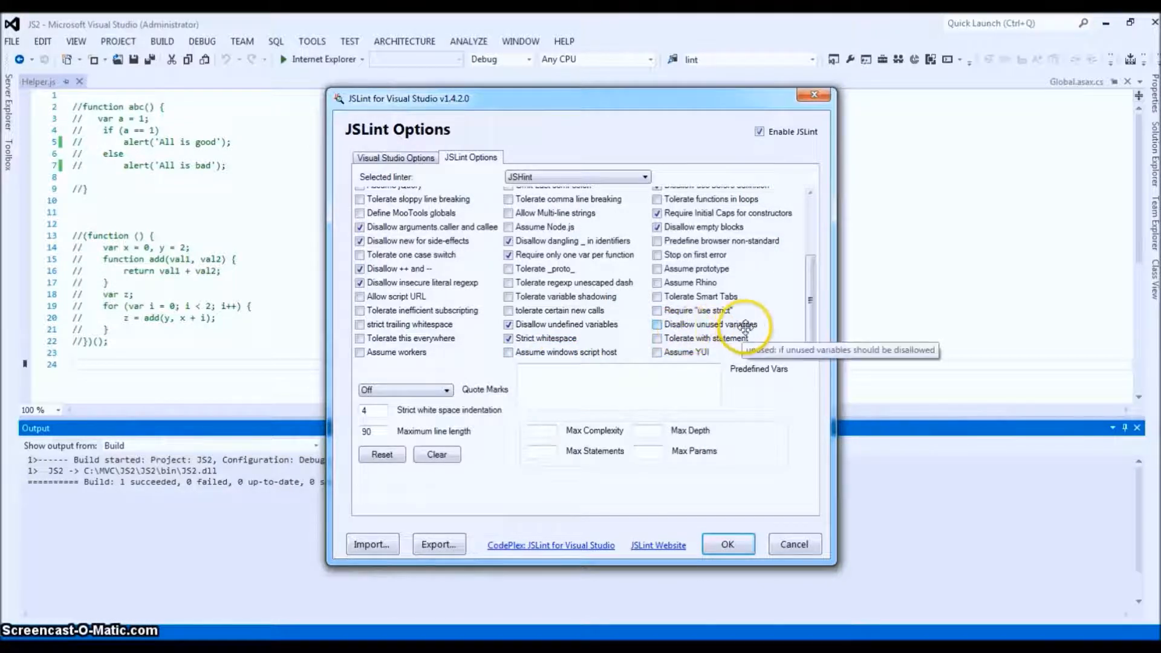
left_click(643, 176)
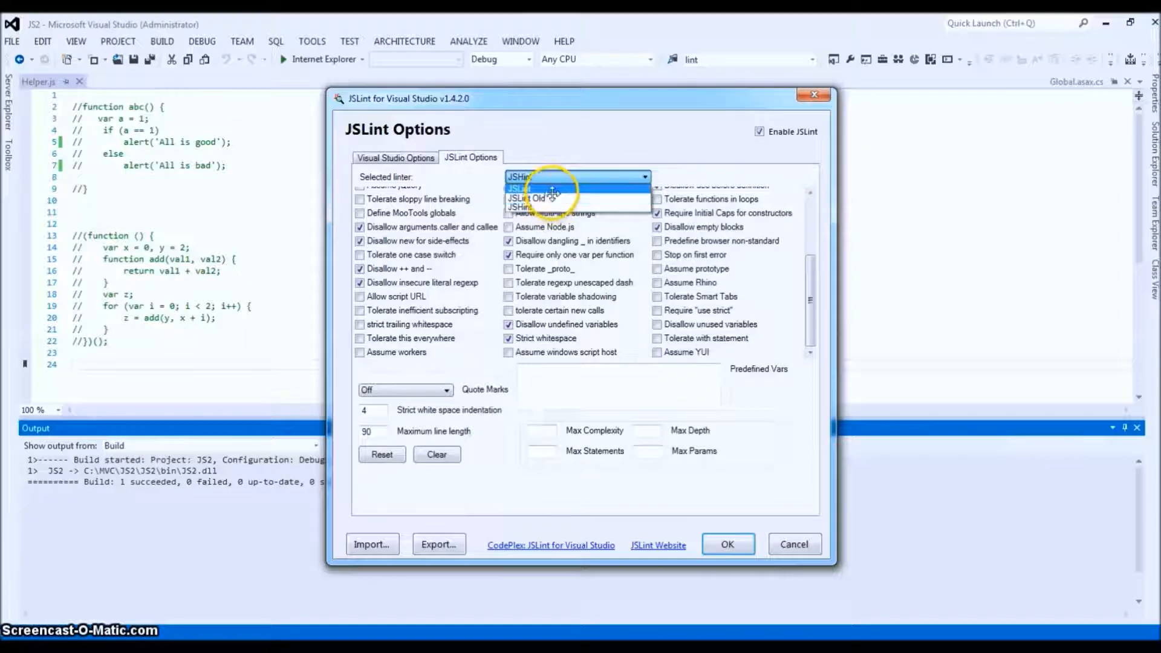
left_click(518, 187)
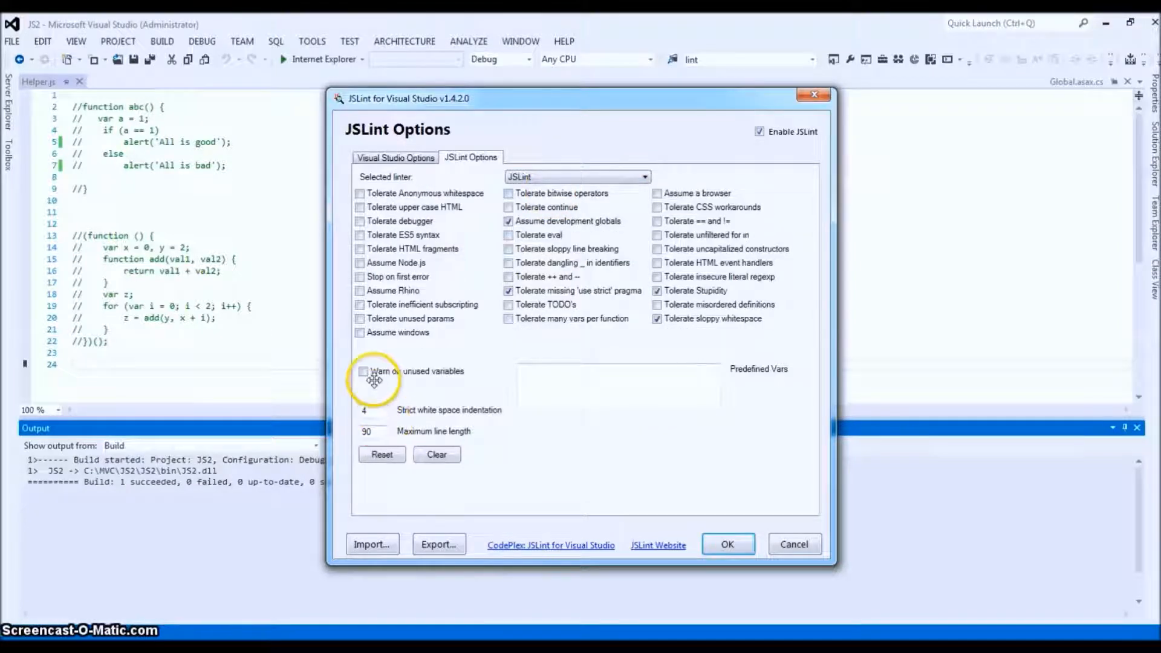
mouse_move(468, 377)
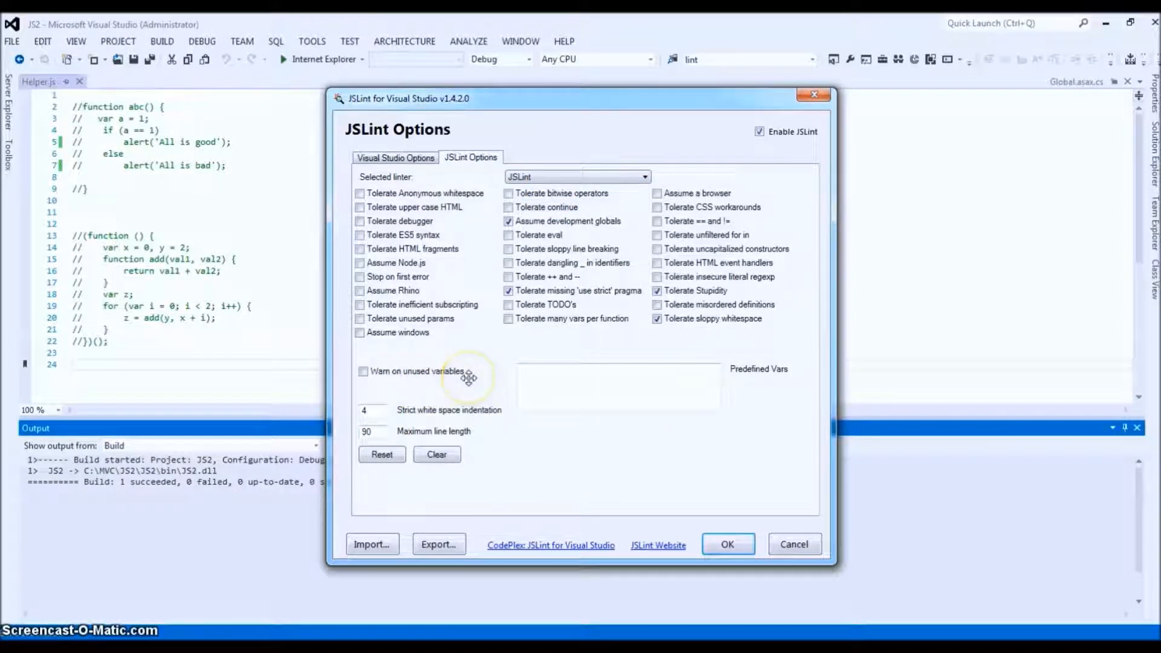
mouse_move(600, 266)
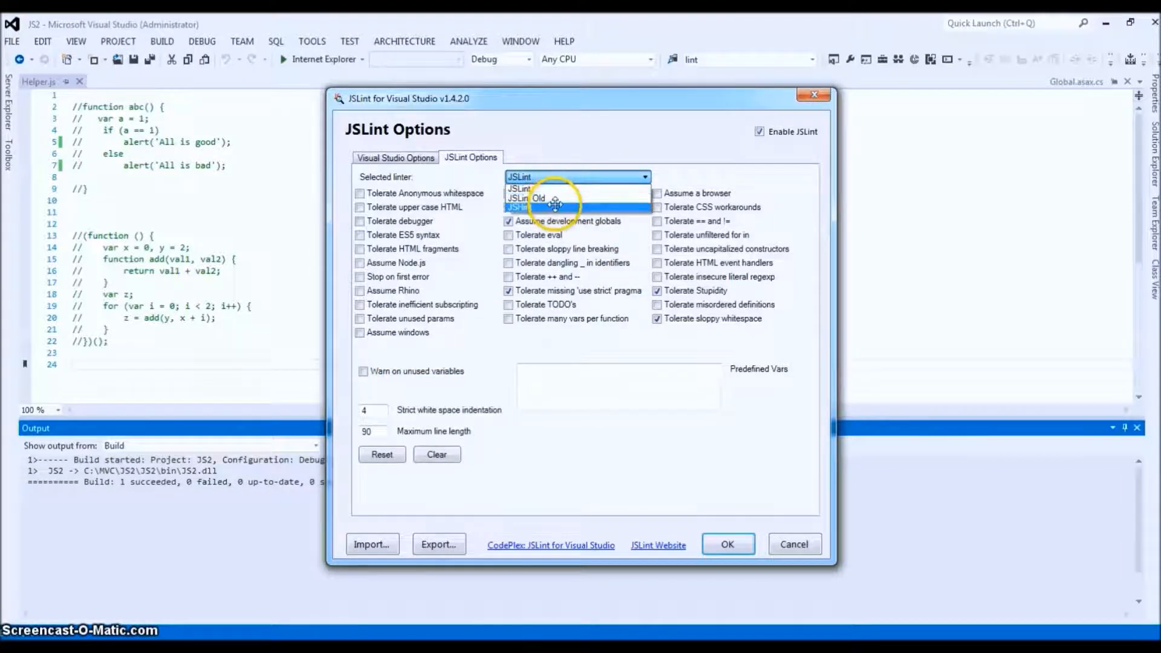
left_click(518, 208)
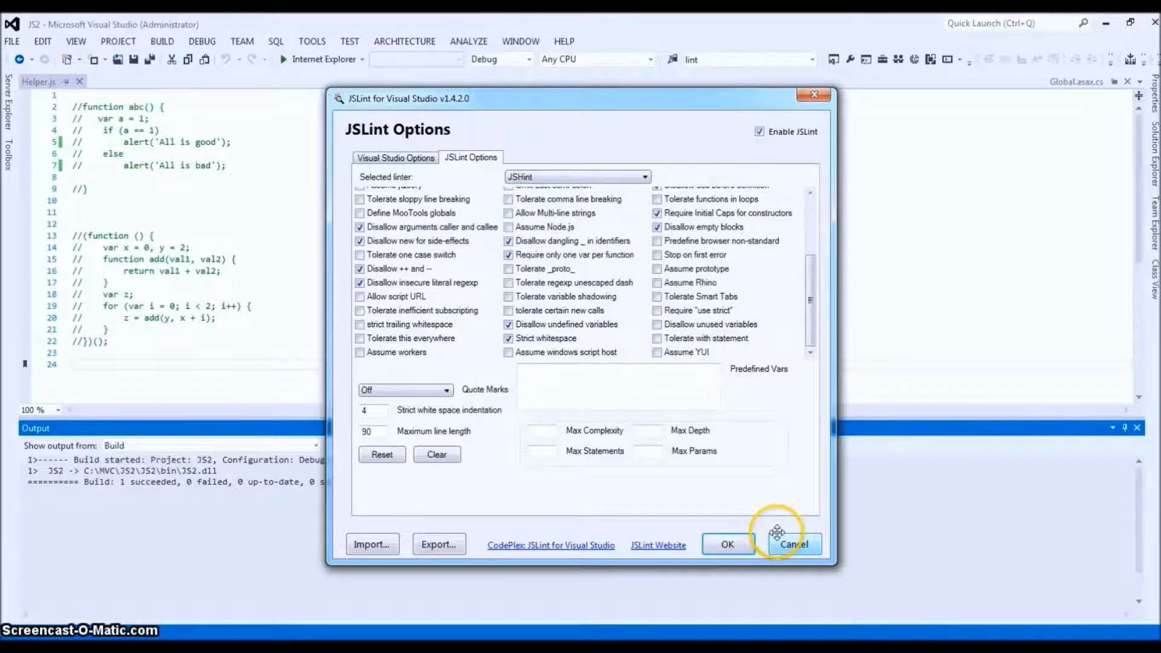
left_click(793, 544)
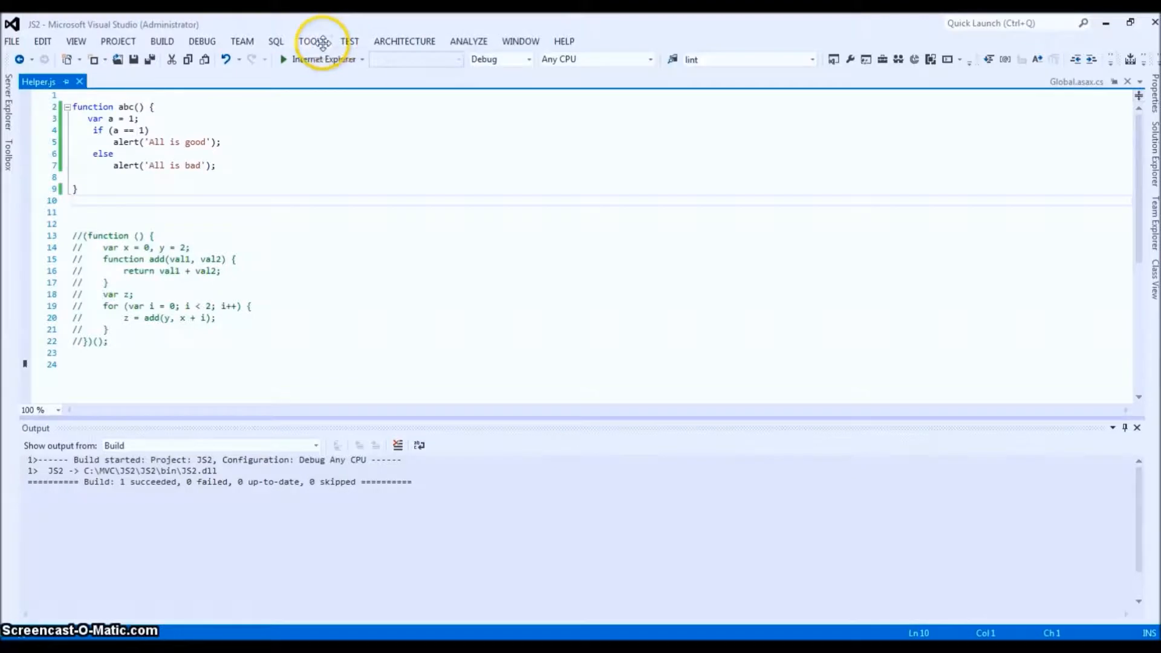
left_click(310, 40)
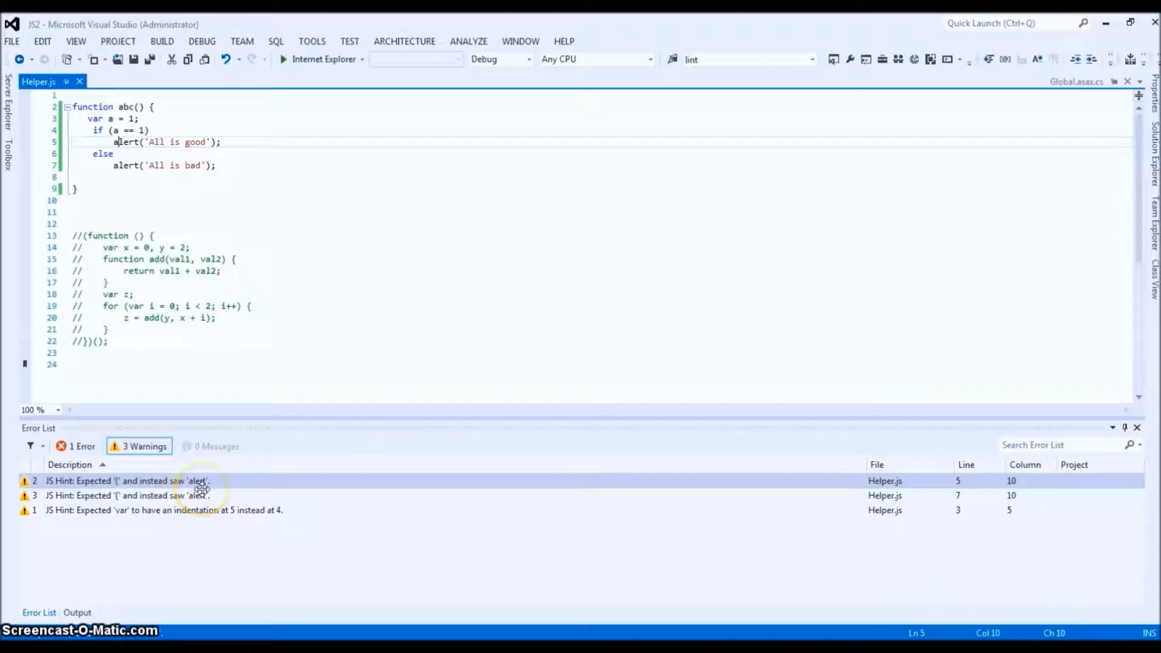
mouse_move(100, 131)
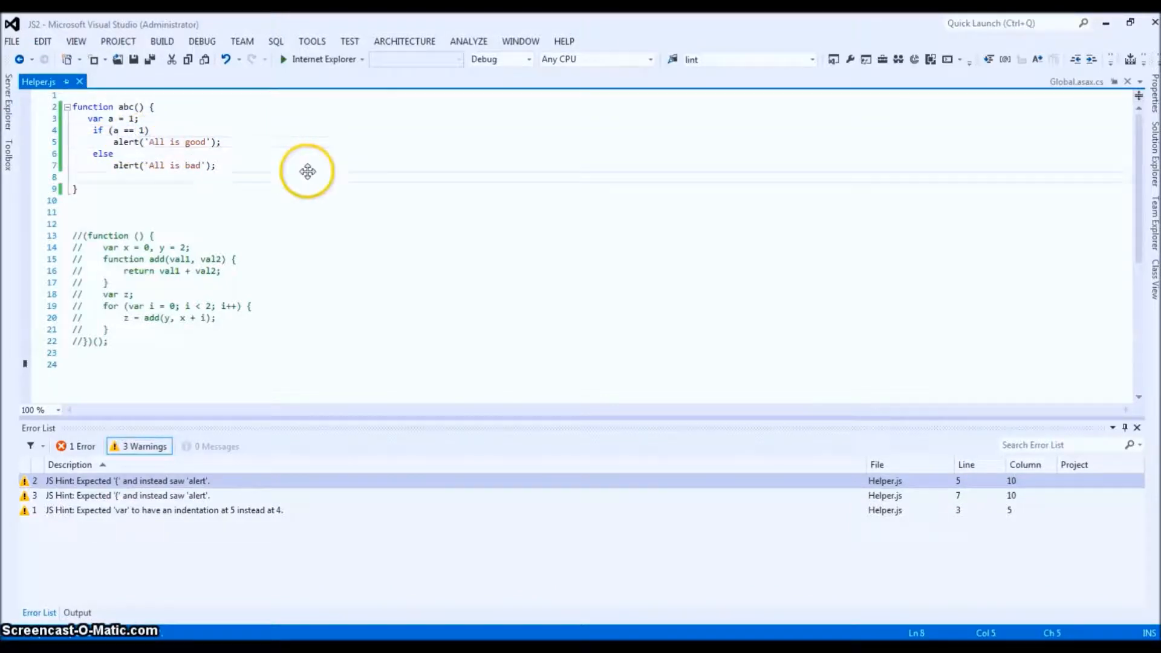
mouse_move(244, 36)
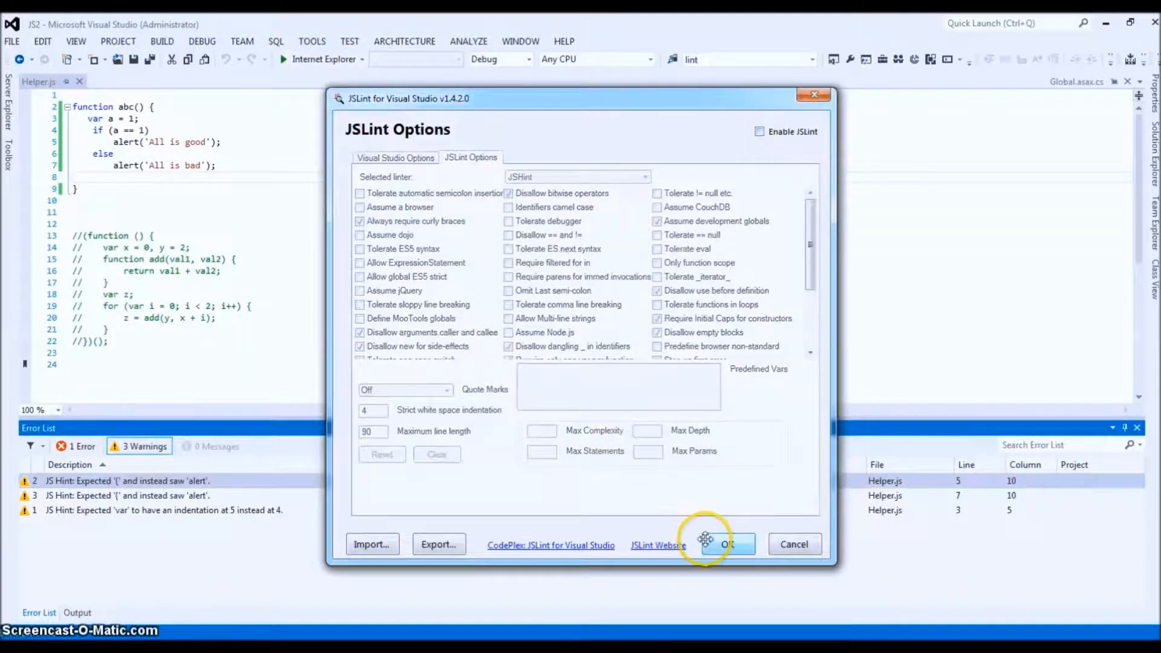
- Close the JSLint Options dialog with OK, then bring up the Tools menu
left_click(726, 544)
type(" {")
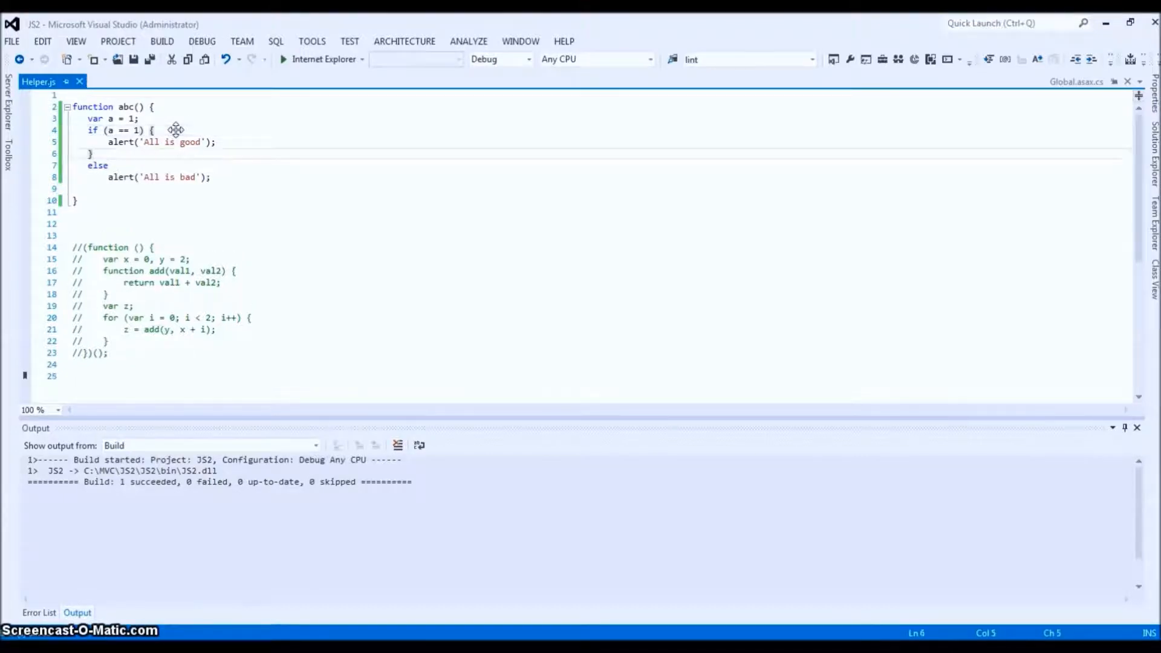
left_click(311, 40)
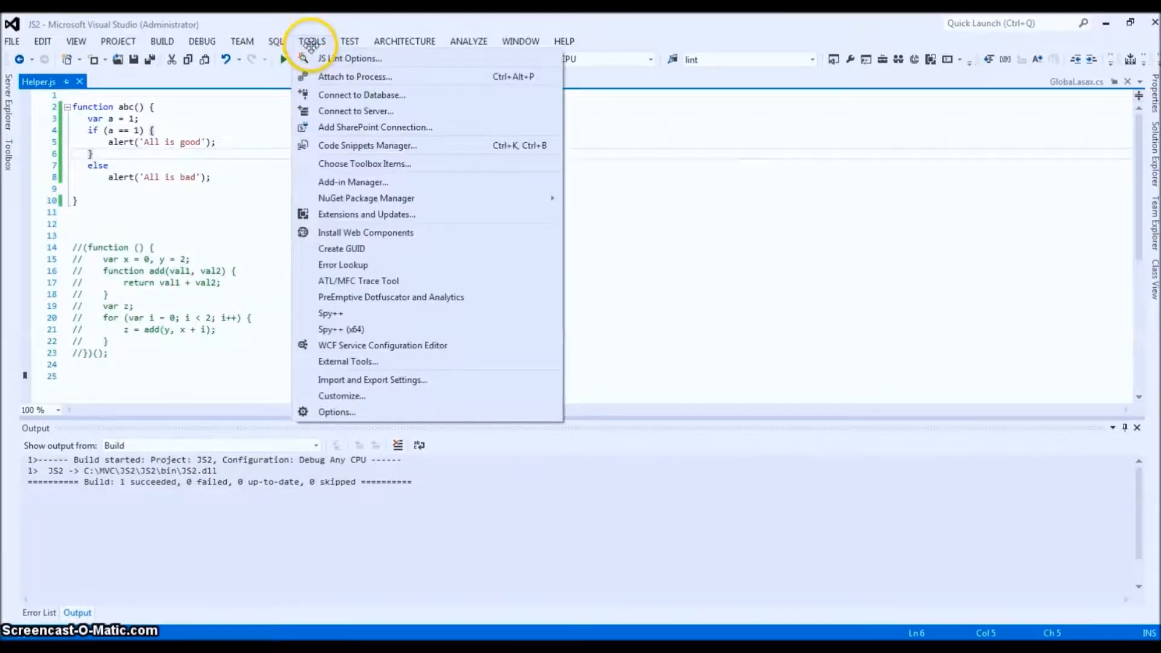
- Open JS Lint Options and choose JSLint as the selected linter
left_click(349, 58)
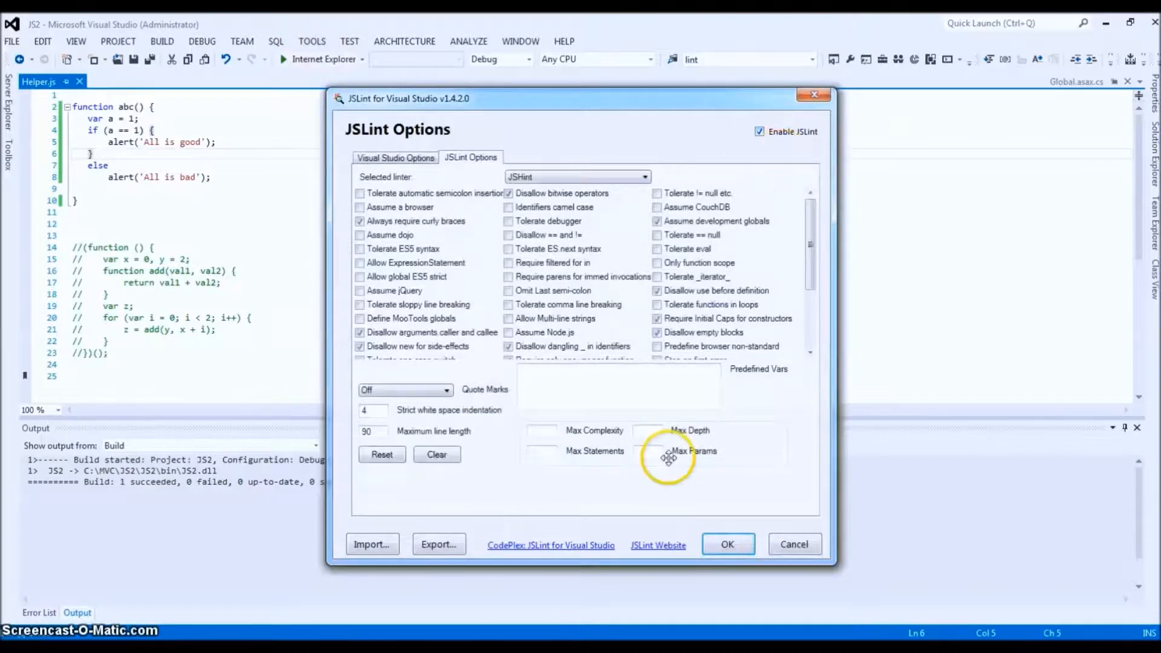
left_click(640, 176)
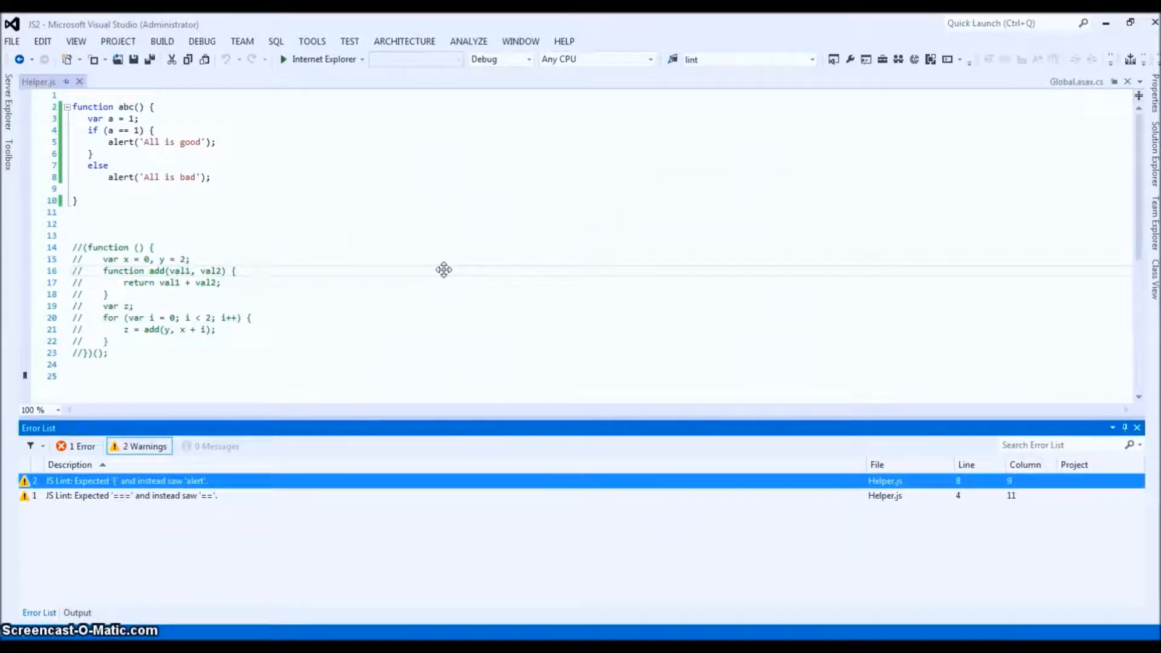
mouse_move(183, 495)
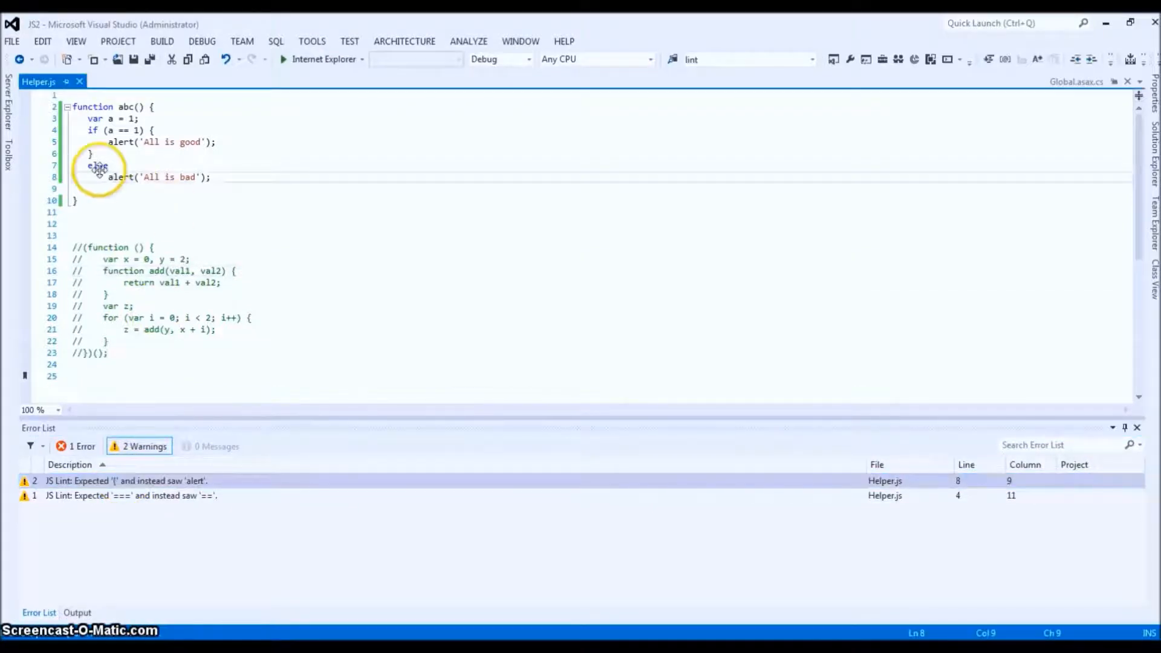
- Insert an opening curly brace right after else on line 7
left_click(112, 166)
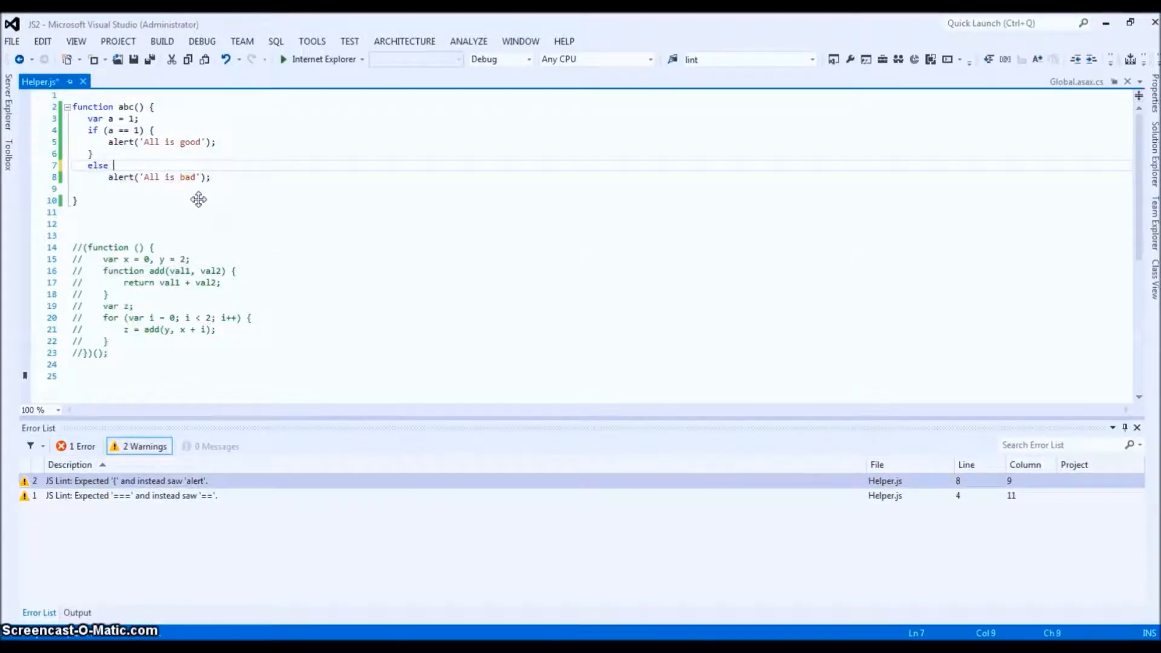
type("{")
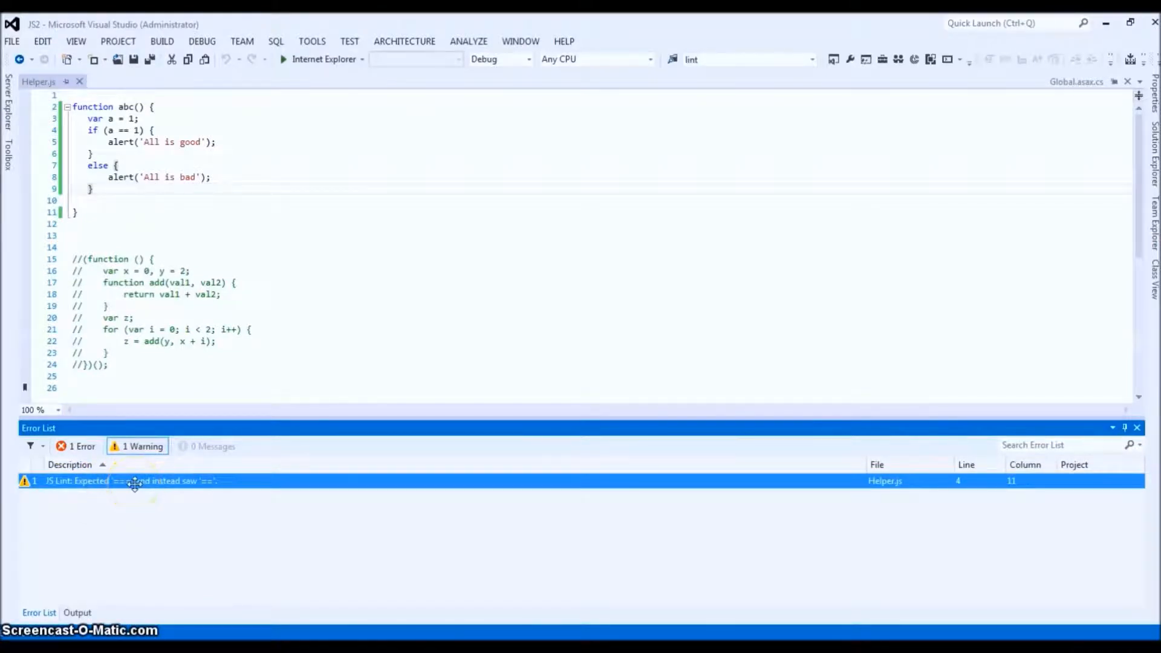
mouse_move(211, 481)
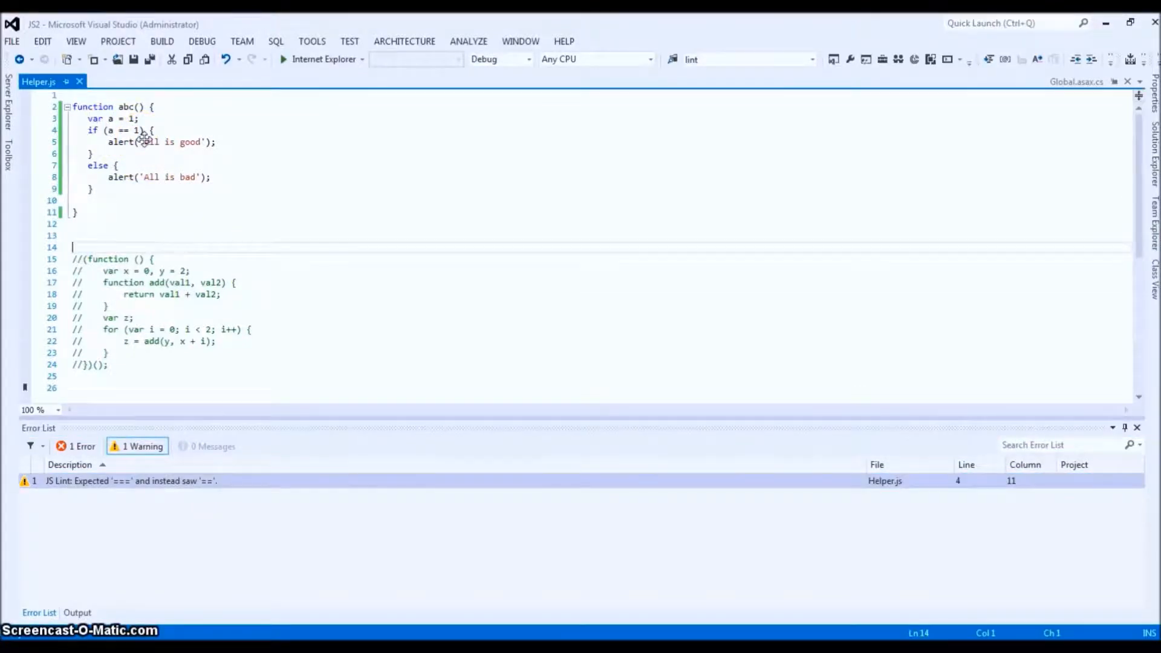
left_click(118, 130)
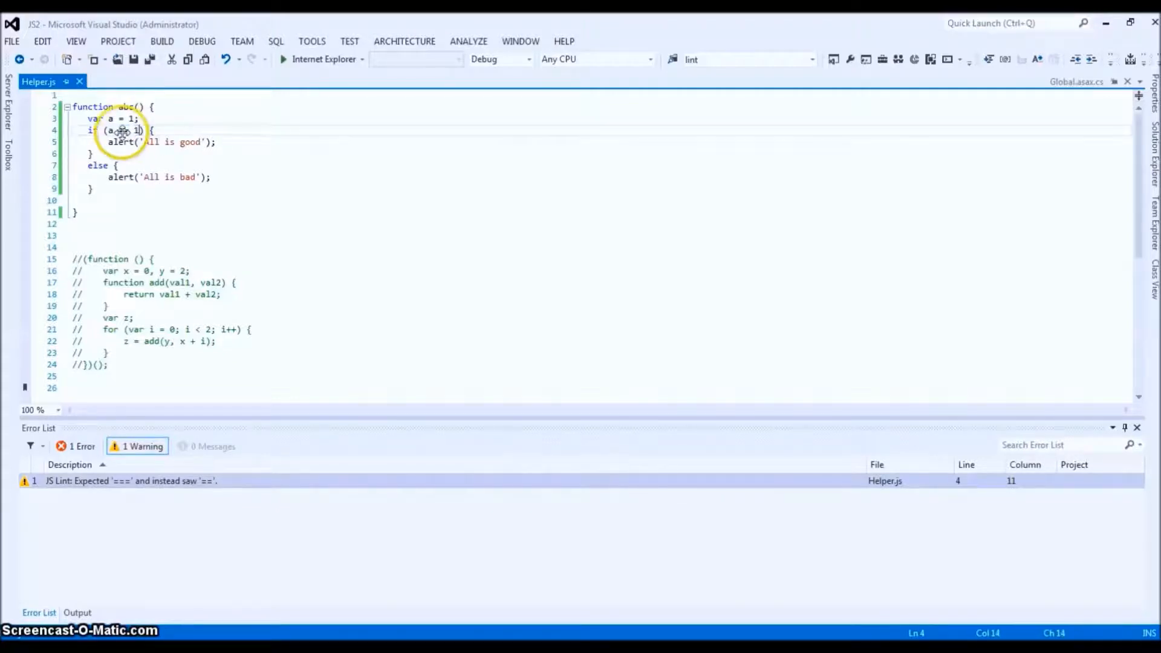
mouse_move(169, 133)
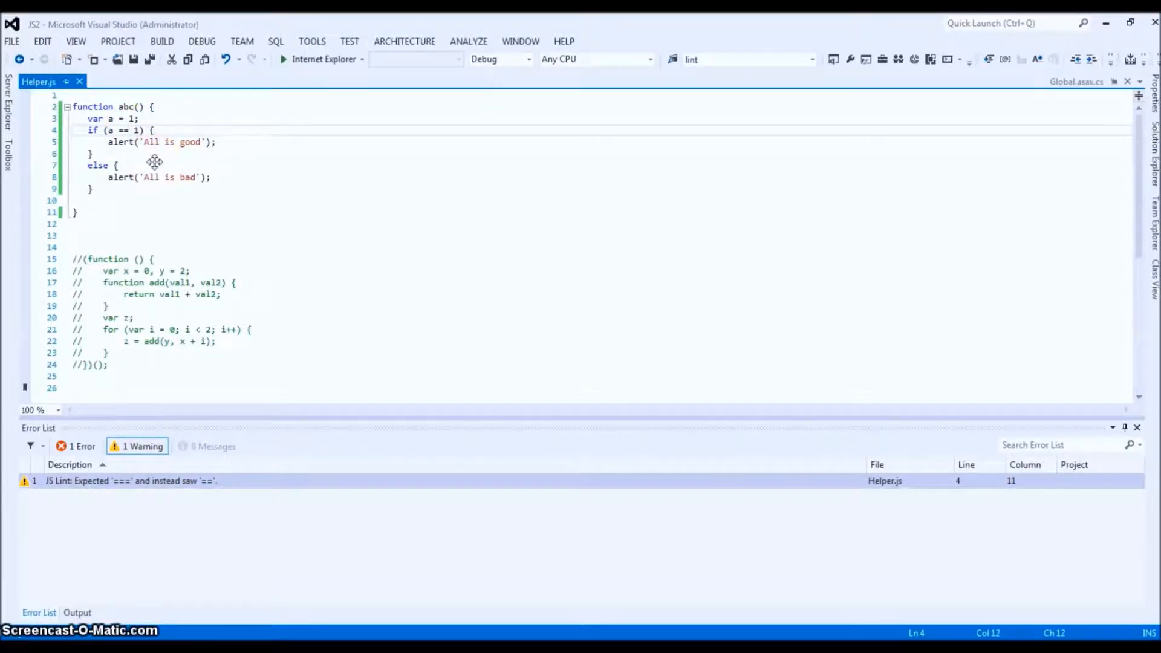
mouse_move(171, 142)
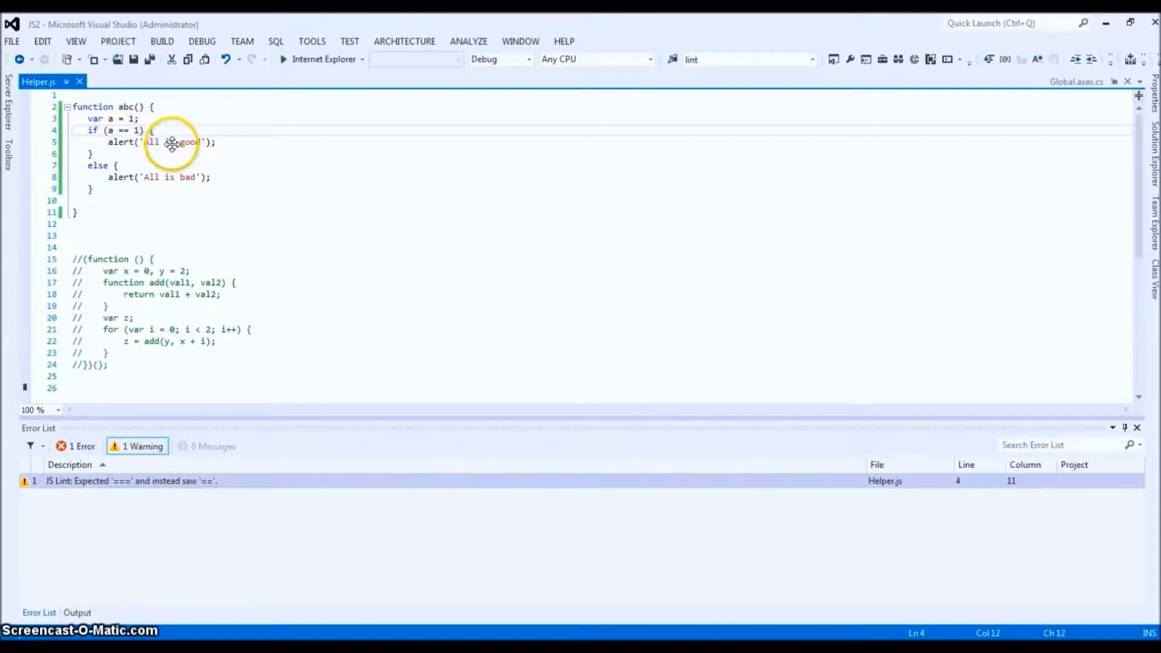
mouse_move(158, 154)
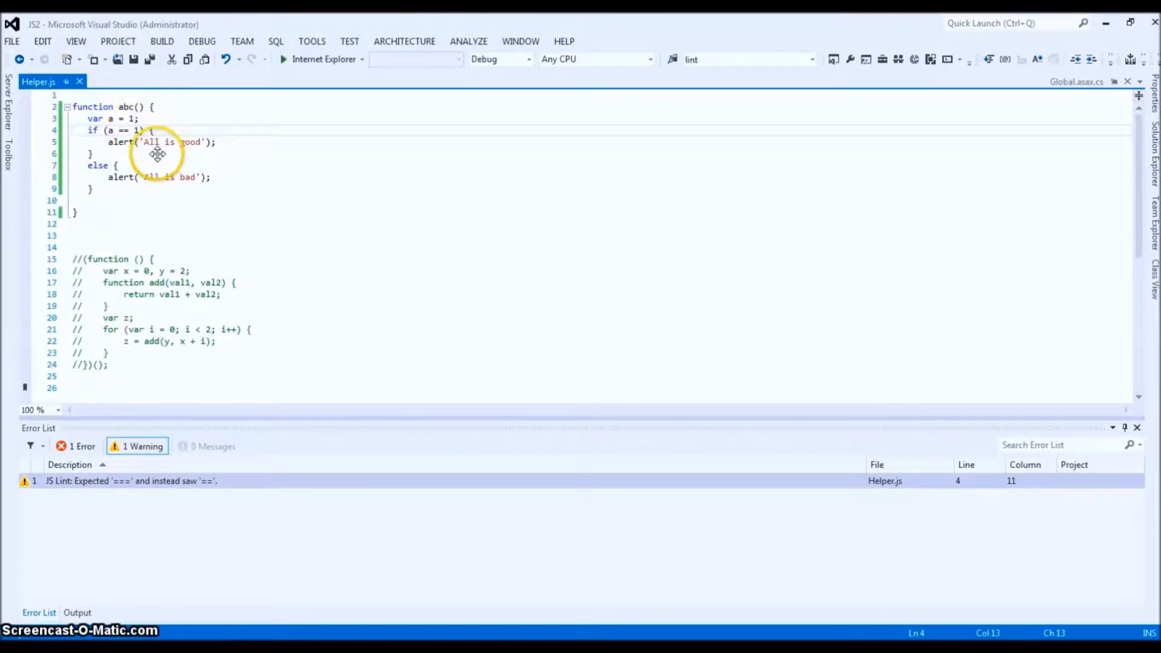
- Change the condition to '1', then open and close the JS Lint Options
type("'1'")
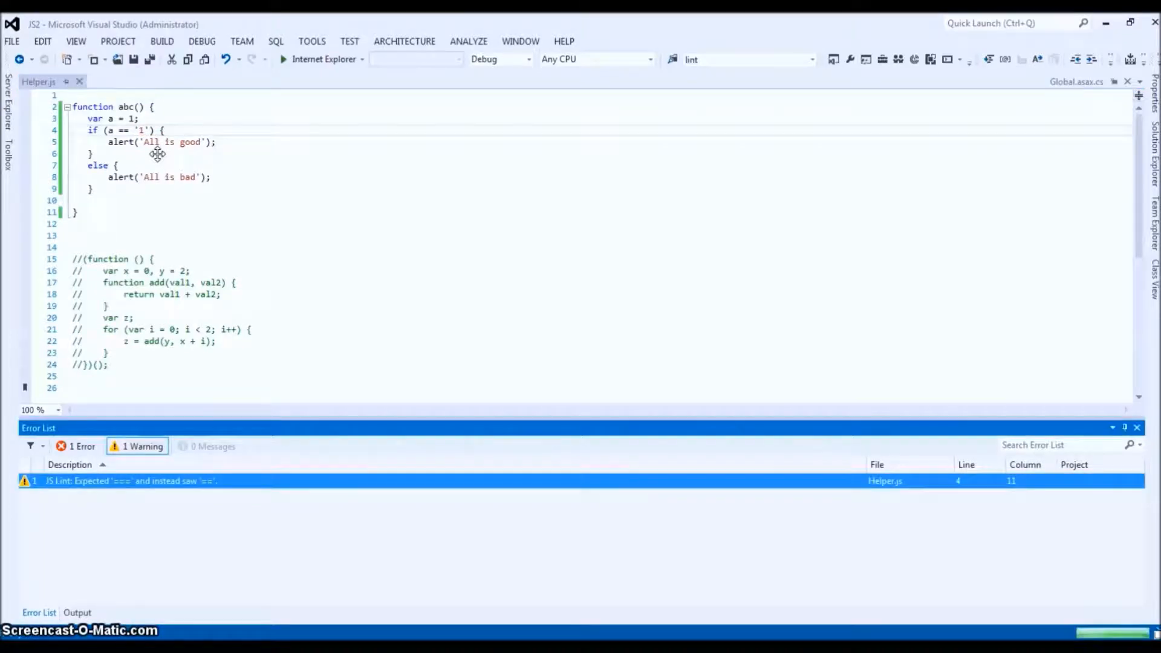
left_click(312, 41)
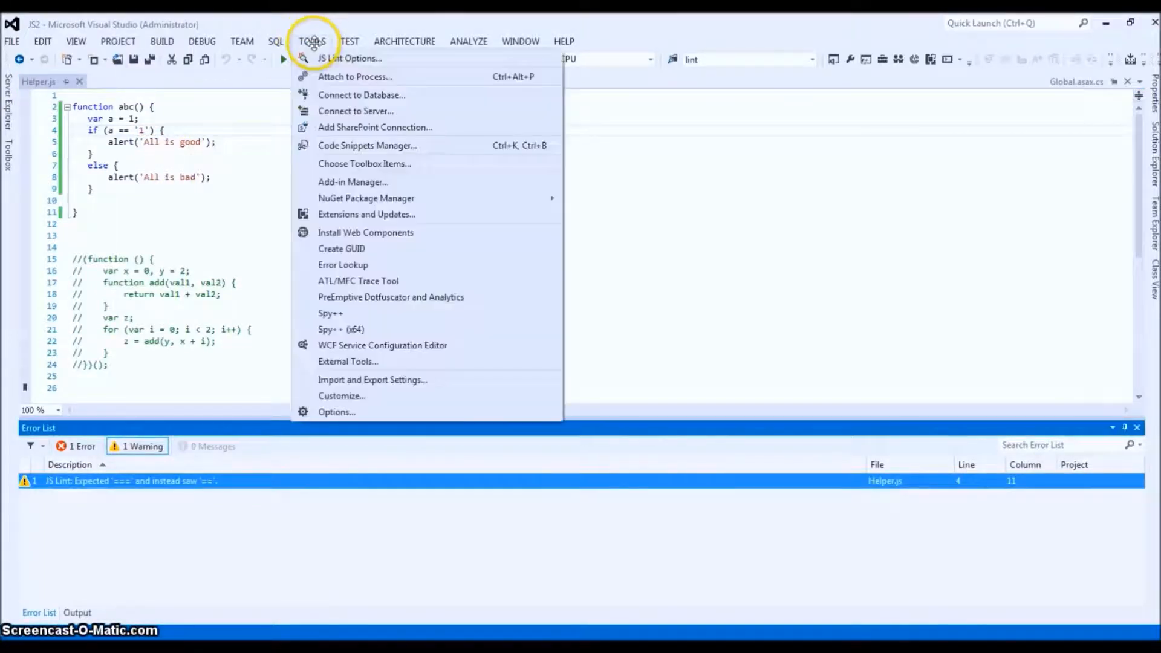
left_click(349, 58)
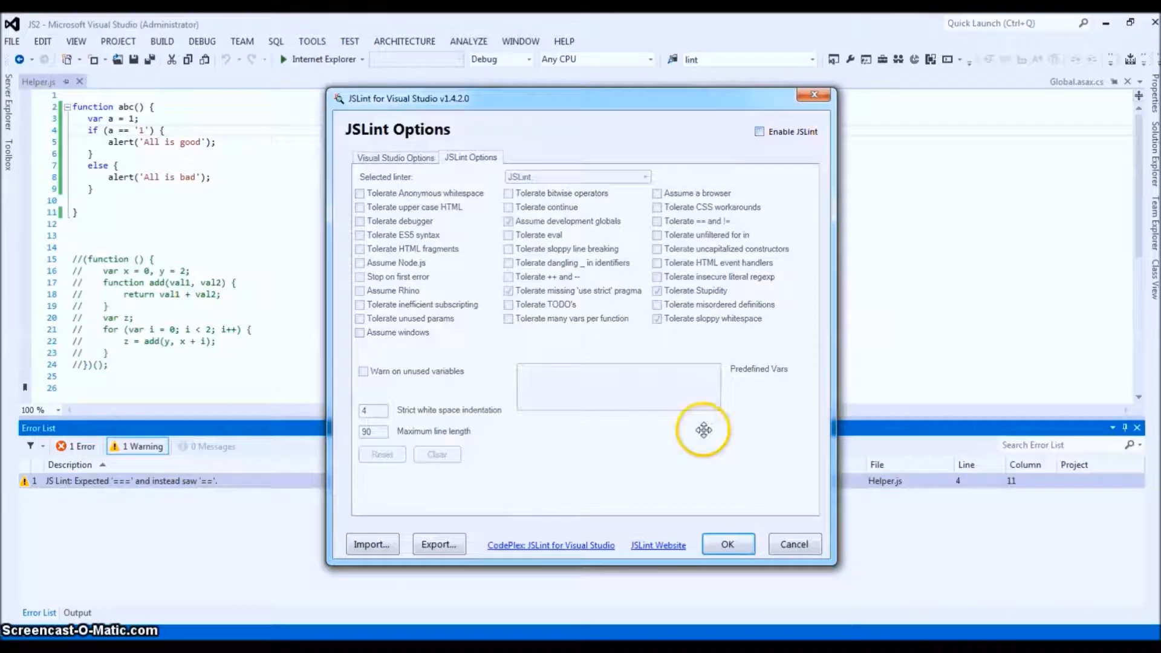
left_click(726, 543)
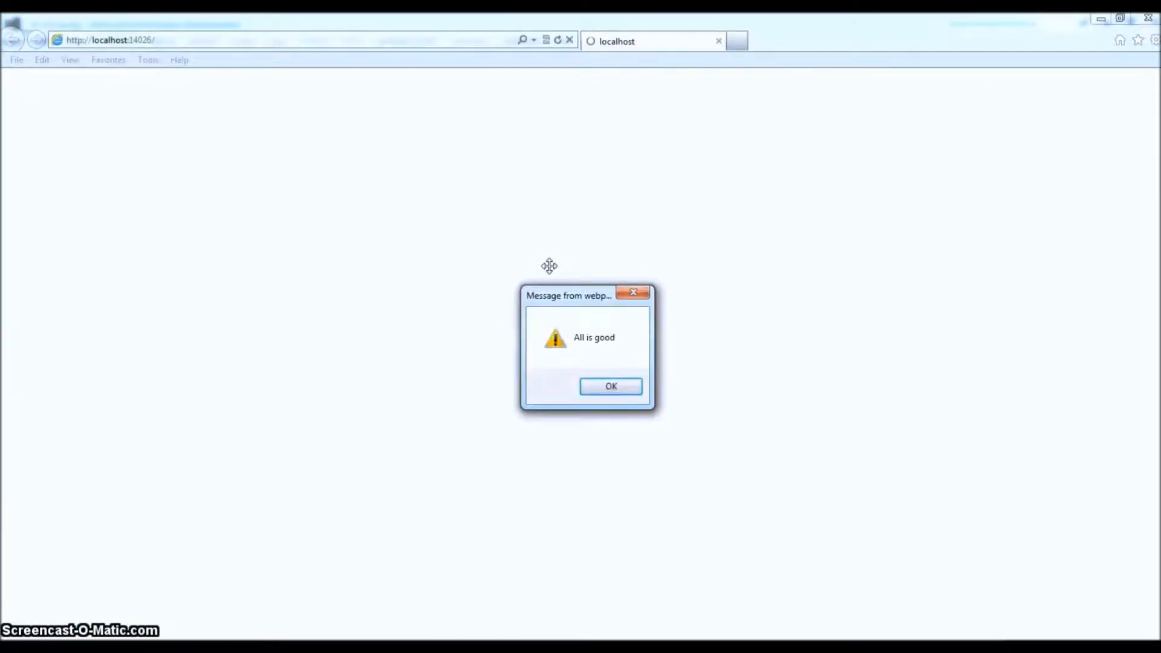
- Run the page, dismiss 'All is good', switch to ===, and dismiss 'All is bad'
left_click(610, 386)
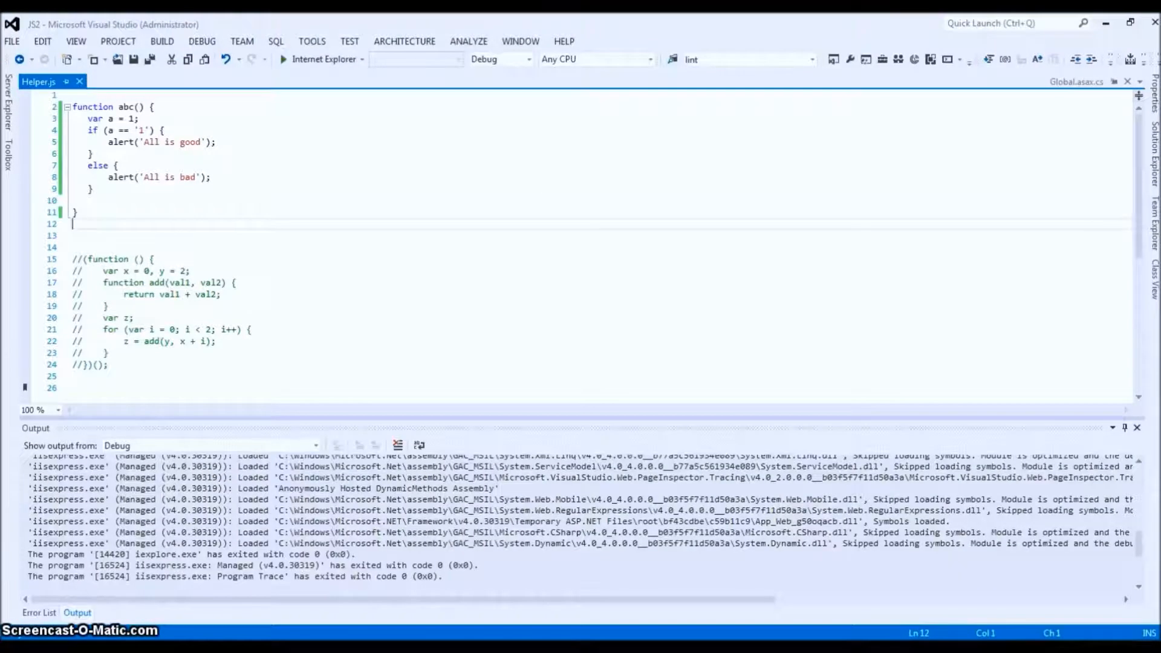
left_click(129, 131)
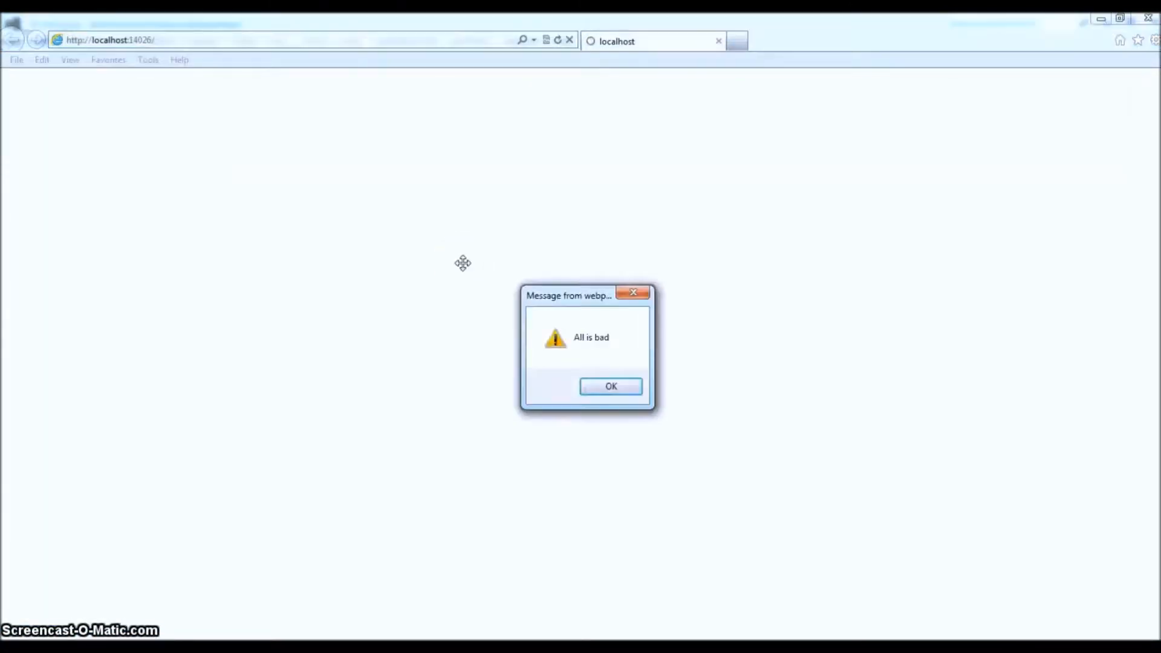
left_click(610, 386)
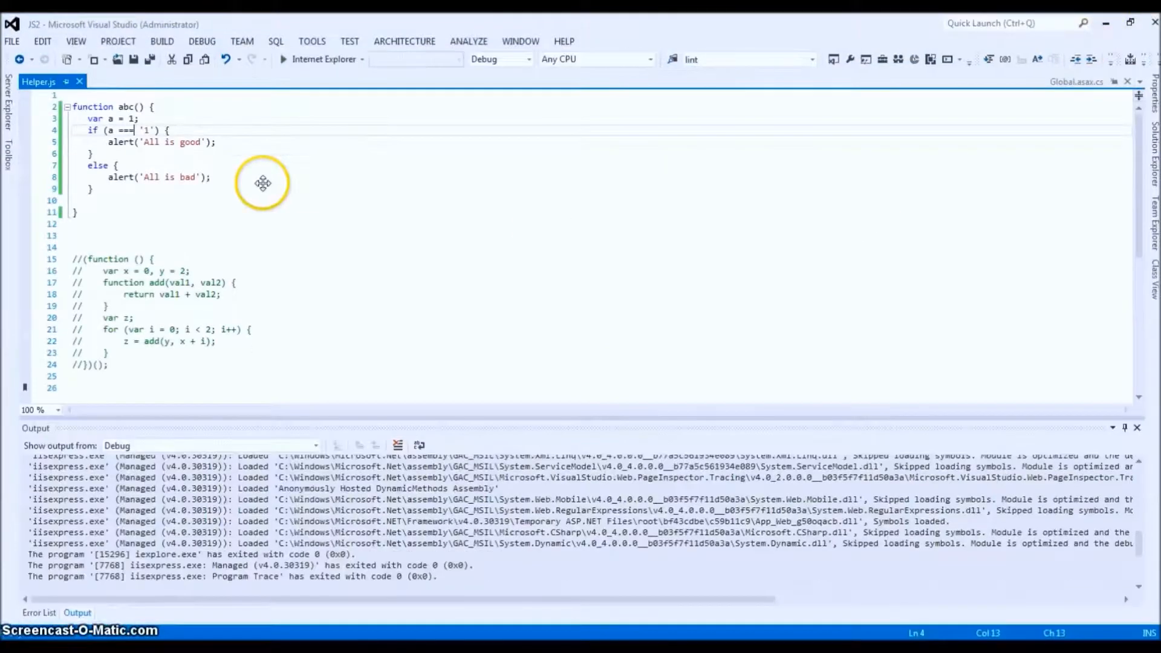
mouse_move(126, 129)
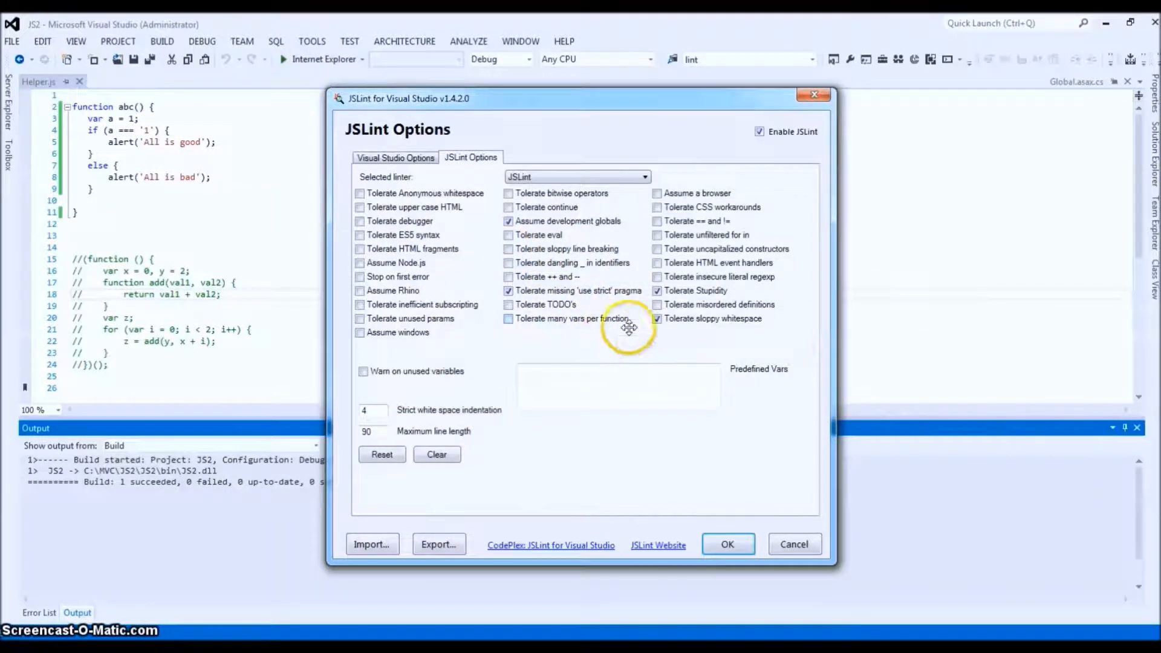
mouse_move(707, 222)
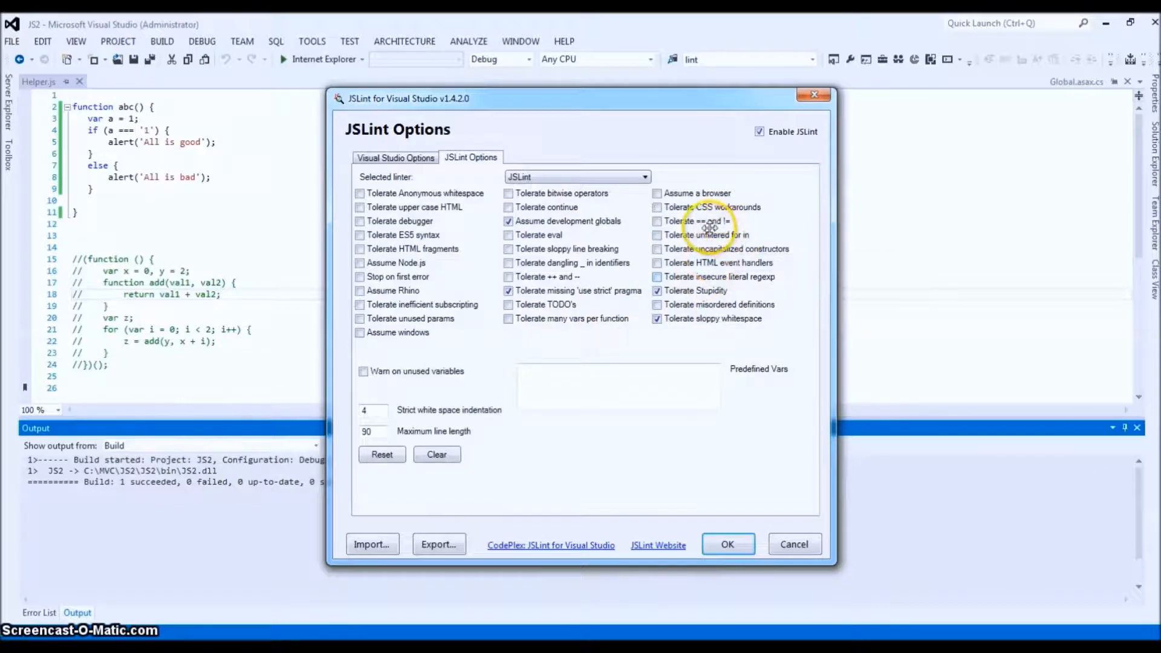
mouse_move(657, 221)
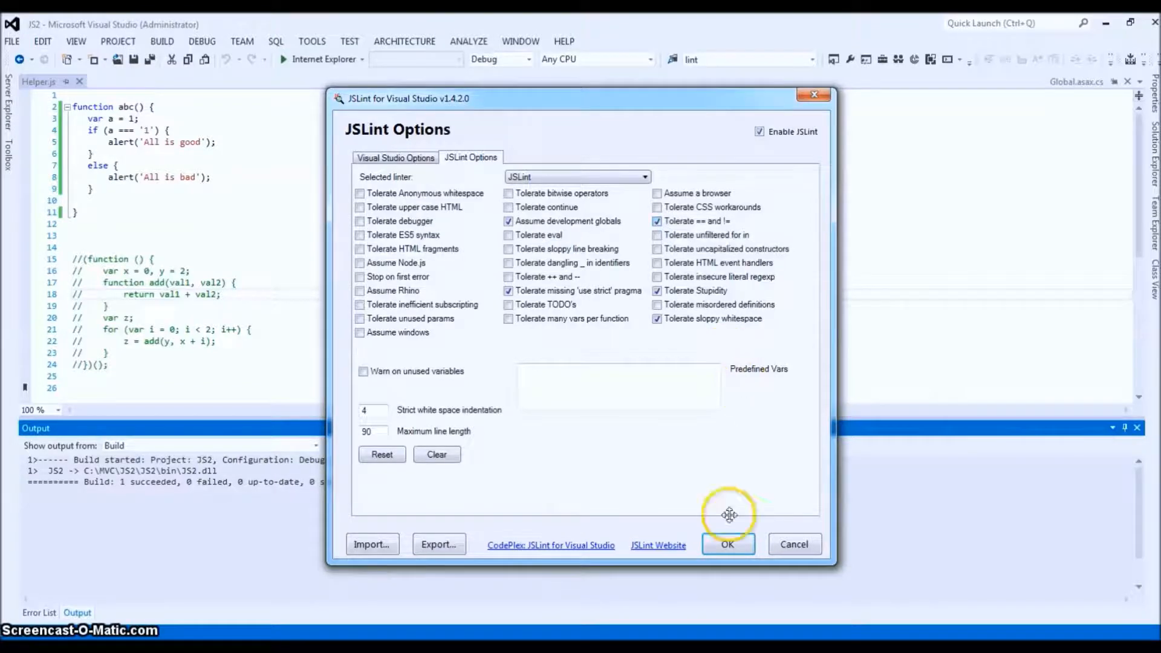
- Apply the Tolerate == and != setting, then select the abc function code
left_click(726, 544)
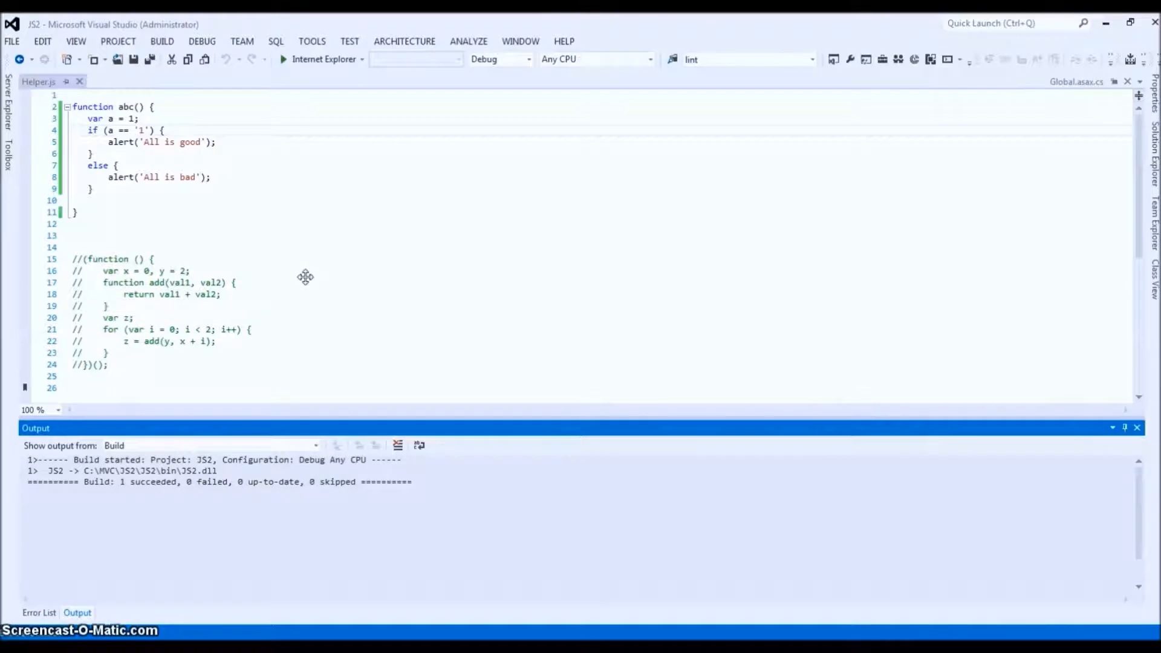
left_click(39, 613)
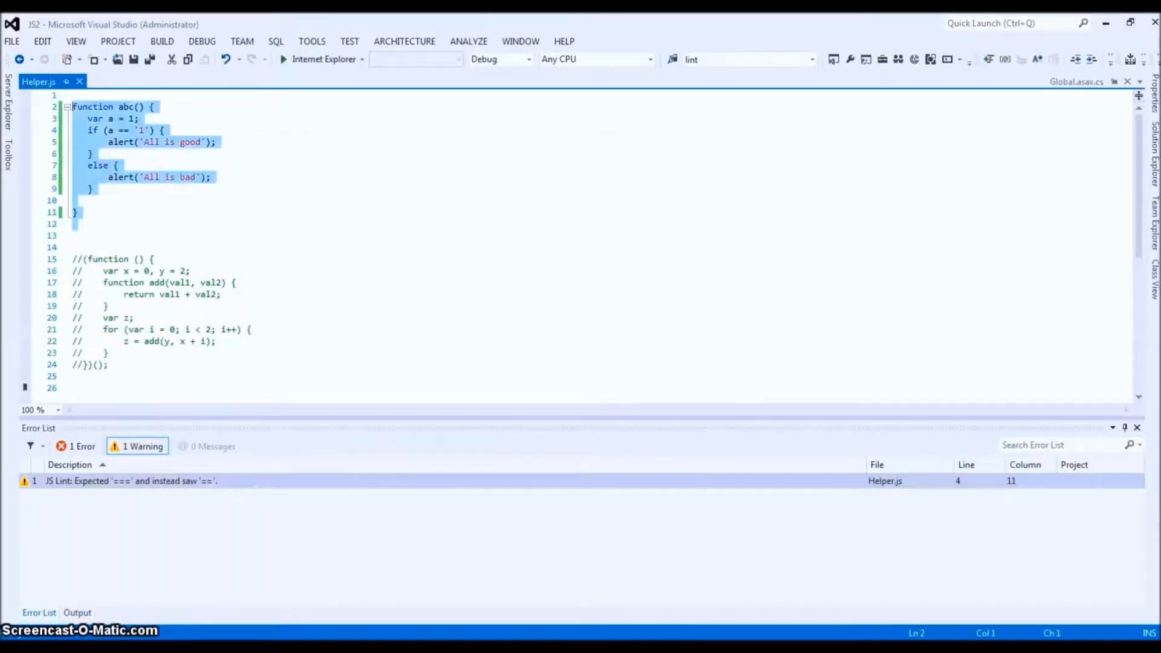
- Delete abc, uncomment the IIFE, and move z's declaration after y = 2
key("Delete")
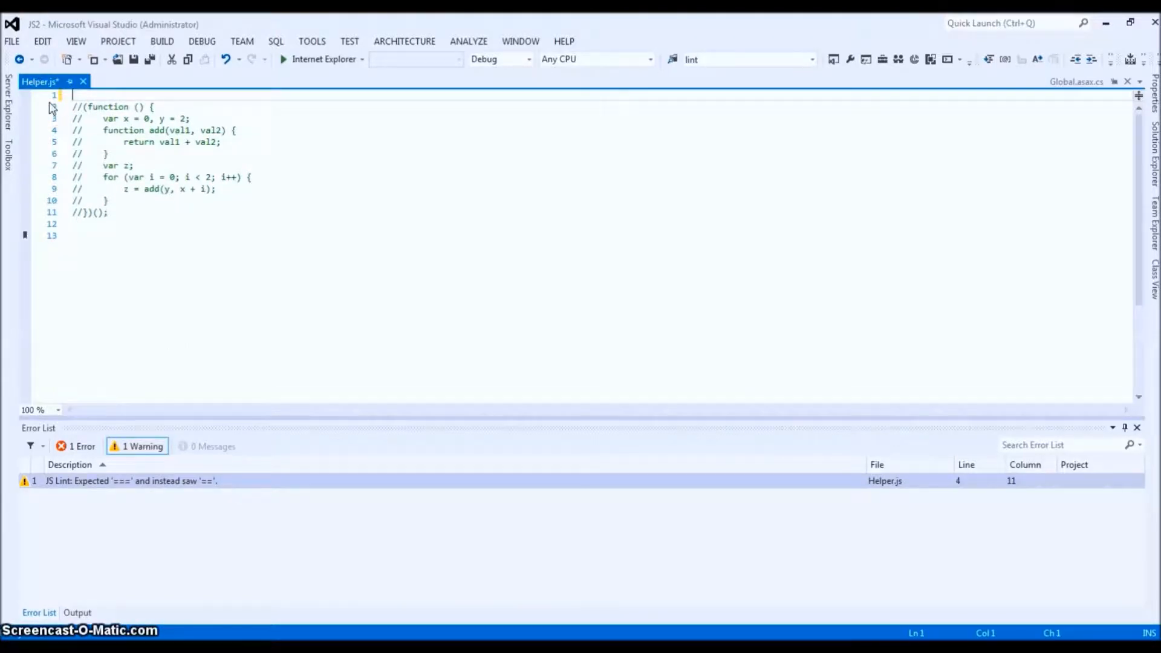
key("ctrl+a")
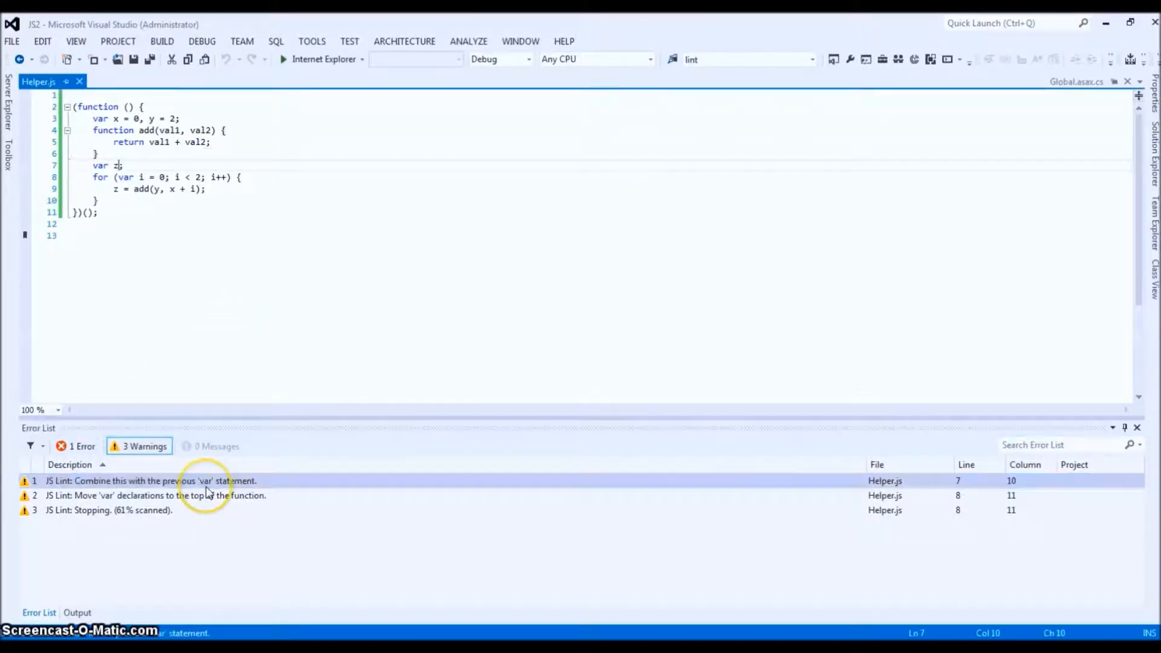
mouse_move(228, 298)
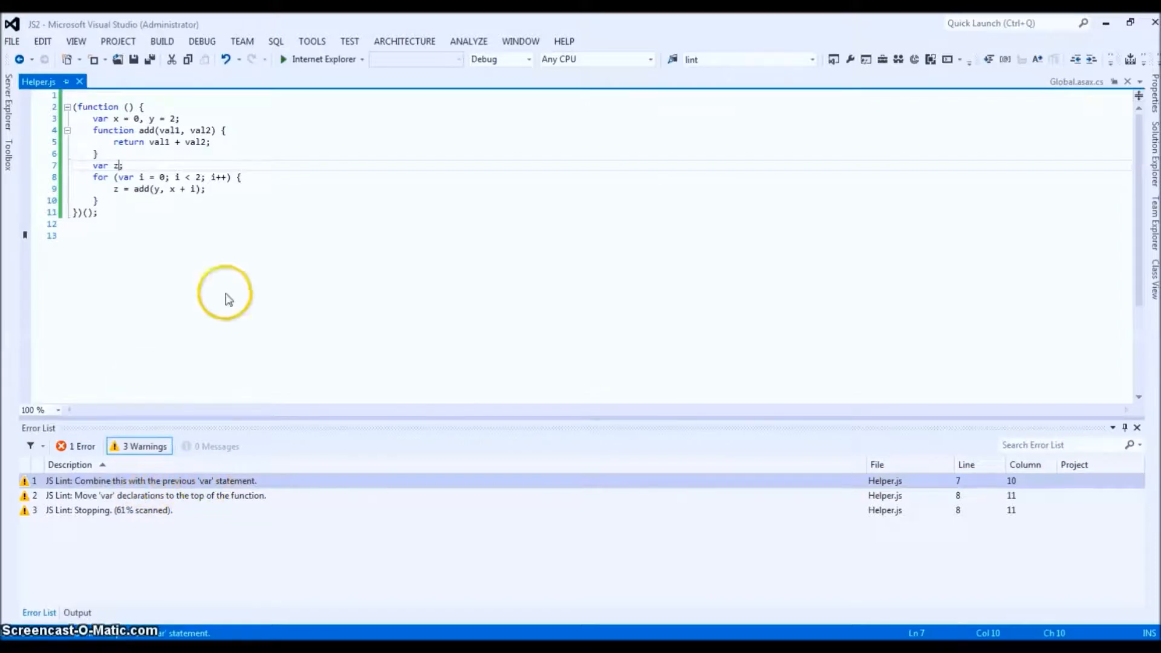
mouse_move(96, 170)
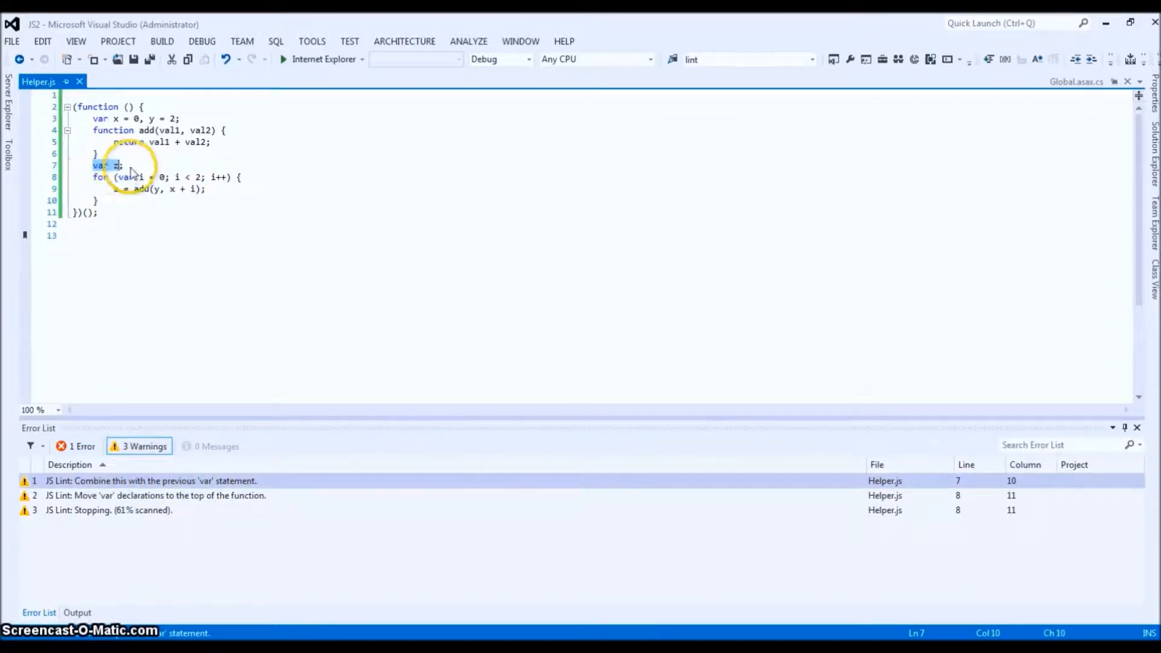
key("Delete")
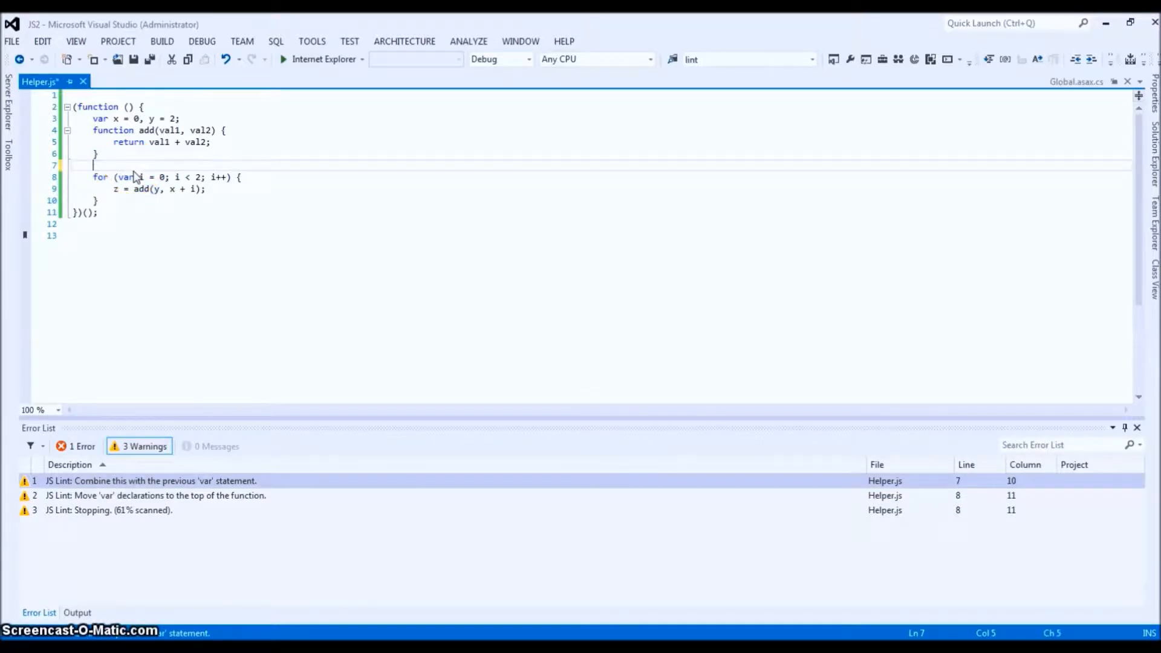
left_click(174, 118)
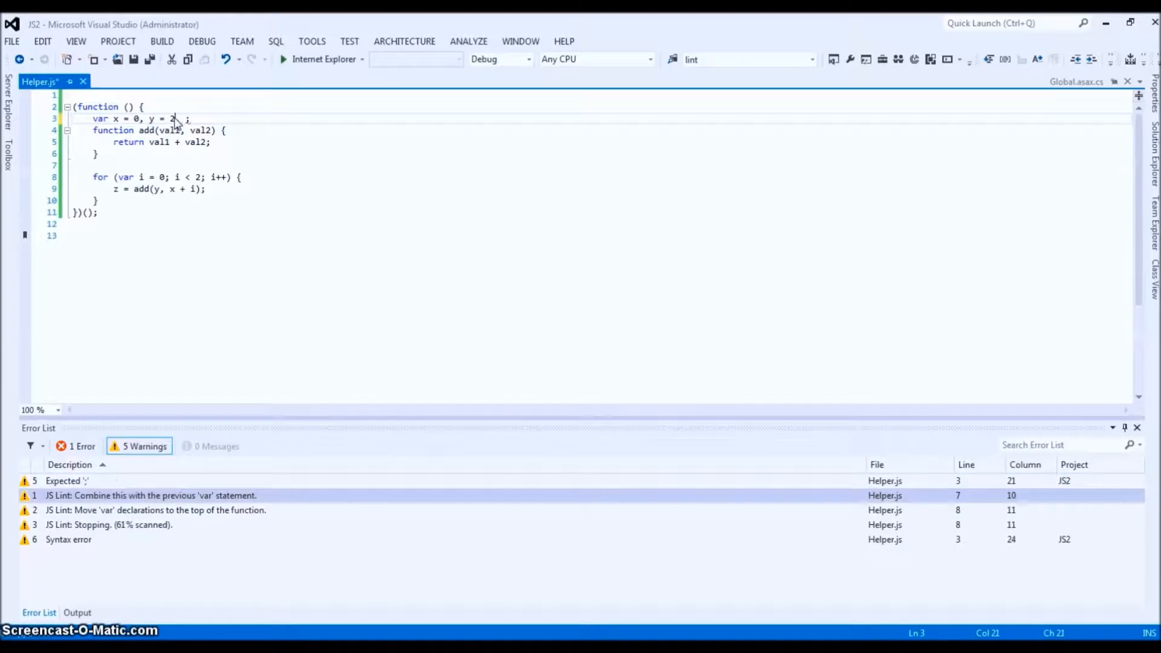
type(",")
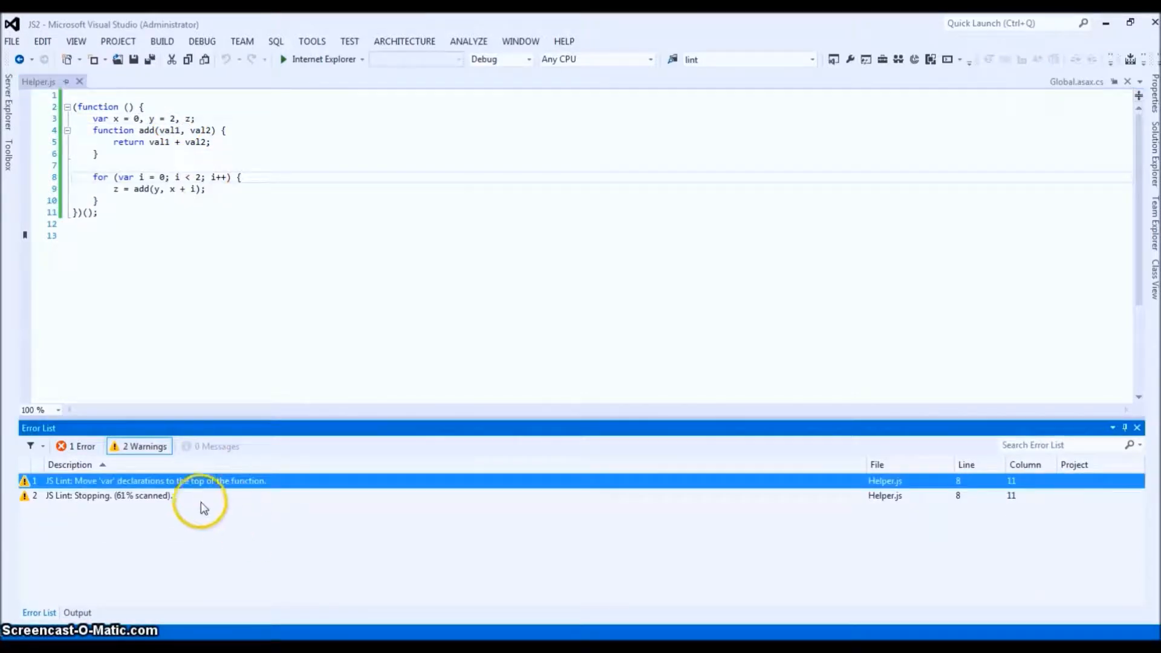
mouse_move(188, 490)
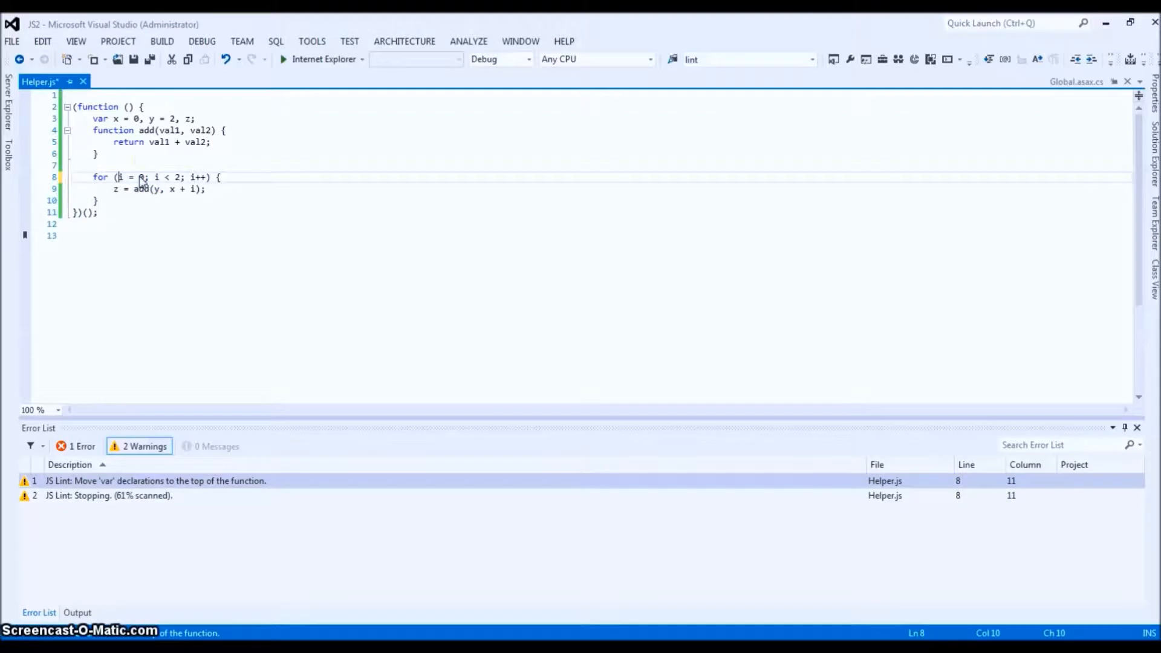
- Place the cursor on line 3 to declare i and type an opening parenthesis
left_click(191, 118)
type(", i")
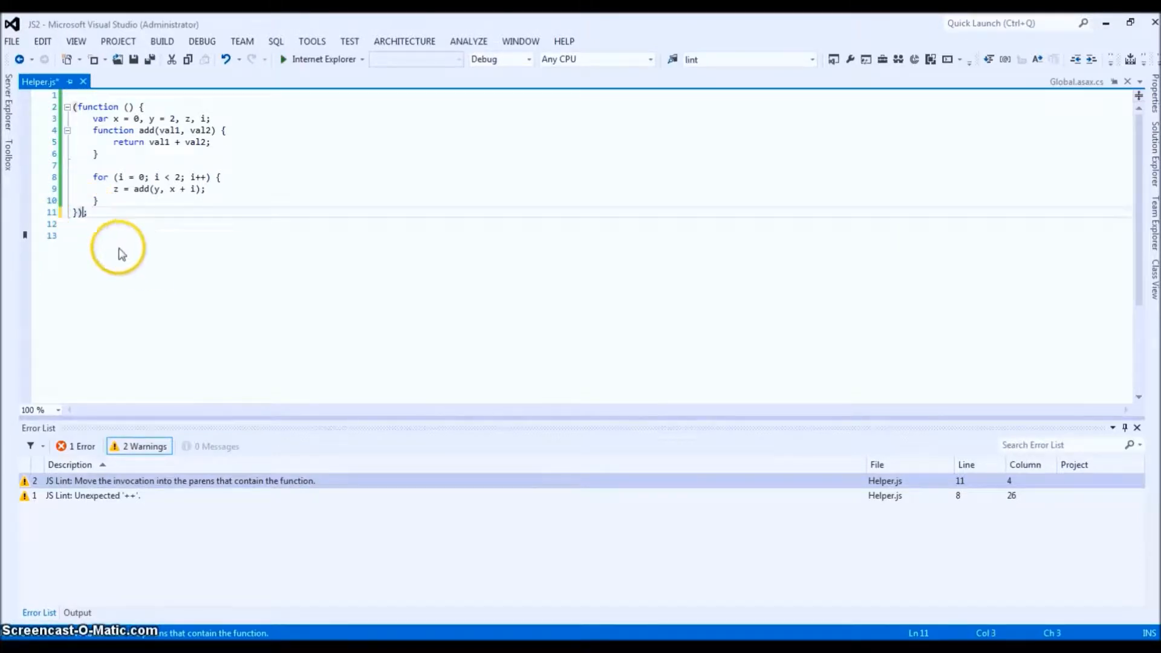
type("(")
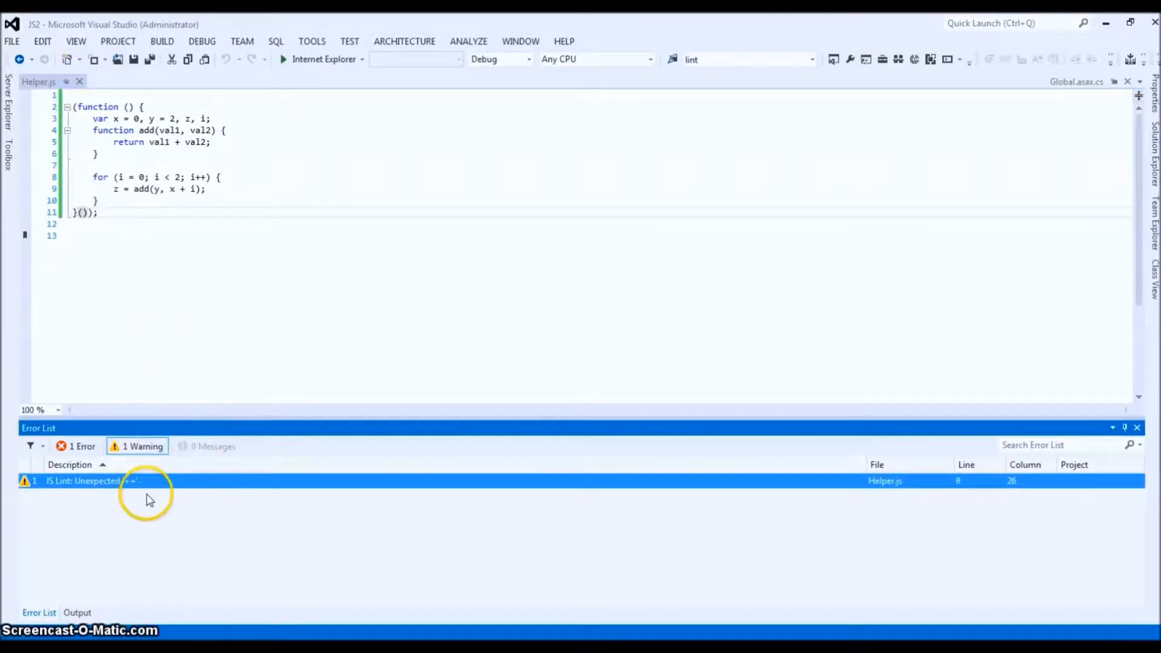
mouse_move(141, 490)
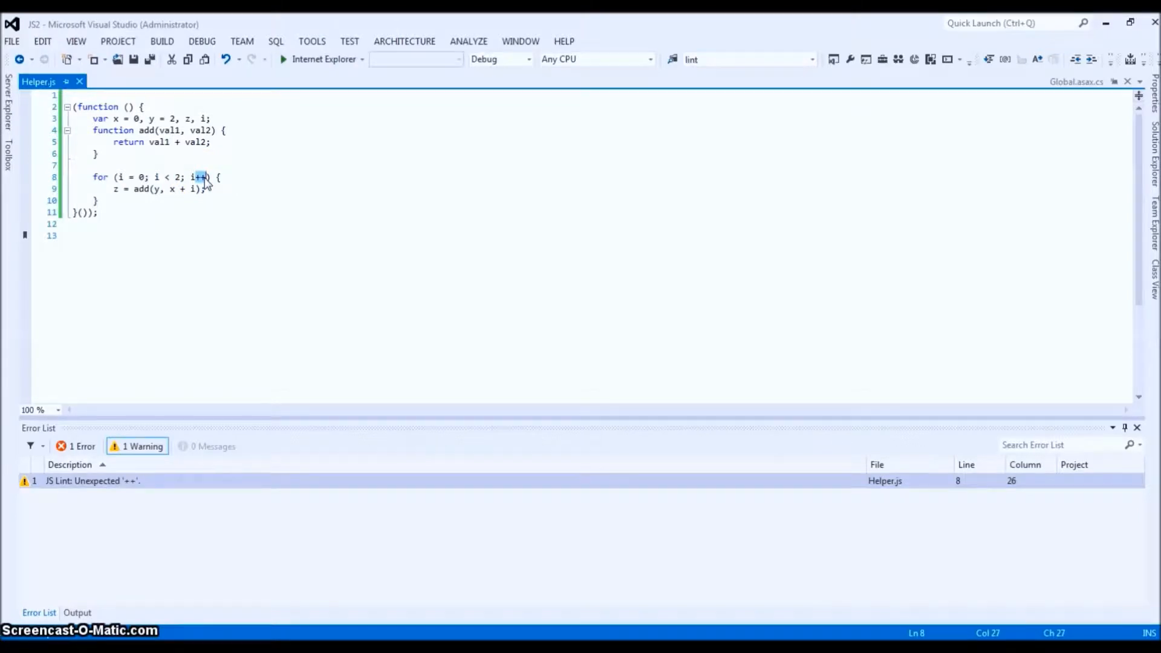
- Enable Tolerate ++ and -- in the JSLint options
left_click(311, 40)
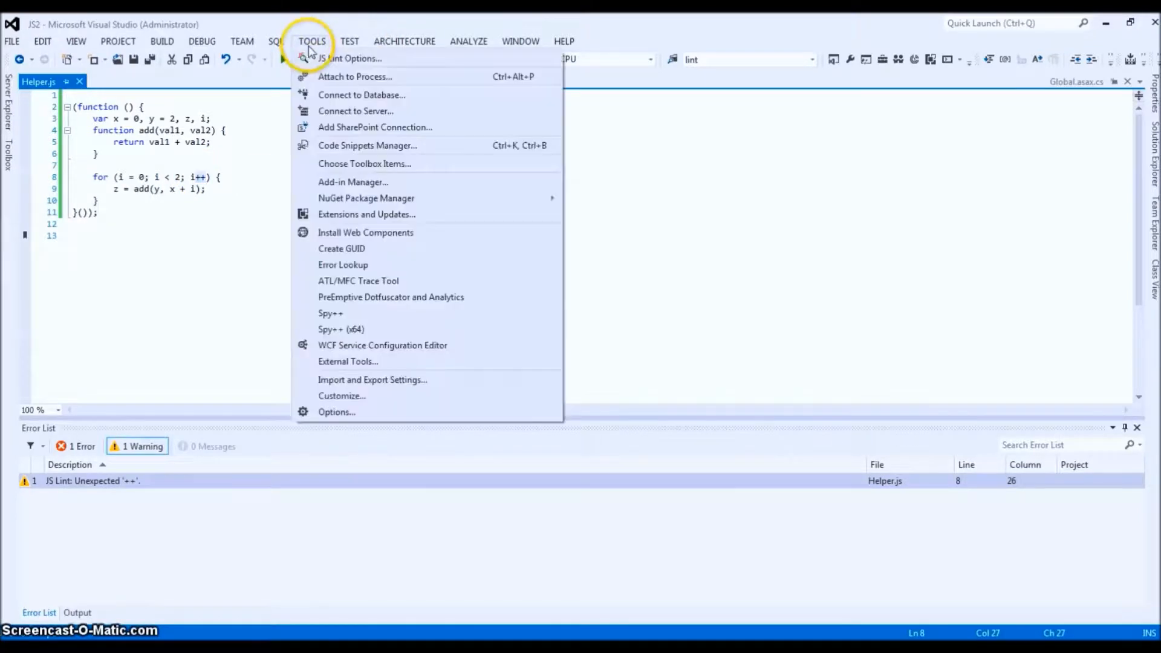
left_click(350, 58)
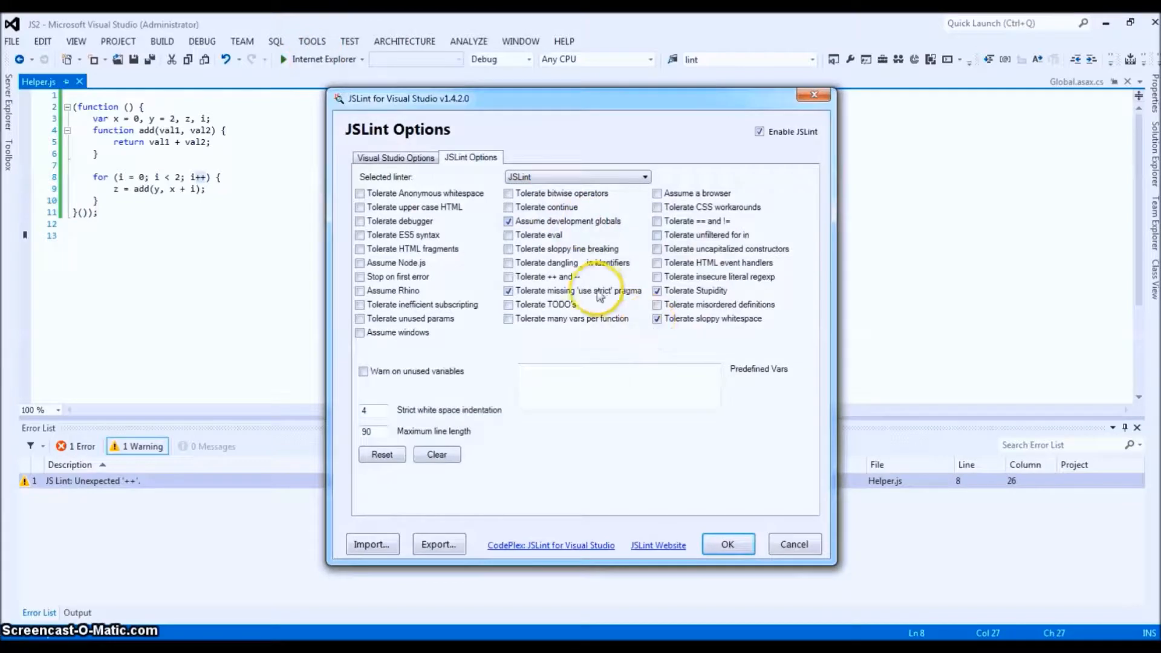
mouse_move(547, 276)
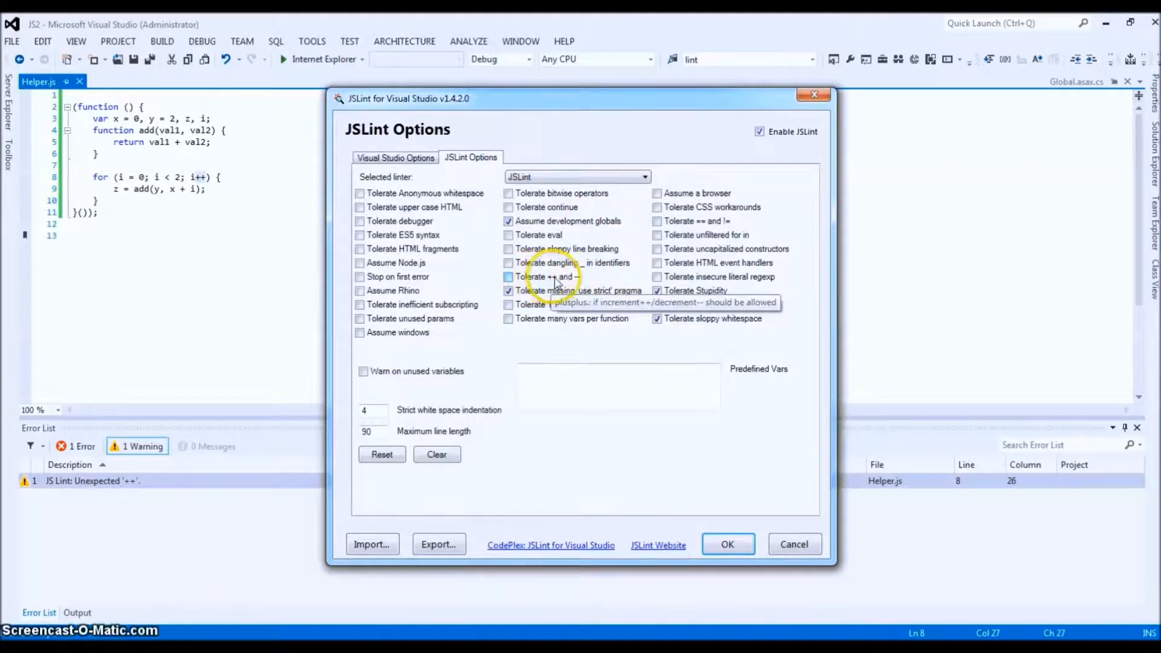
left_click(508, 276)
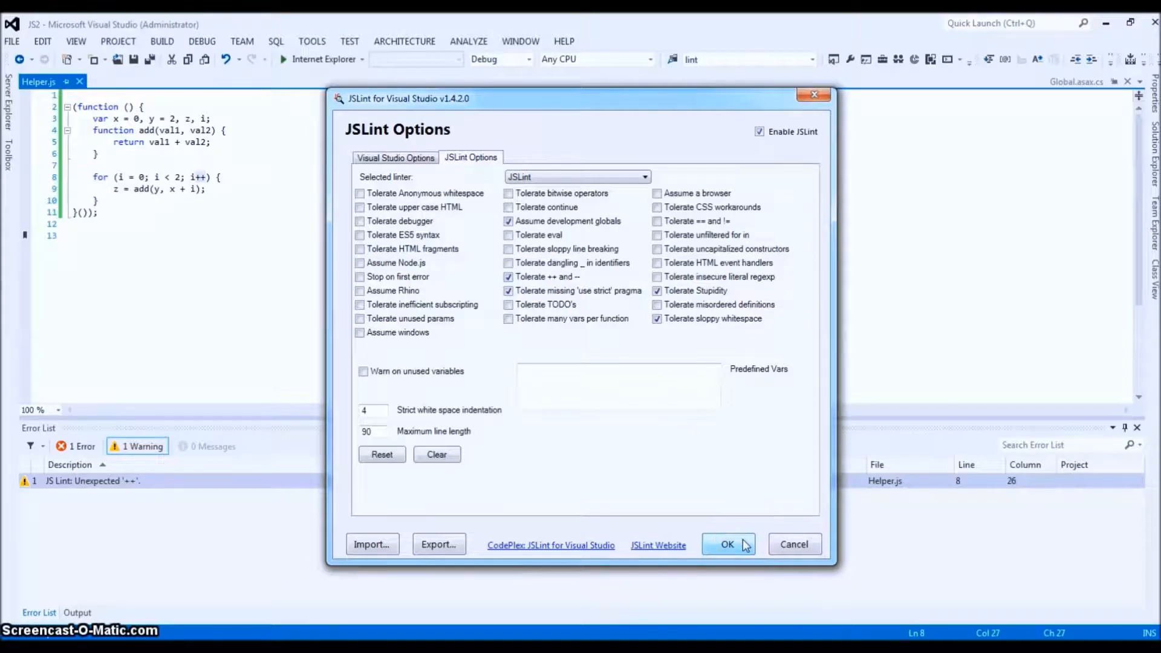
left_click(726, 544)
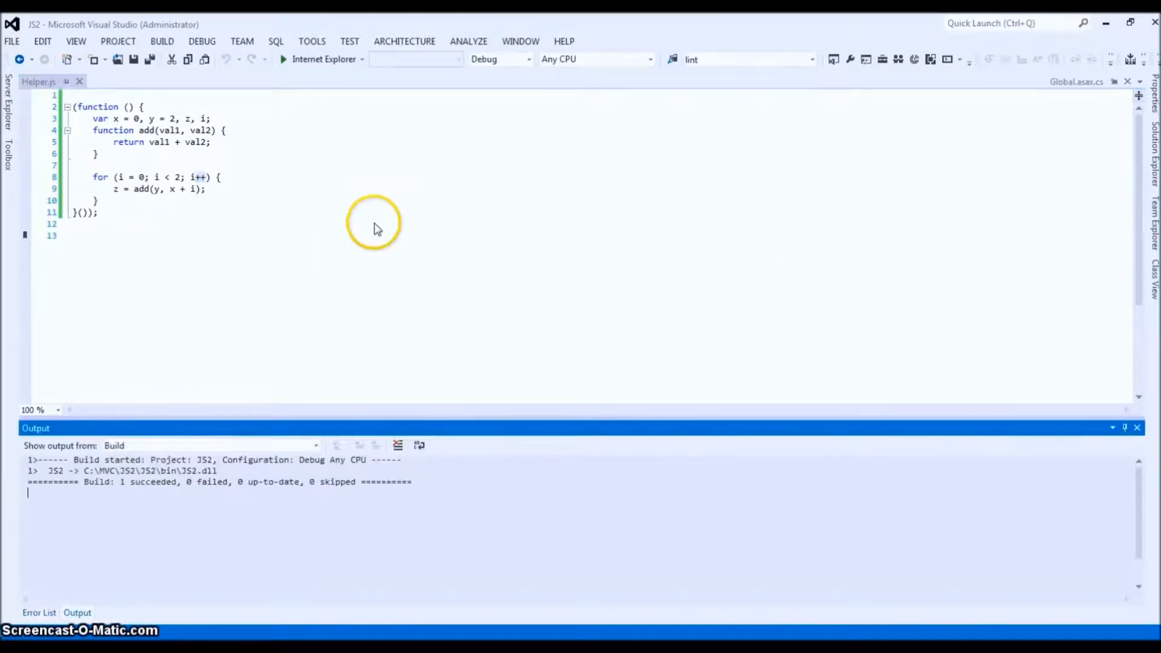
- Turn Tolerate ++ and -- back off and rewrite the loop increment as i += 1
left_click(311, 40)
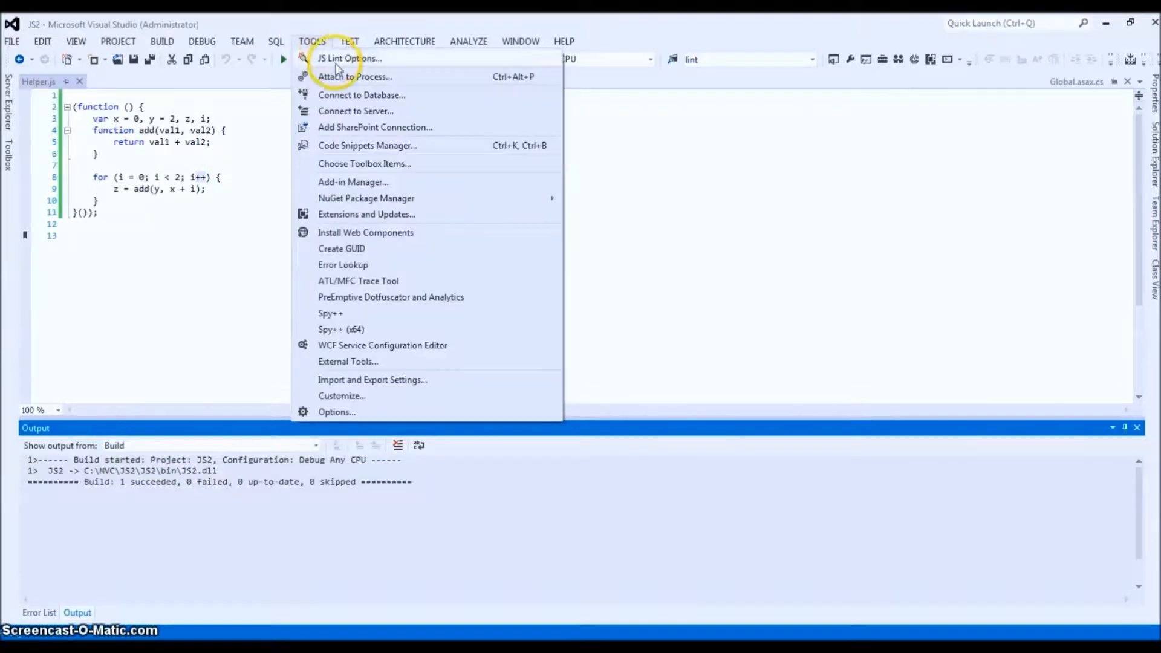
left_click(350, 58)
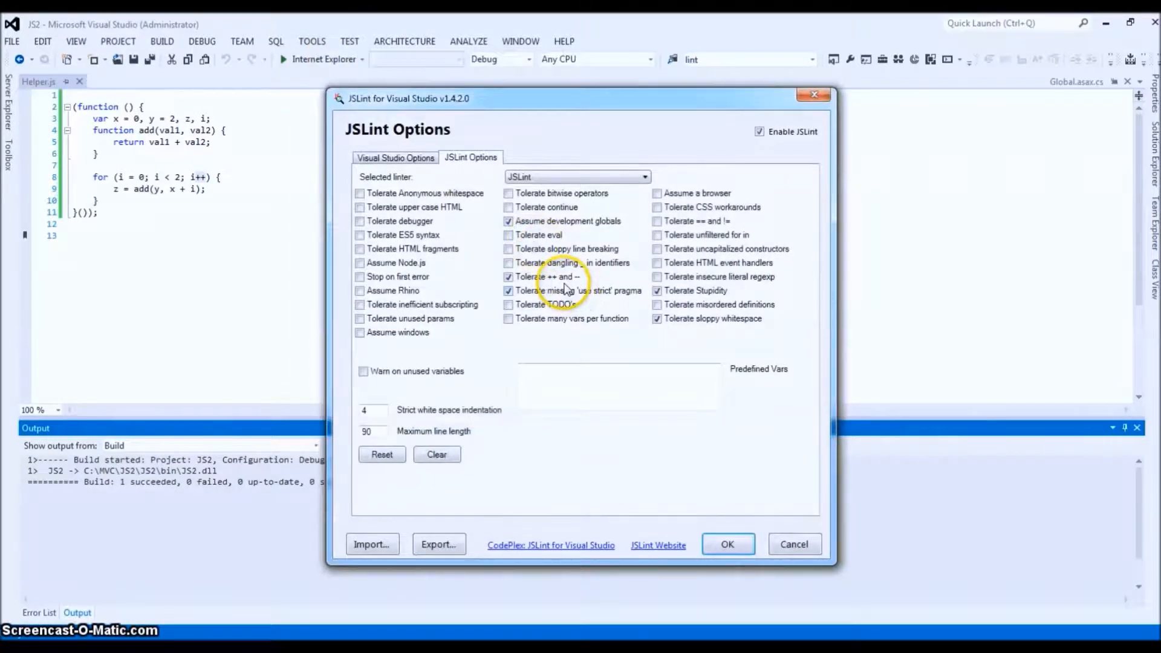
left_click(726, 544)
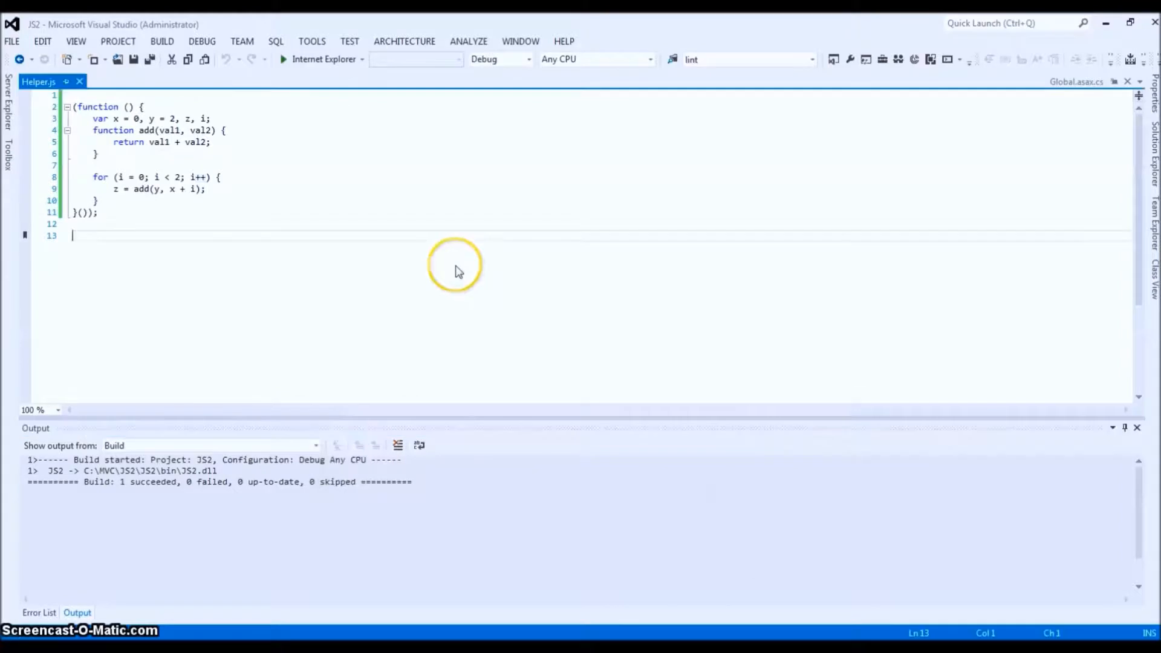
left_click(39, 612)
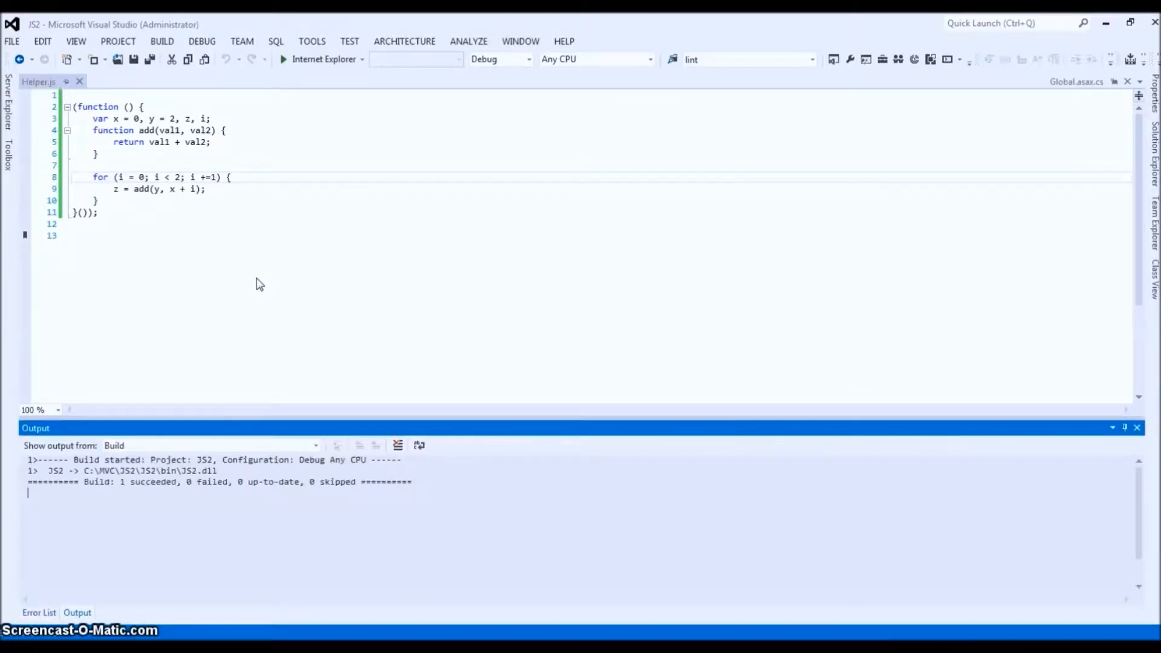
left_click(96, 200)
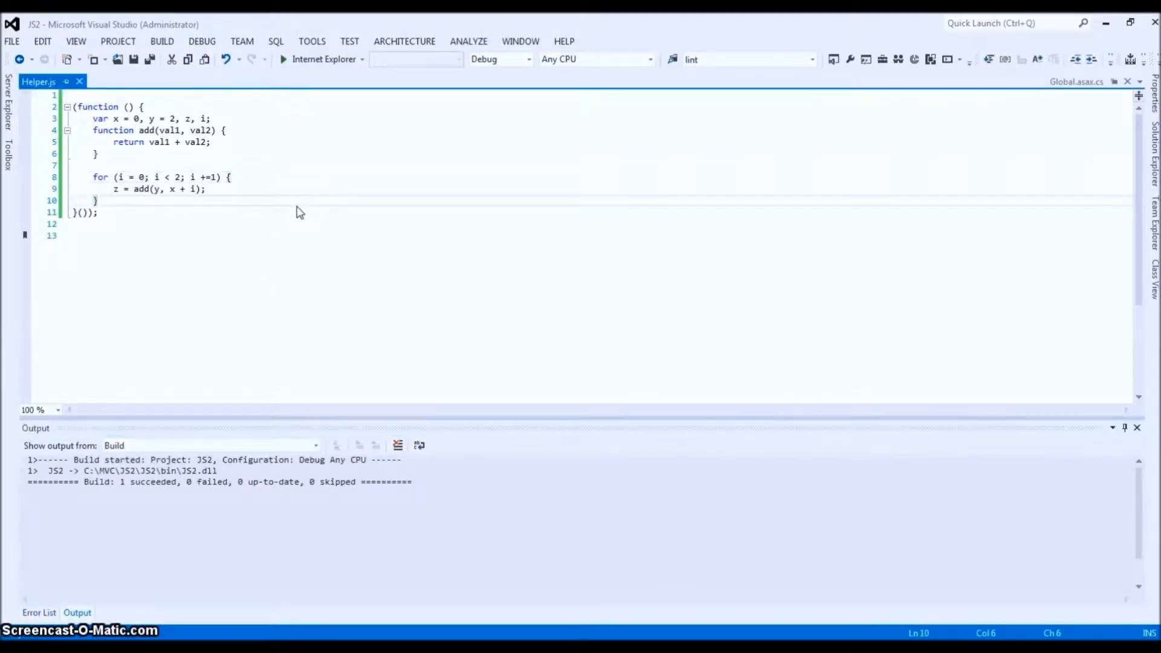
left_click(312, 41)
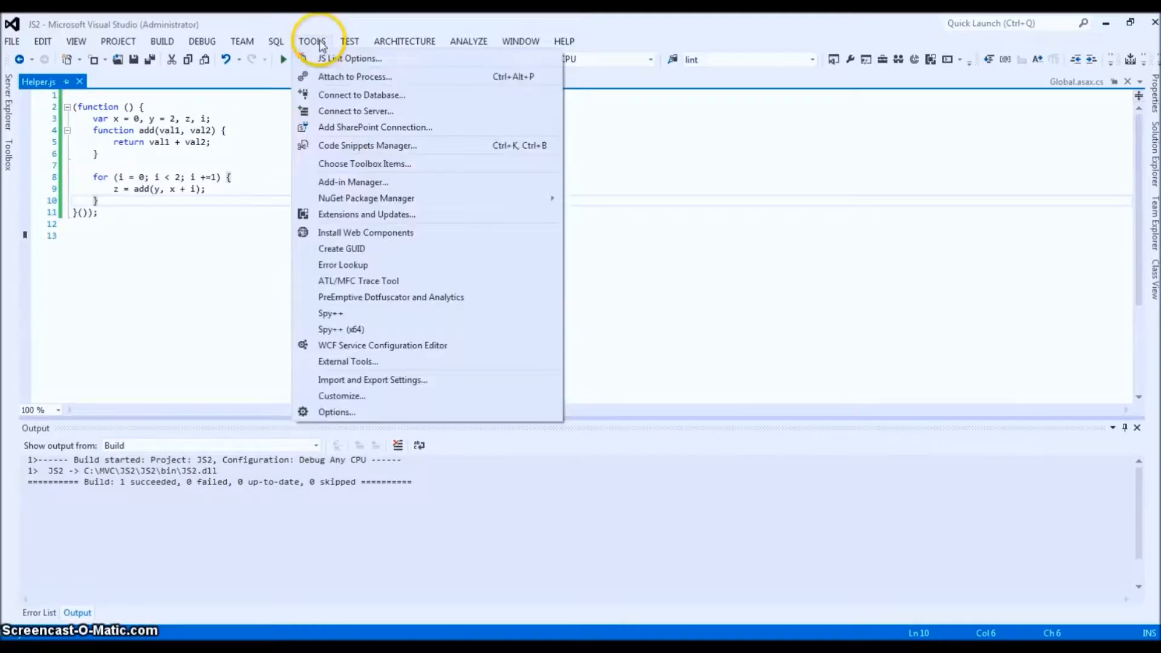
- Reopen the JSLint options and show the Selected linter list (JSLint, JSLint Old, JSHint)
left_click(349, 58)
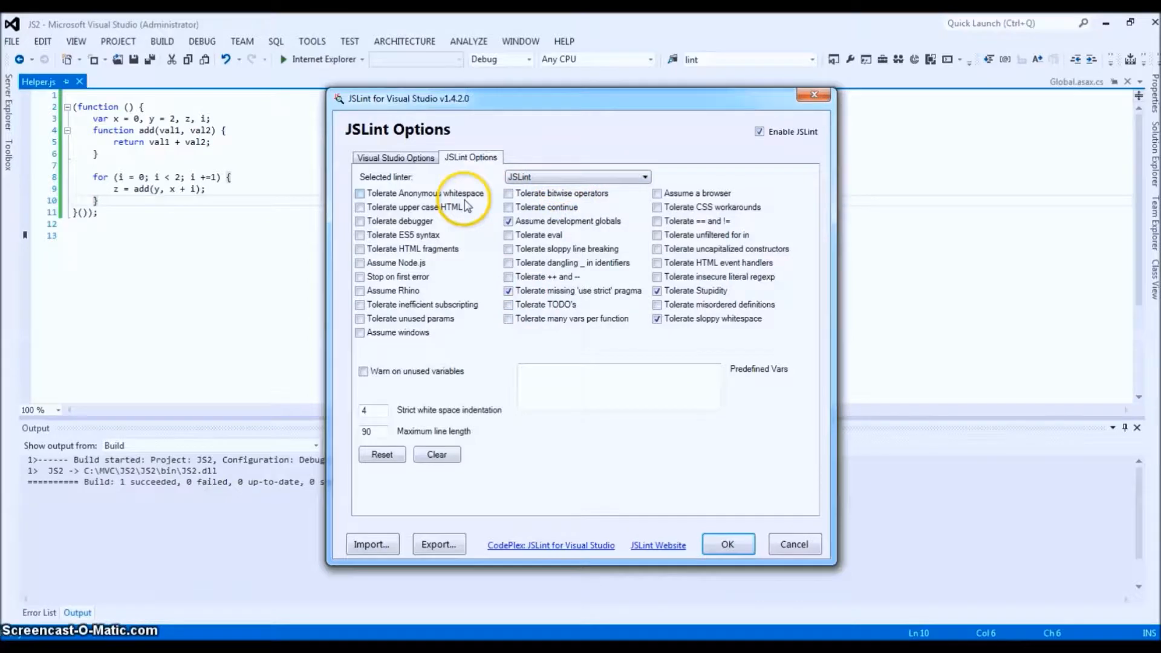
mouse_move(453, 207)
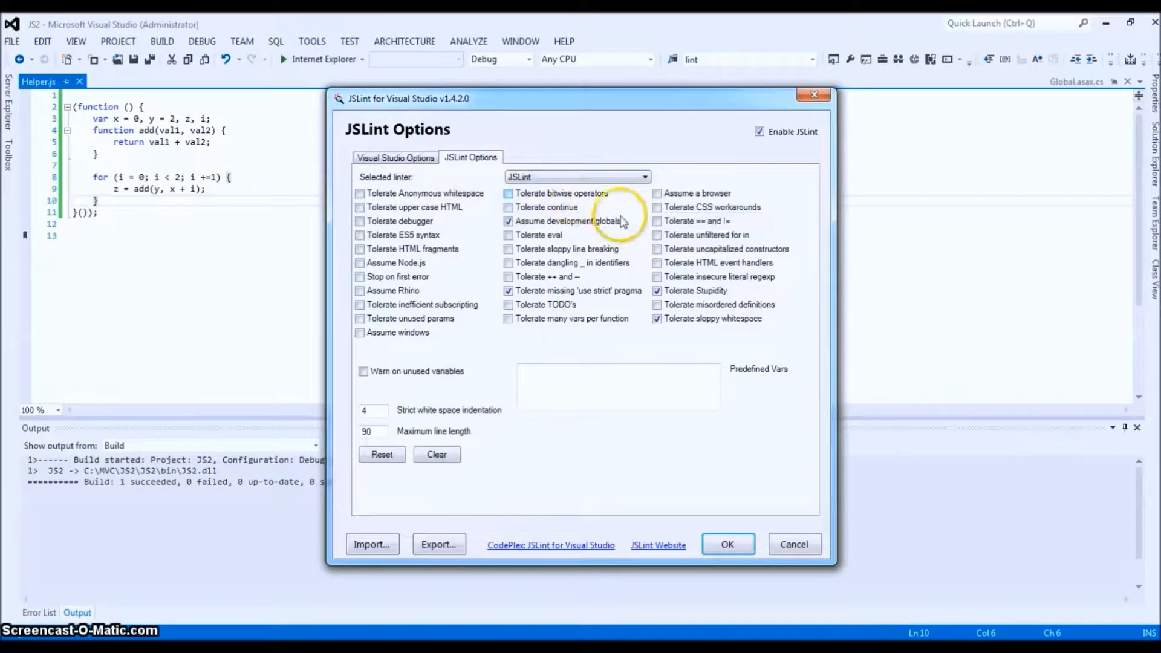
mouse_move(584, 285)
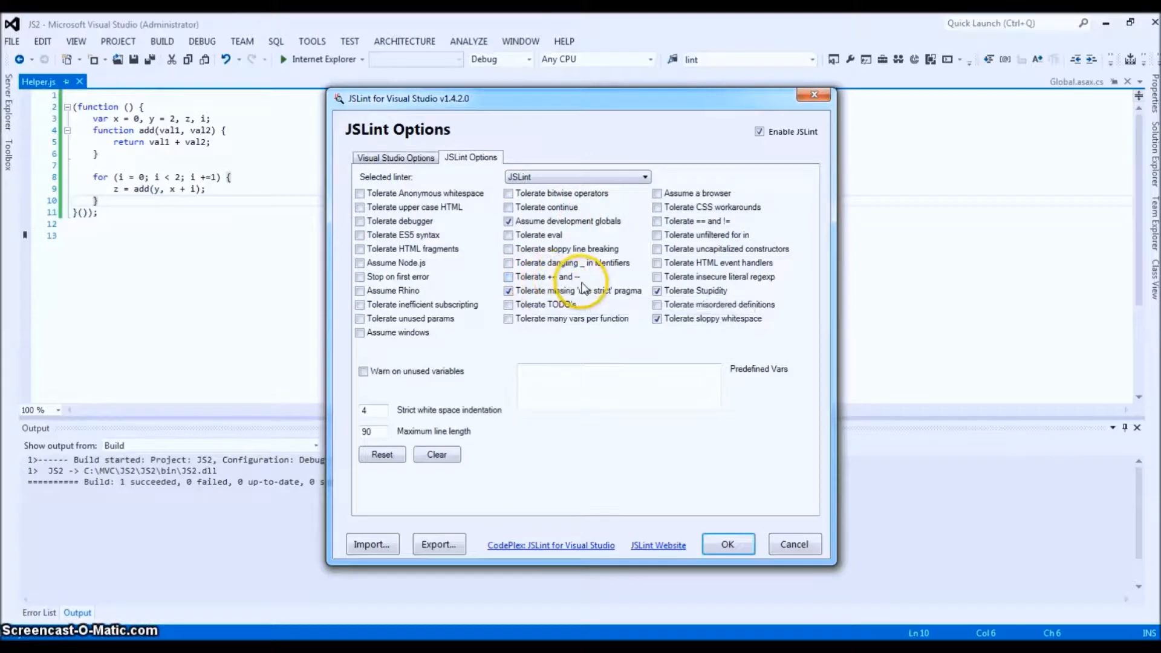
mouse_move(710, 234)
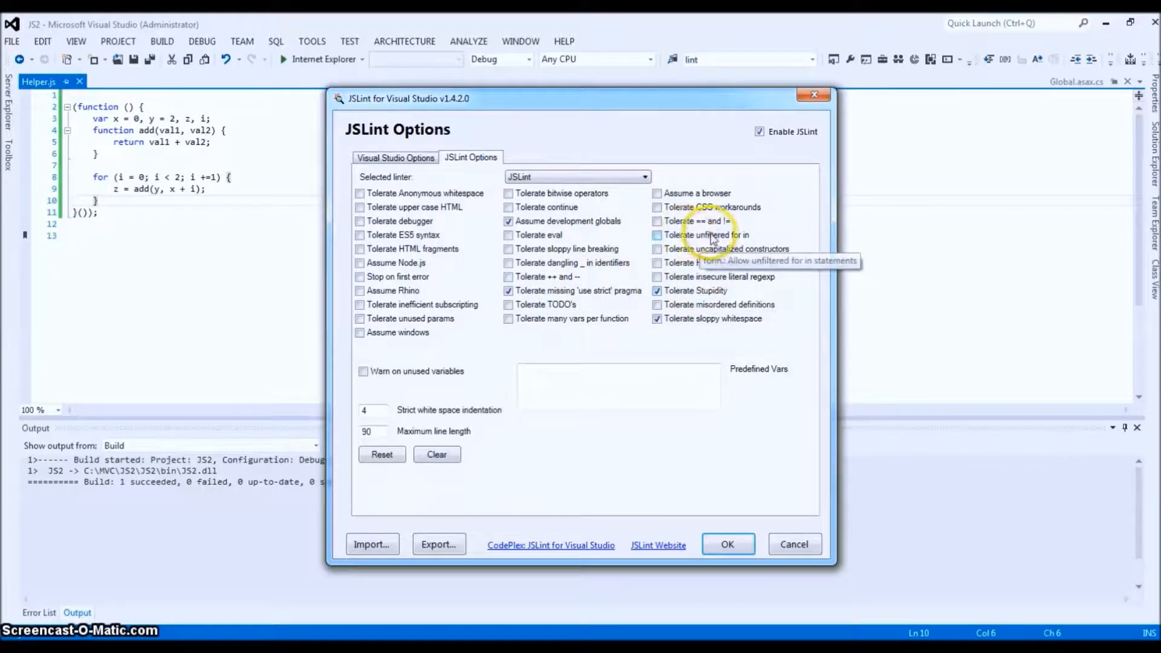
mouse_move(726, 194)
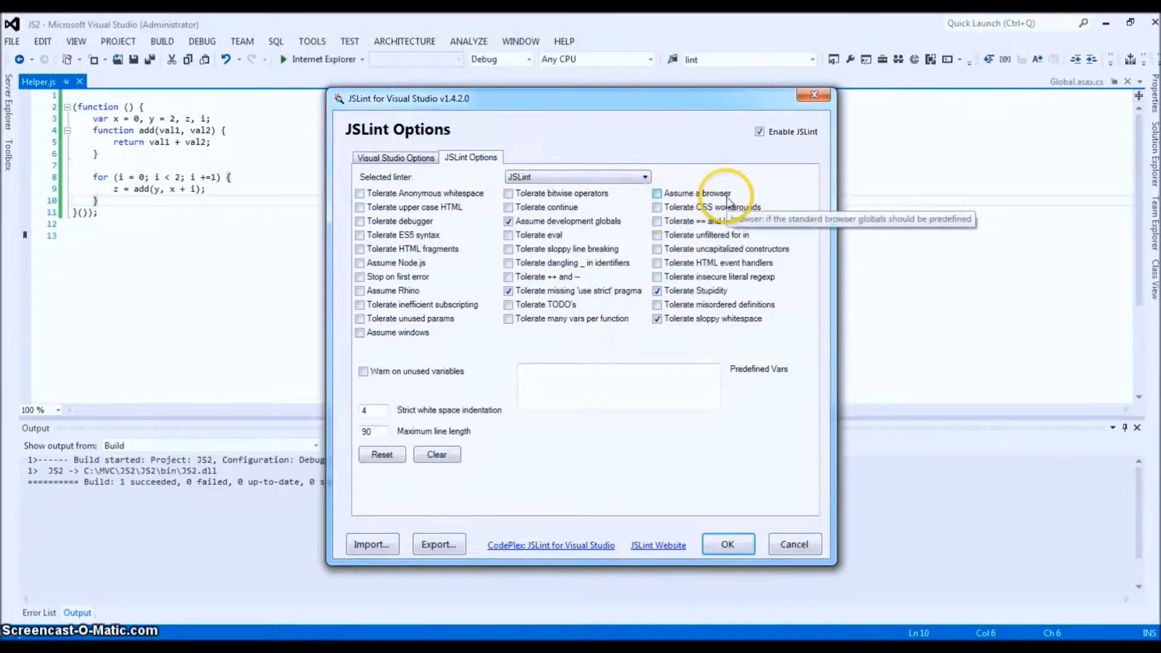
mouse_move(422, 277)
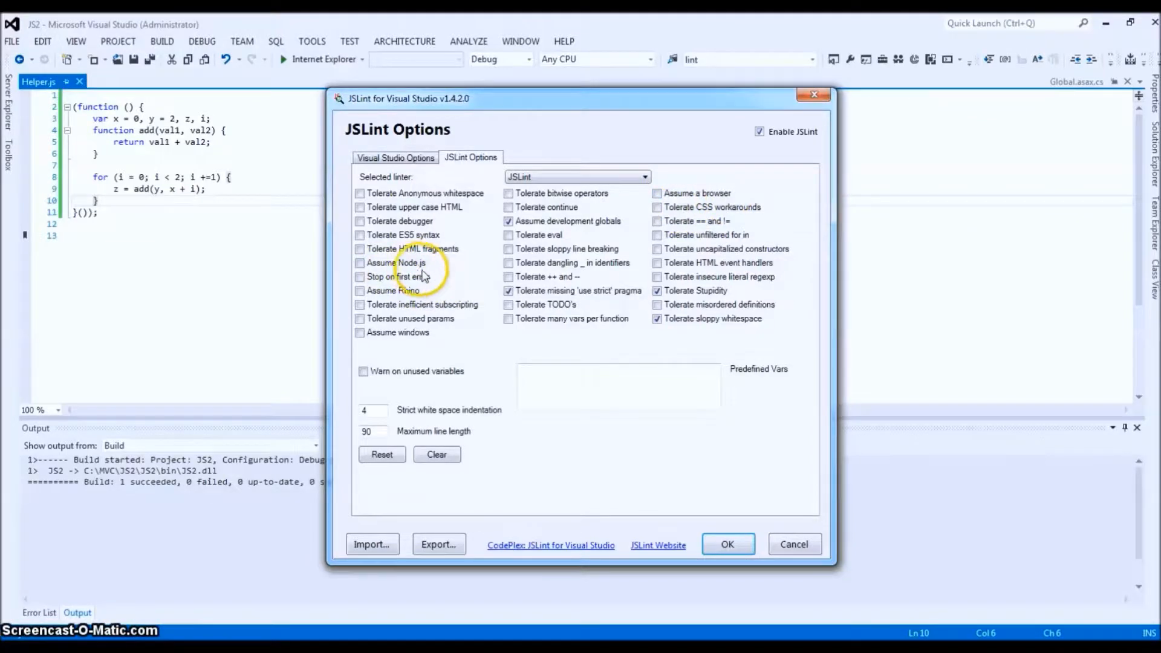
mouse_move(436, 303)
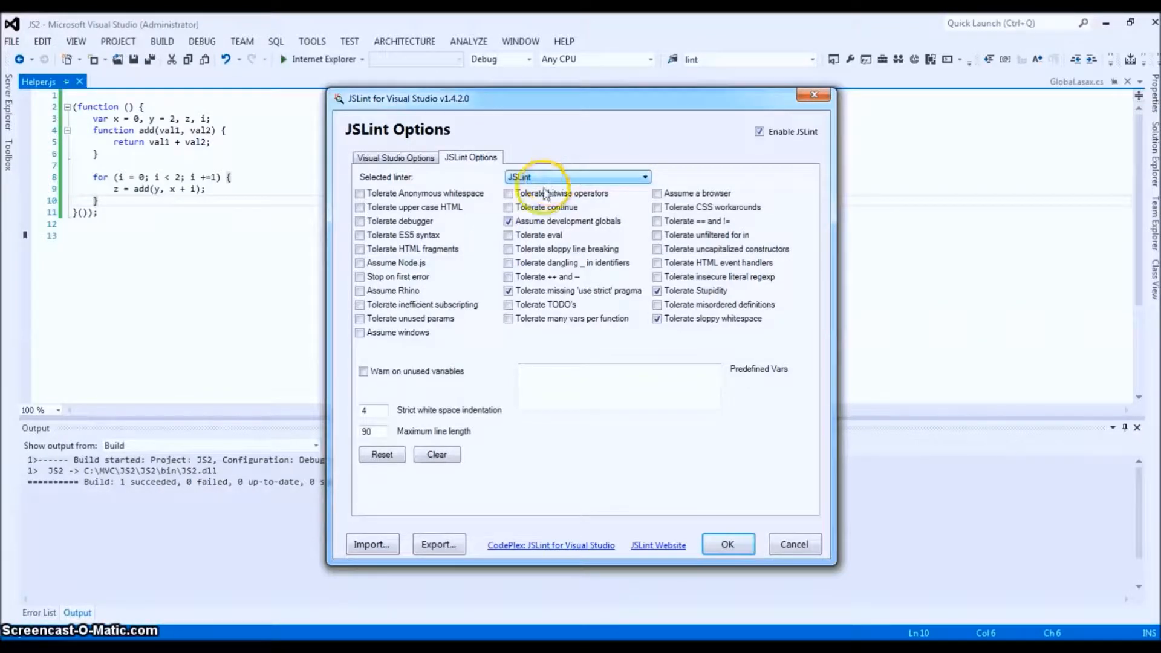
mouse_move(414, 268)
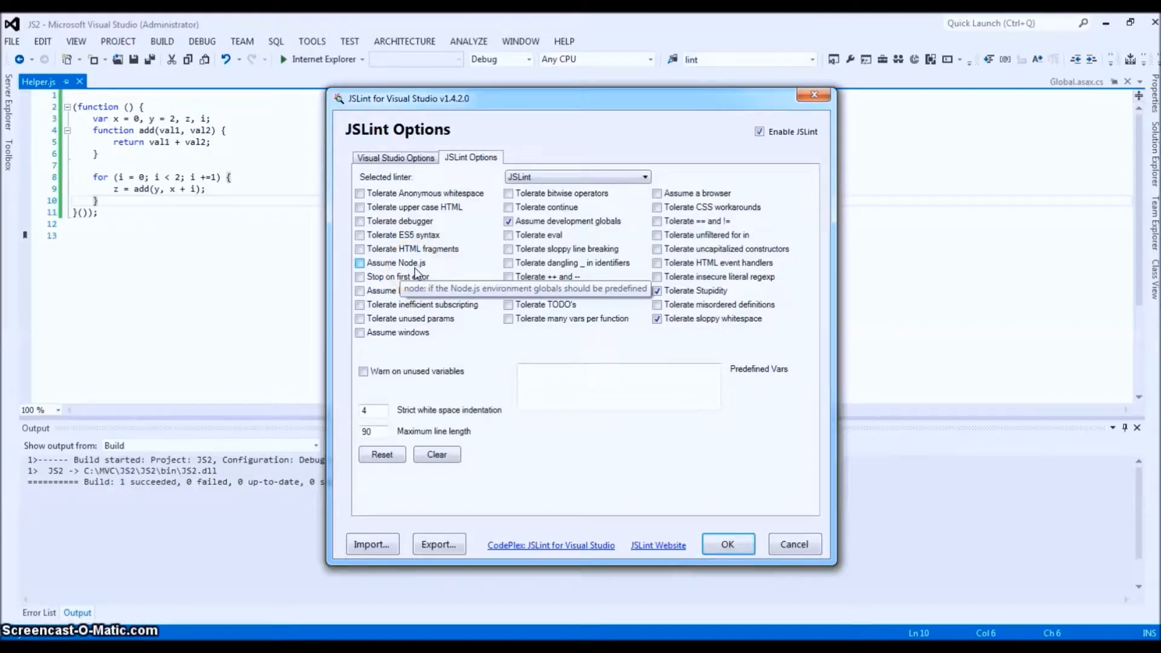
mouse_move(626, 155)
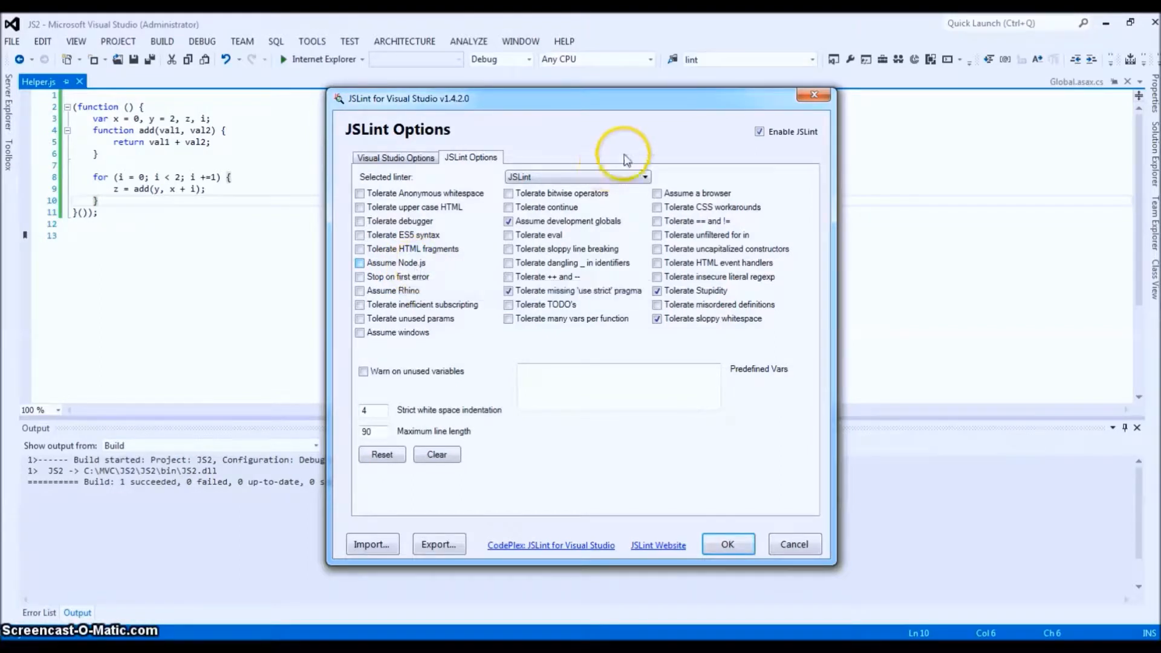
left_click(644, 176)
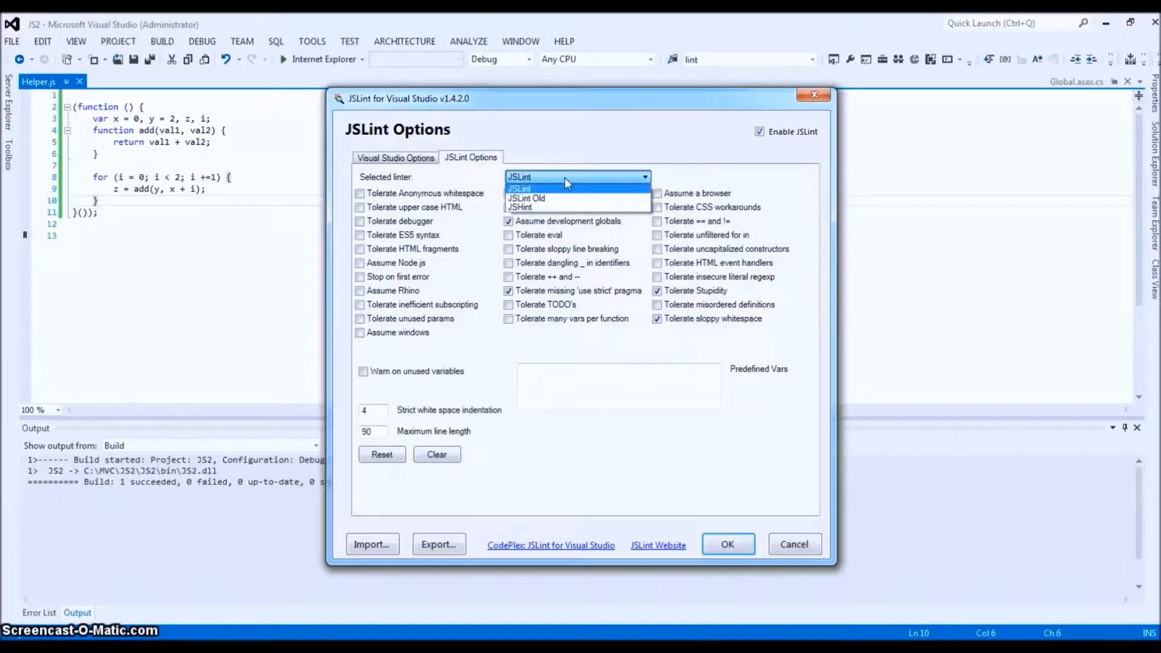
- Switch the selected linter to JSHint to view its rules, then back to JSLint
left_click(518, 208)
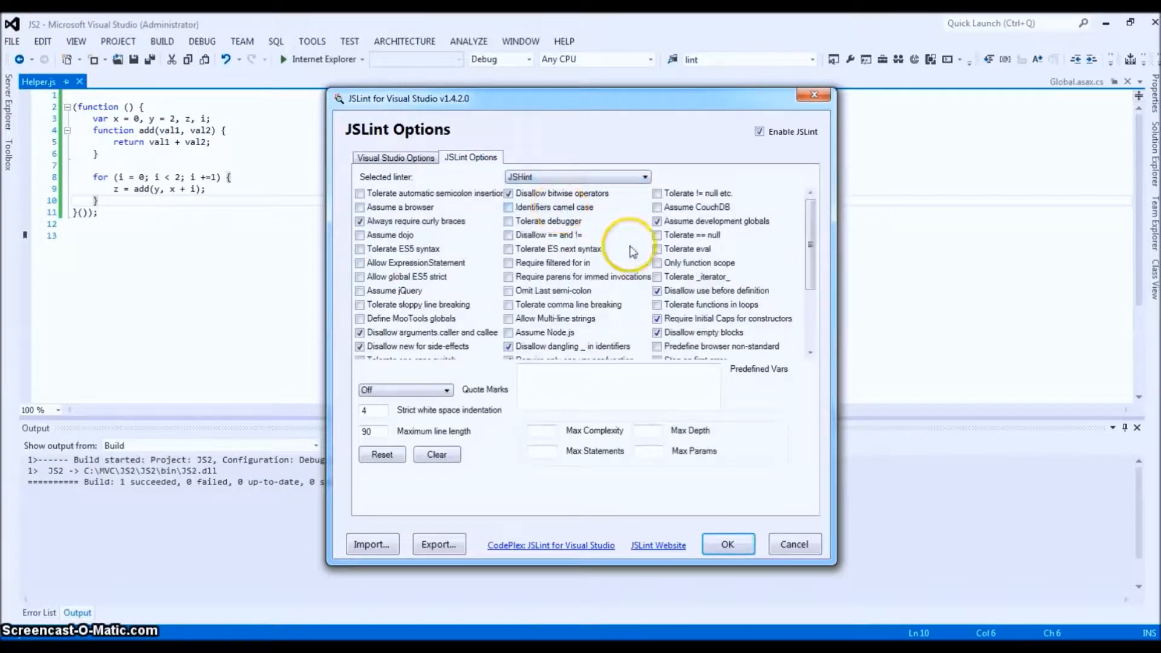
mouse_move(824, 255)
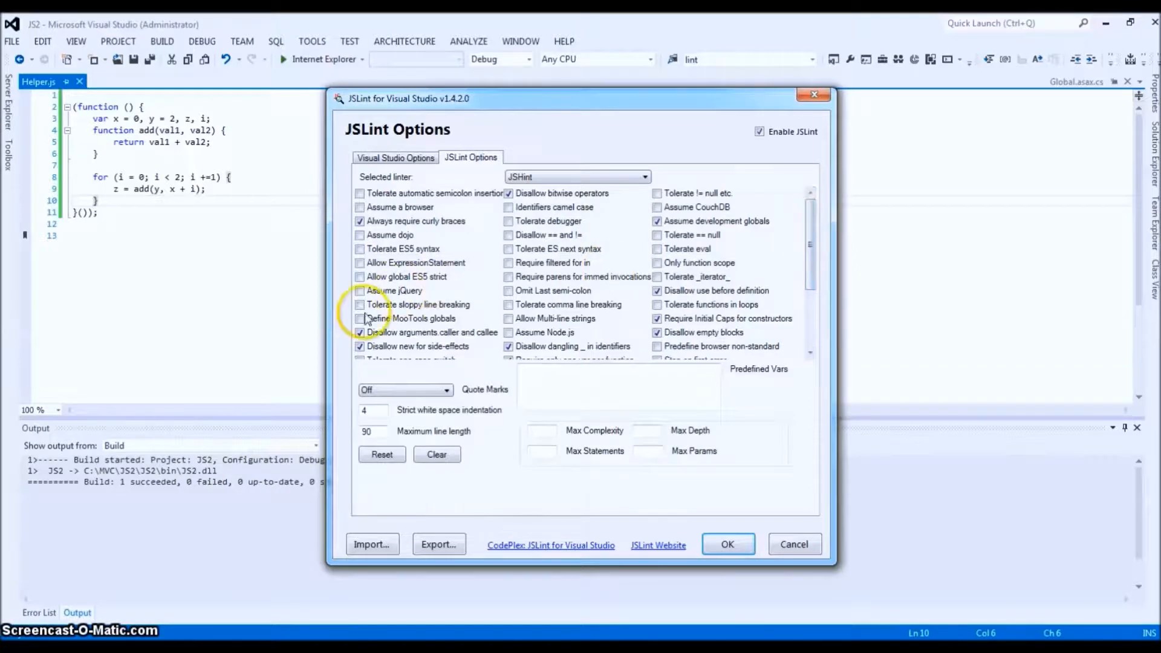
left_click(360, 290)
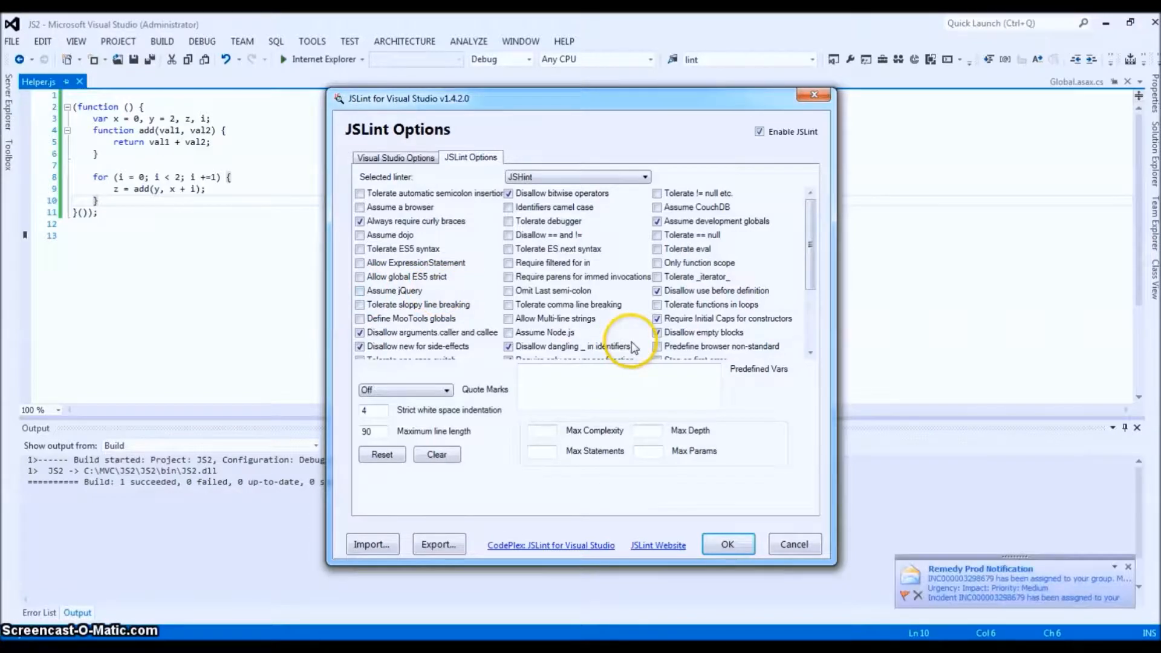
mouse_move(681, 285)
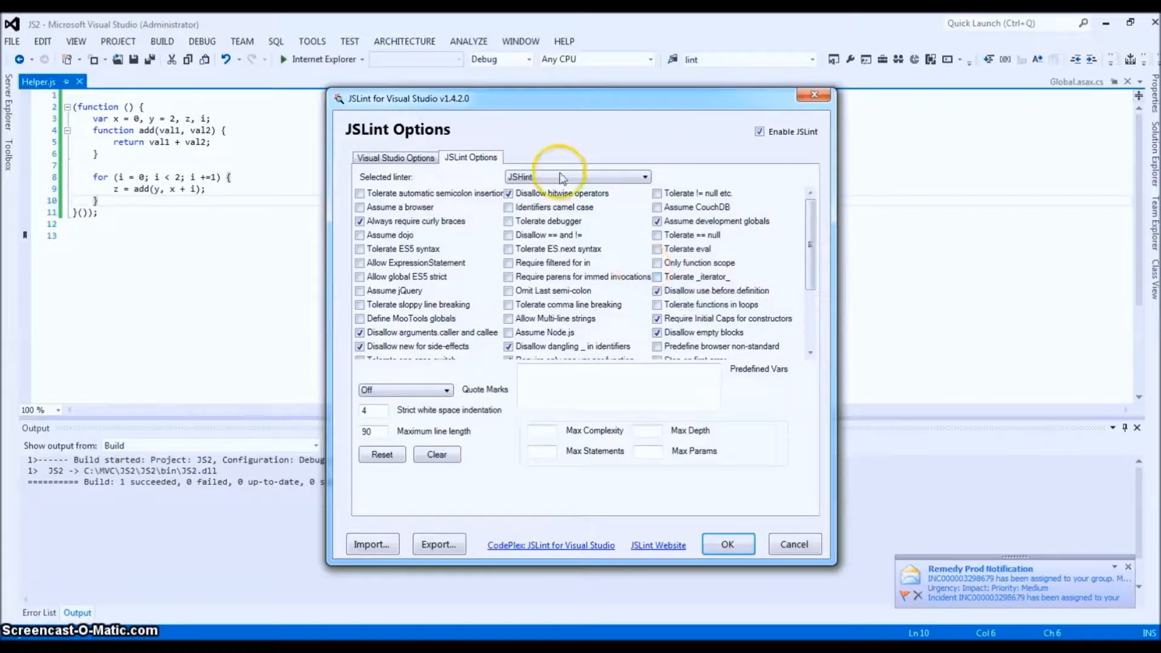
left_click(643, 176)
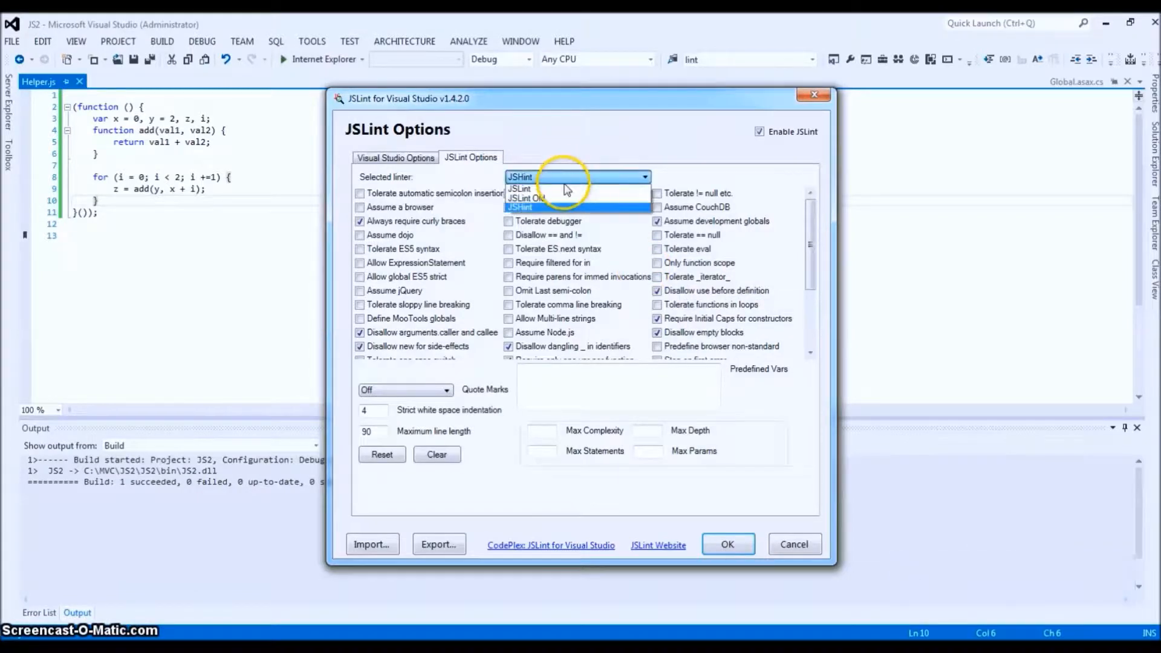
left_click(518, 188)
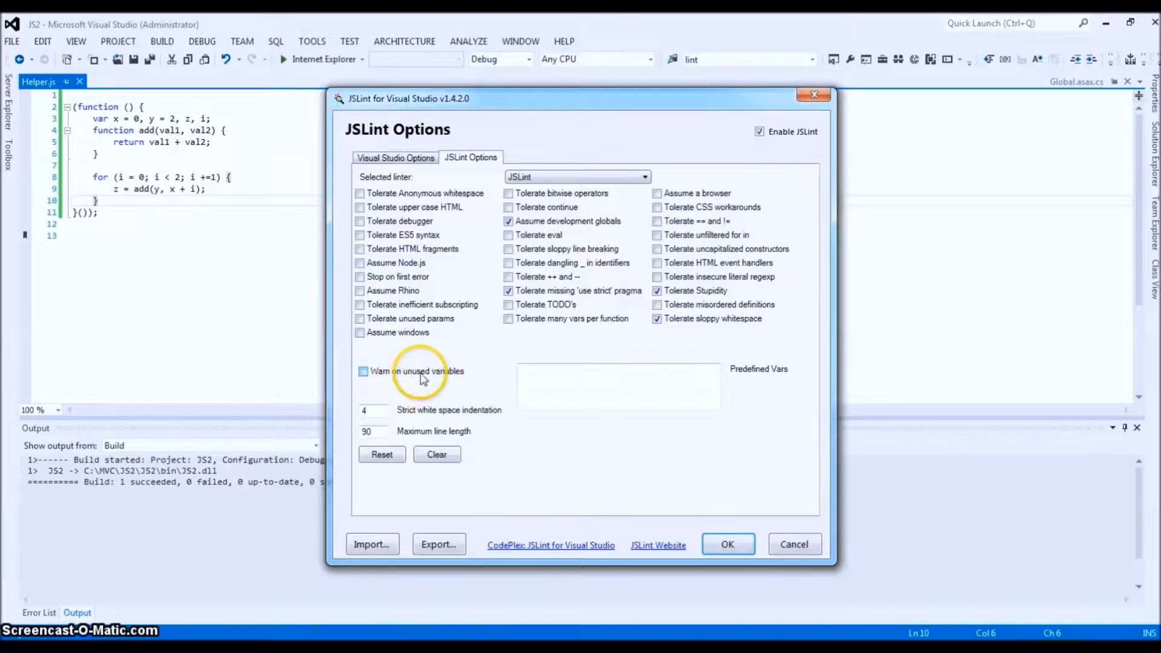
mouse_move(442, 424)
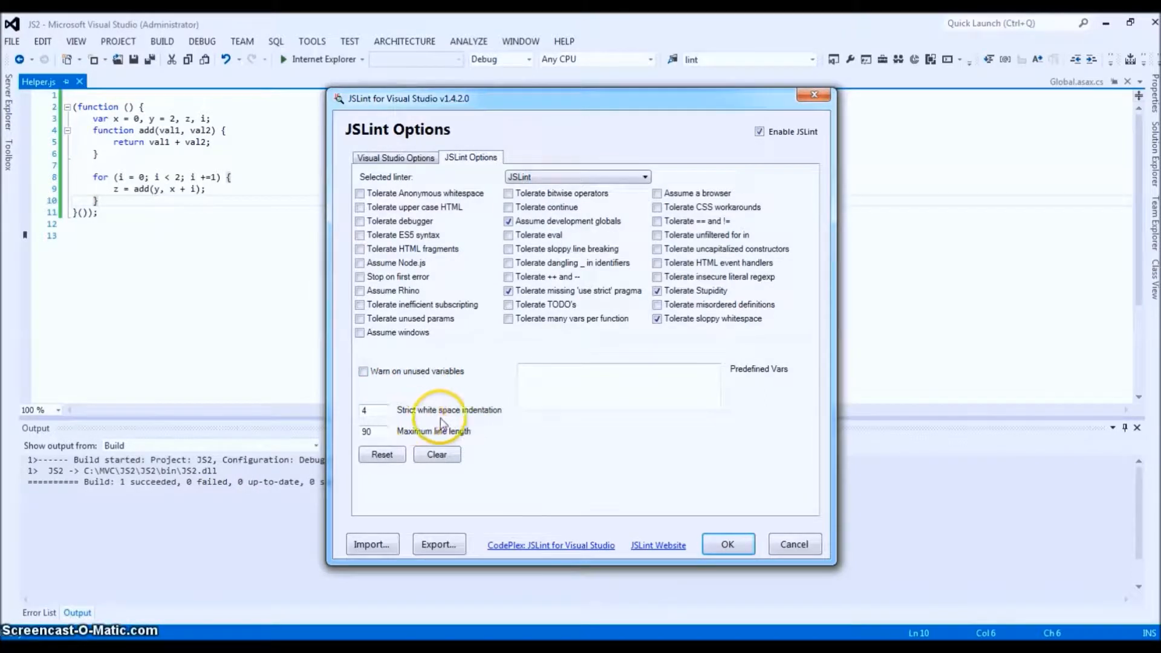
mouse_move(466, 441)
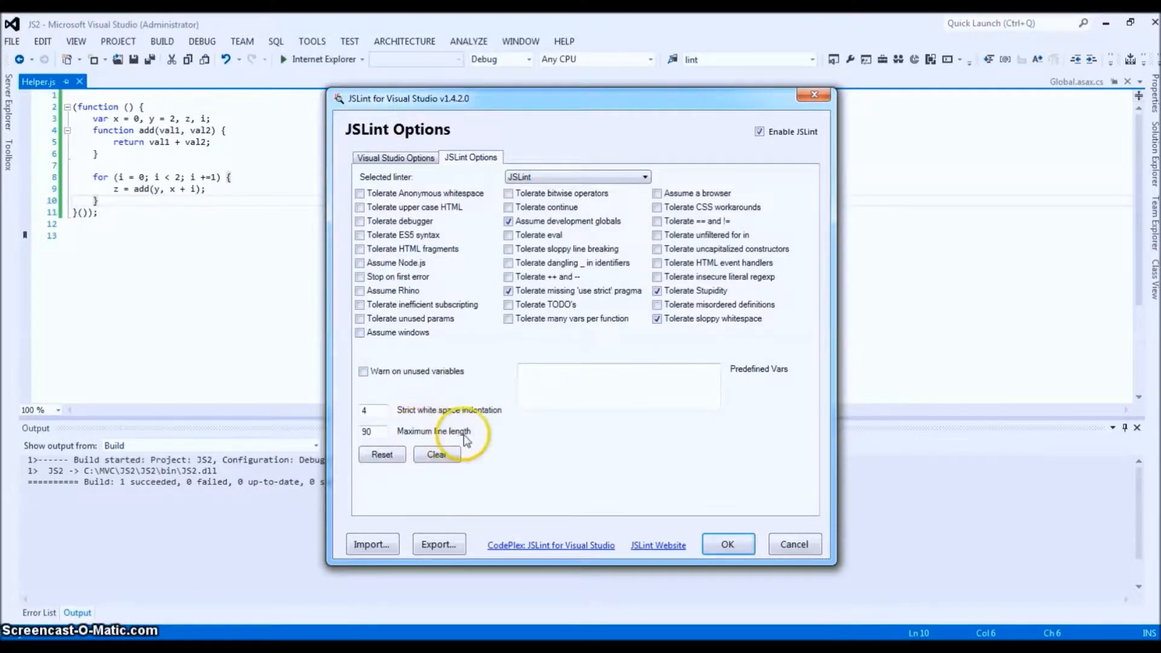
mouse_move(475, 449)
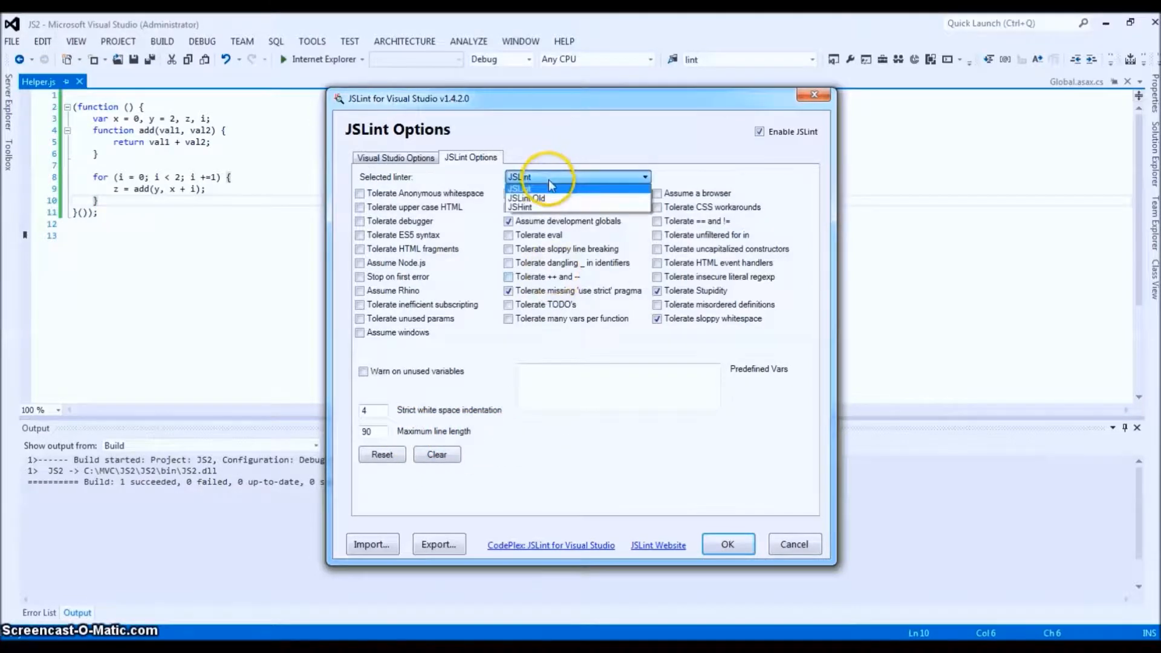
- Select JSHint as the linter and keep its Quote Marks setting Off
left_click(520, 208)
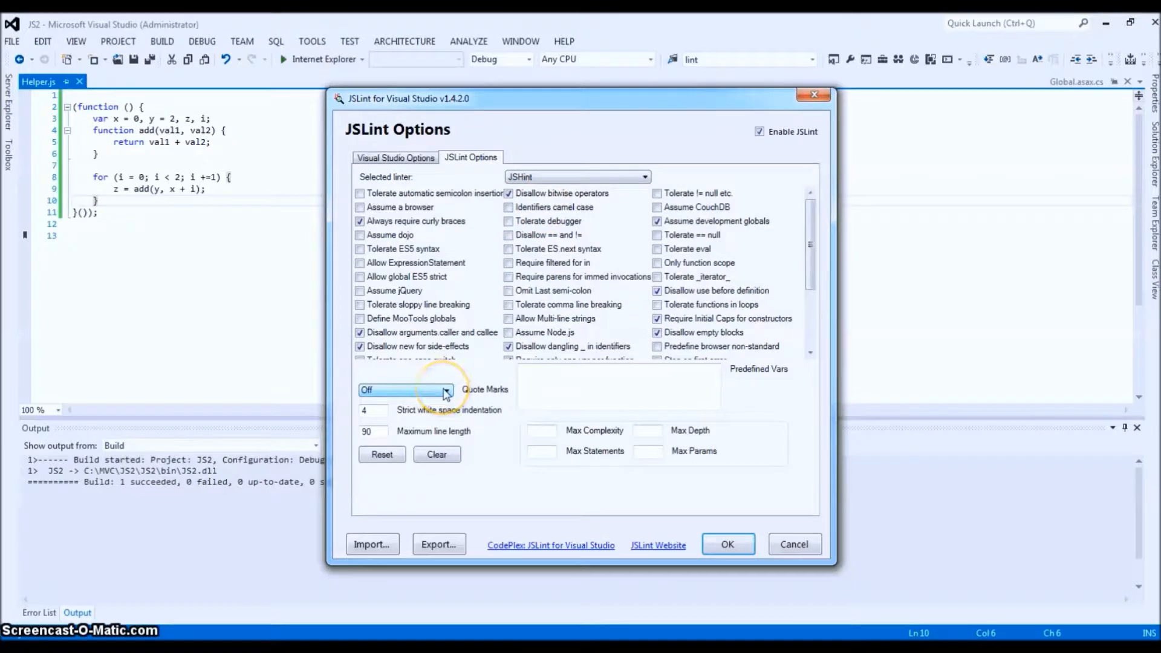
left_click(444, 390)
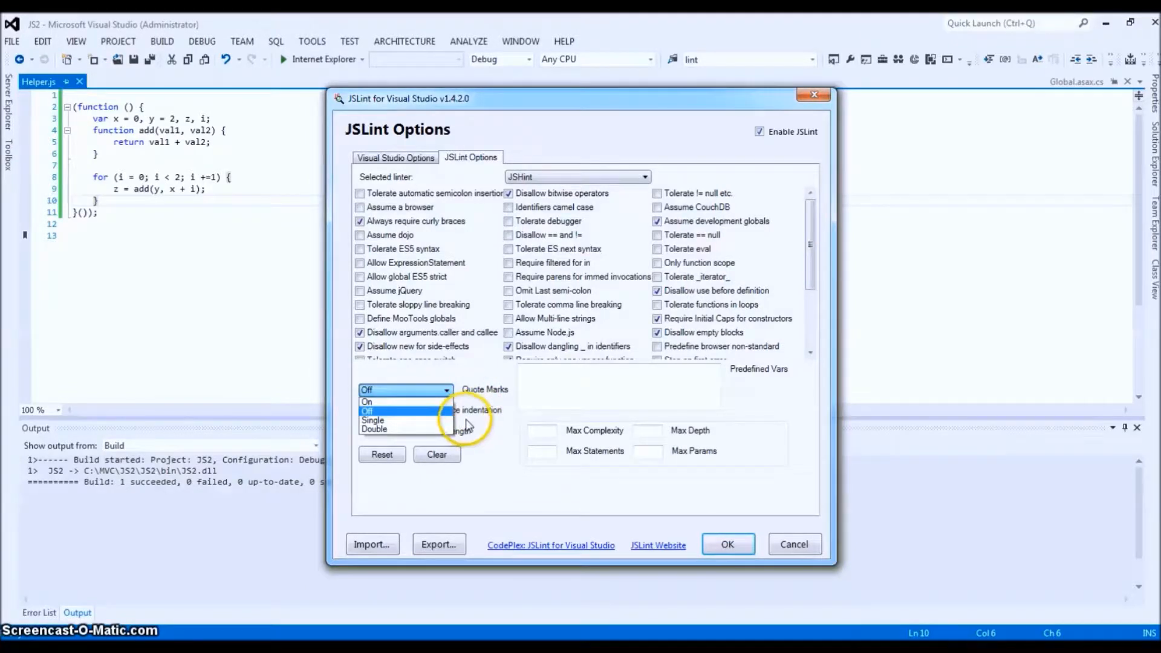
left_click(369, 410)
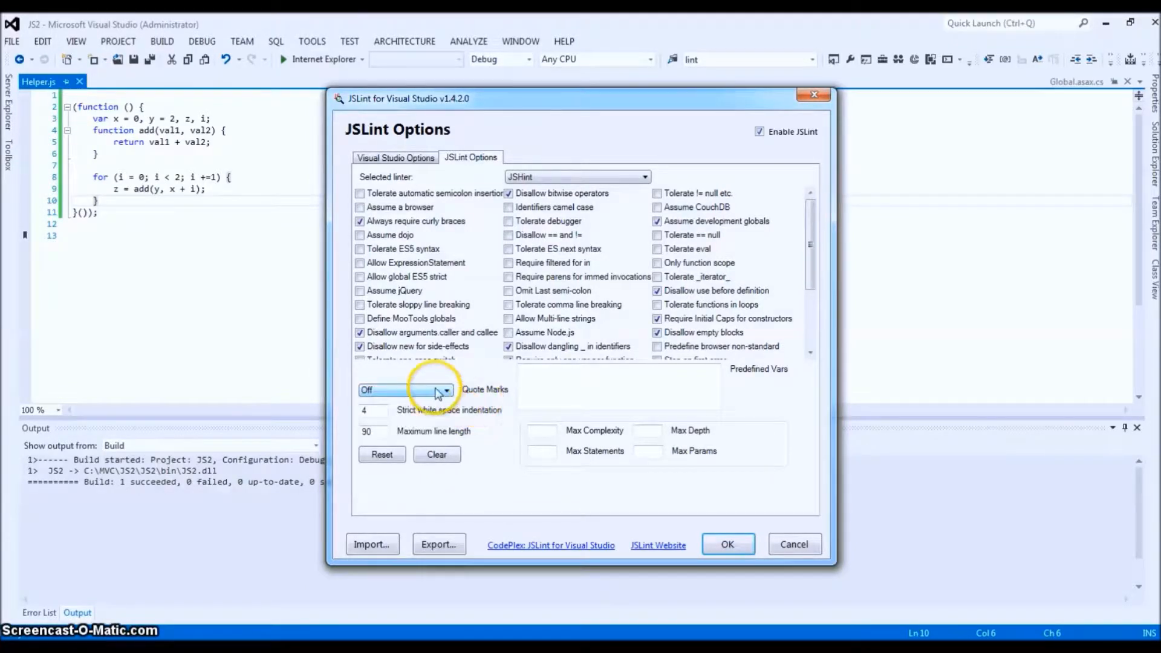
mouse_move(453, 417)
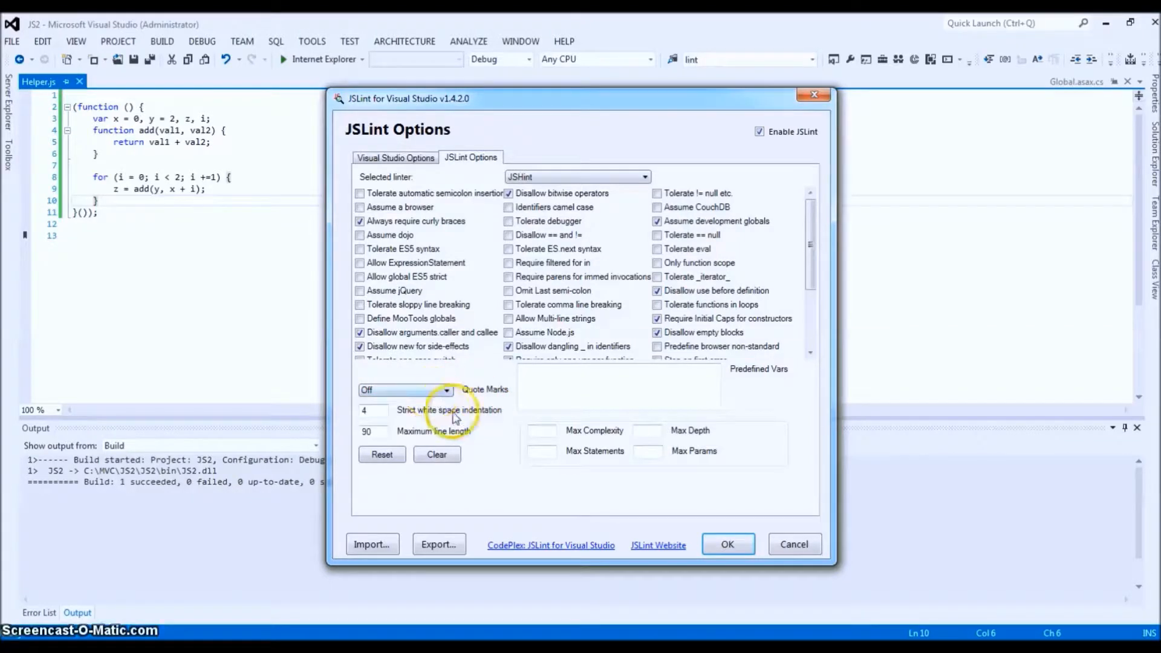
mouse_move(249, 533)
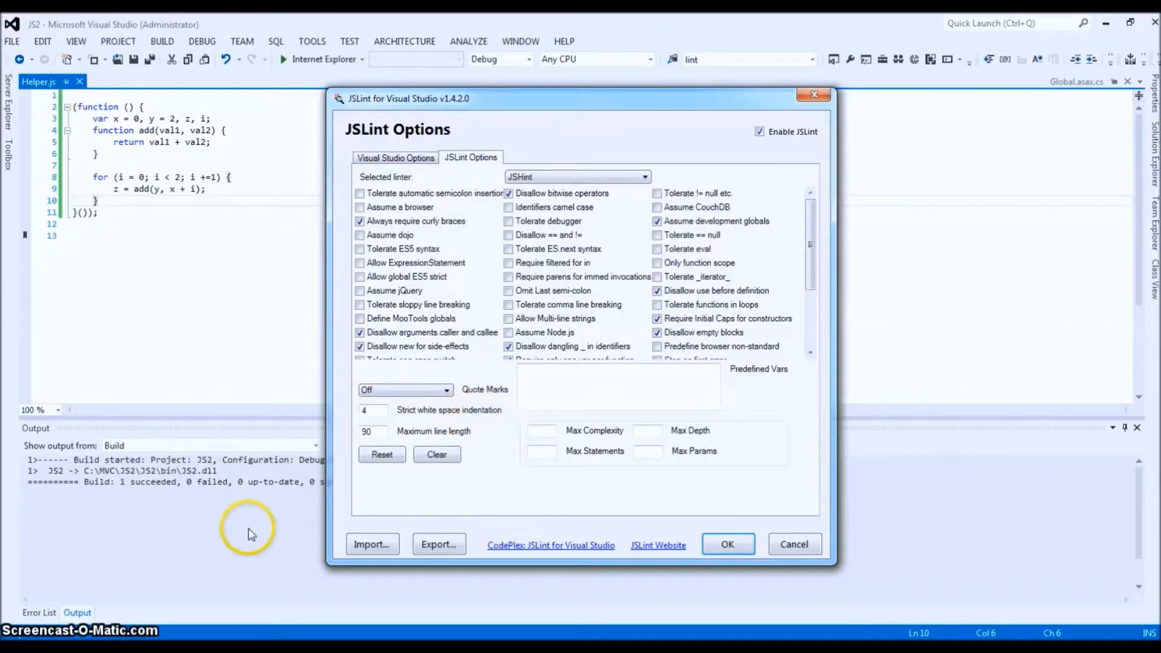
mouse_move(809, 230)
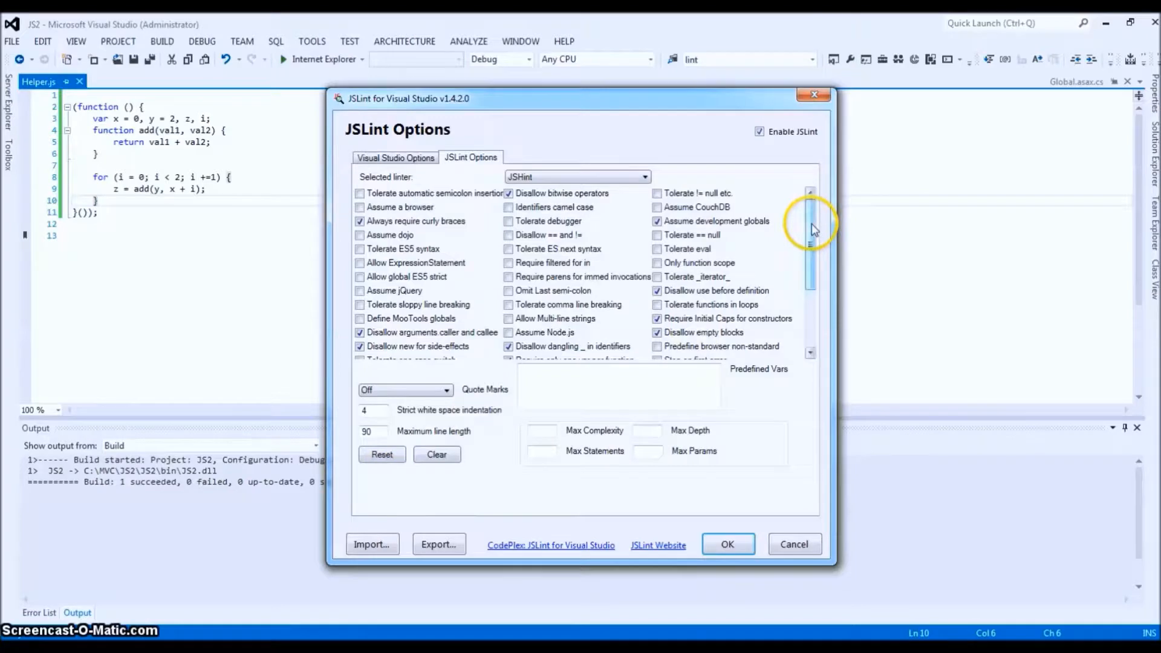
scroll("down", 3)
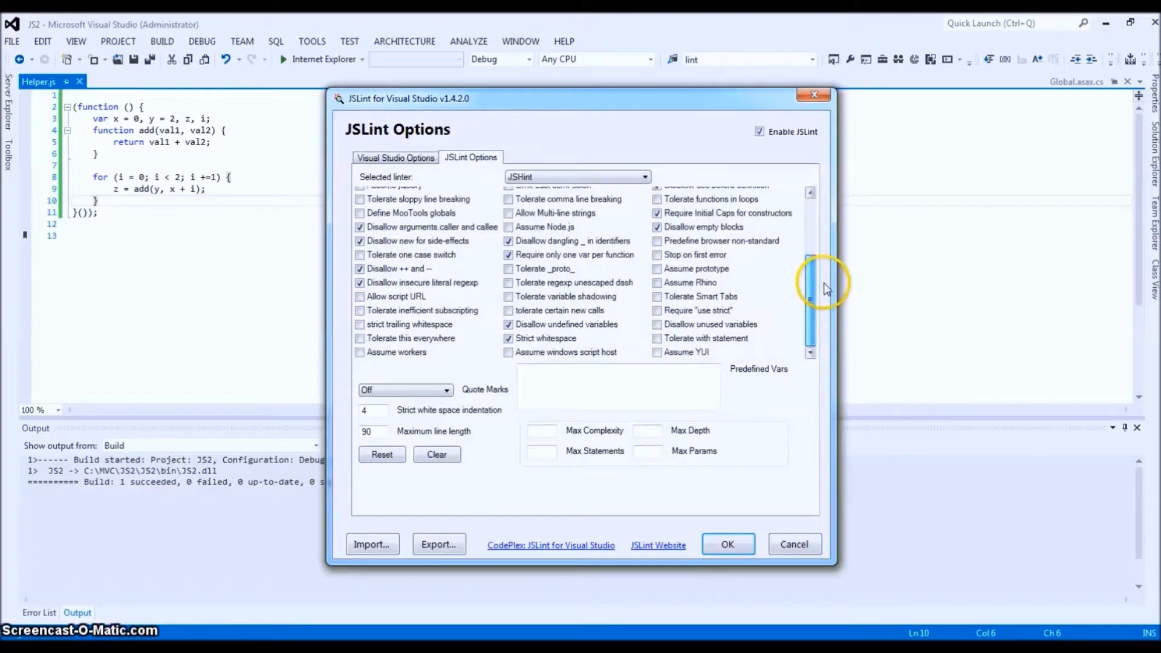
scroll("up", 3)
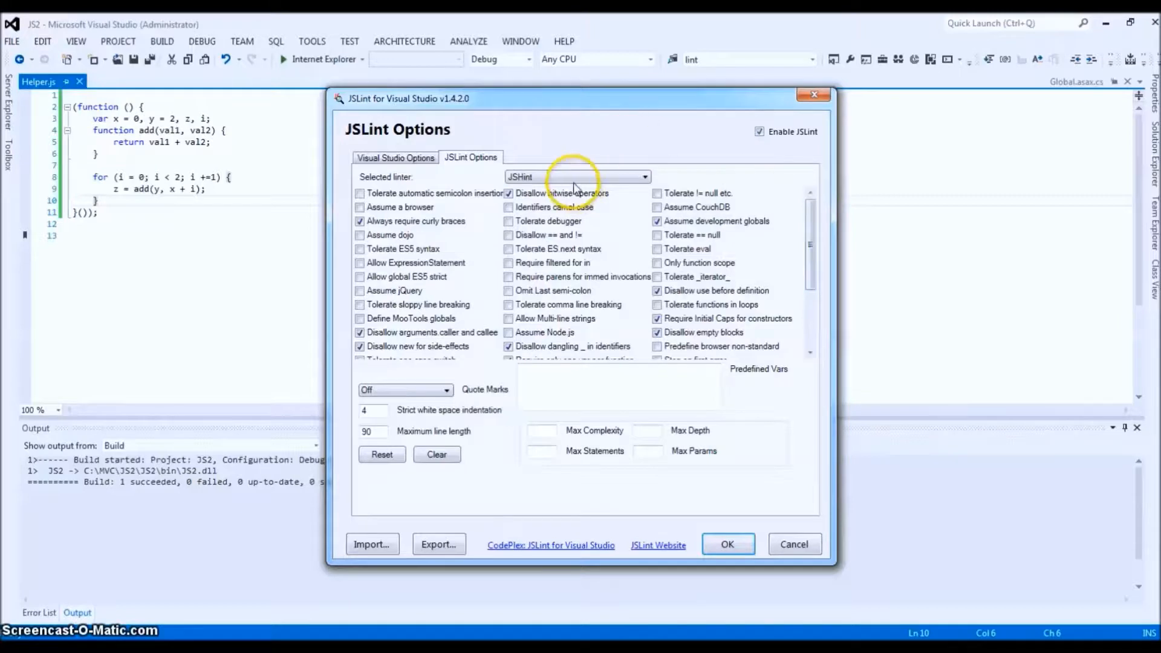
left_click(577, 176)
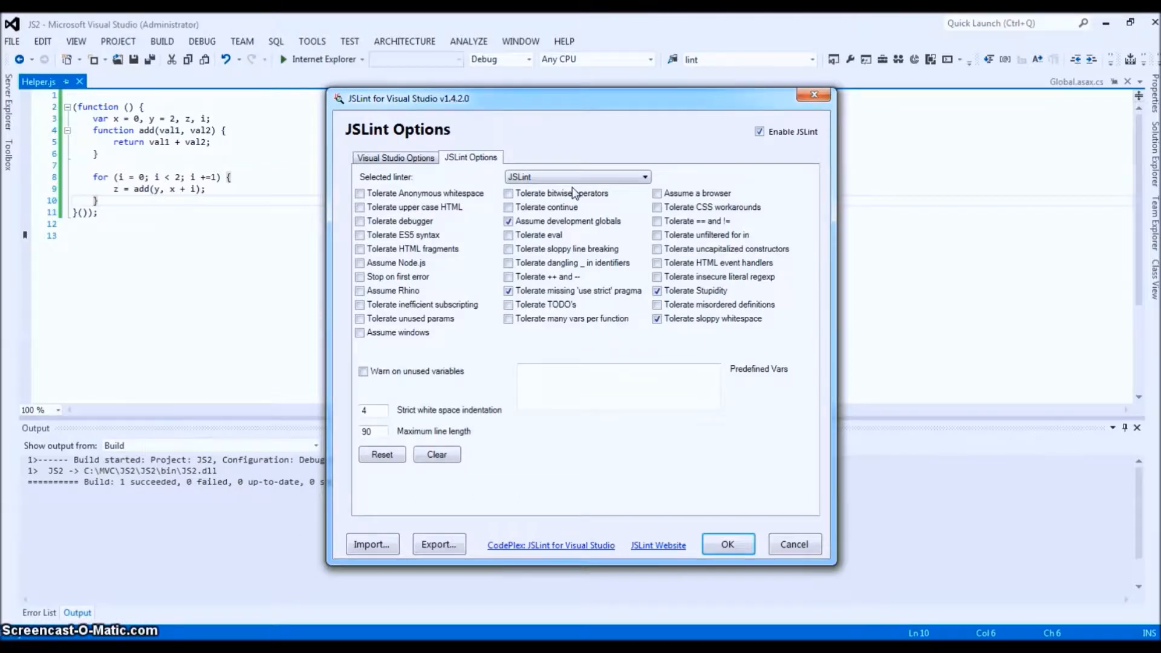
left_click(642, 176)
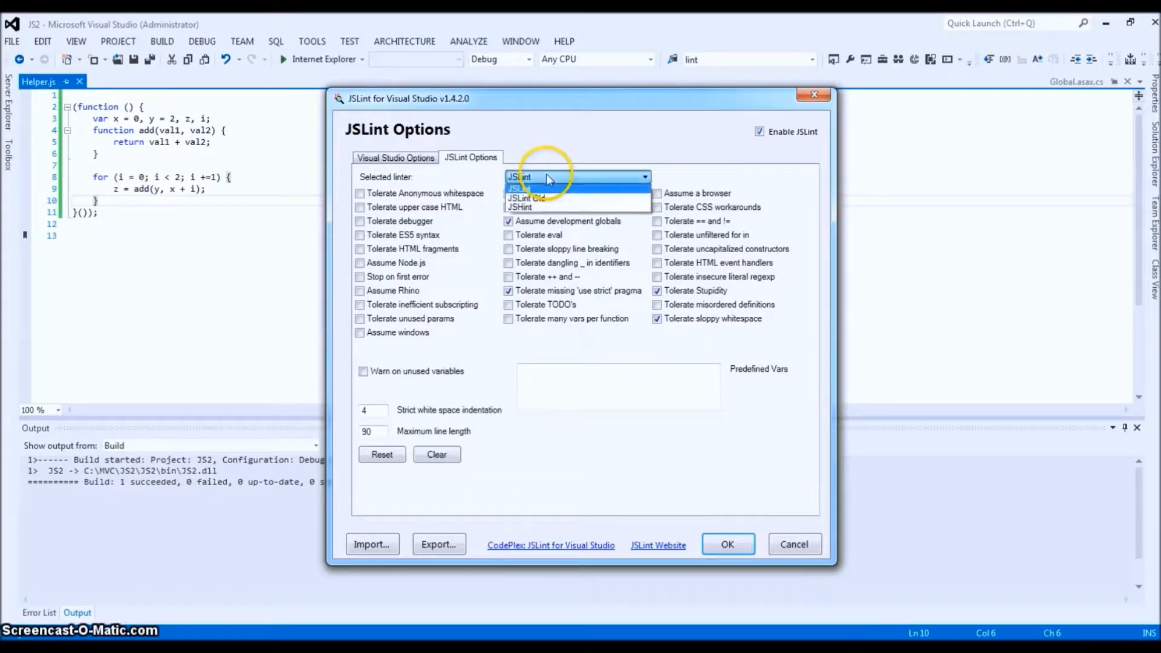
left_click(518, 207)
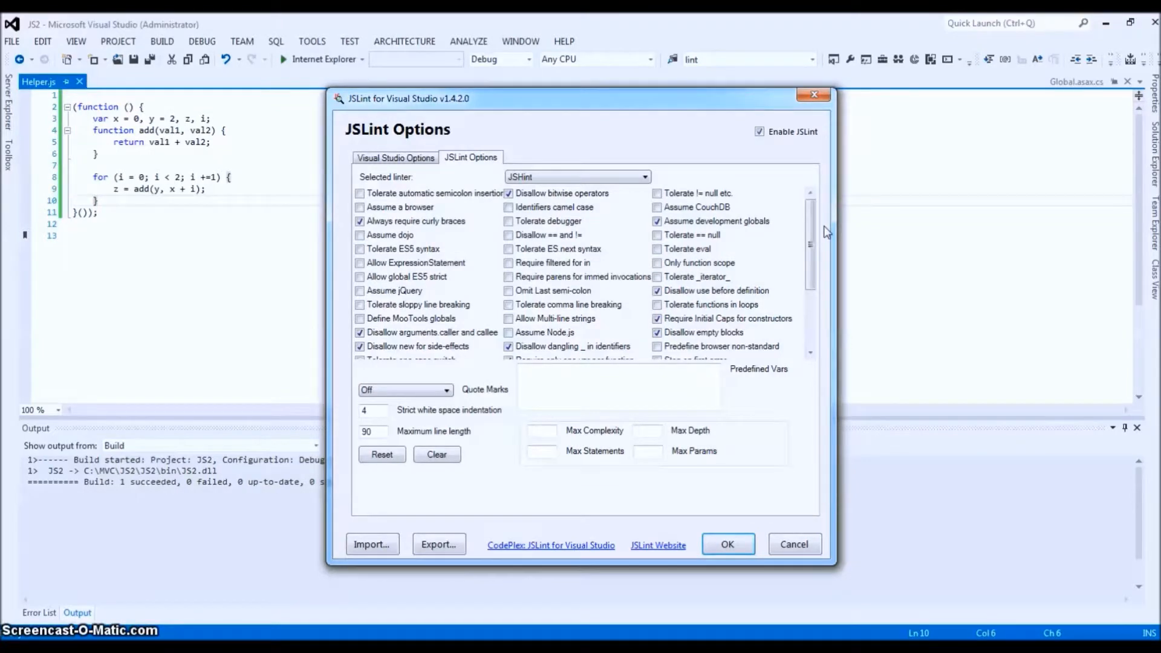
mouse_move(728, 544)
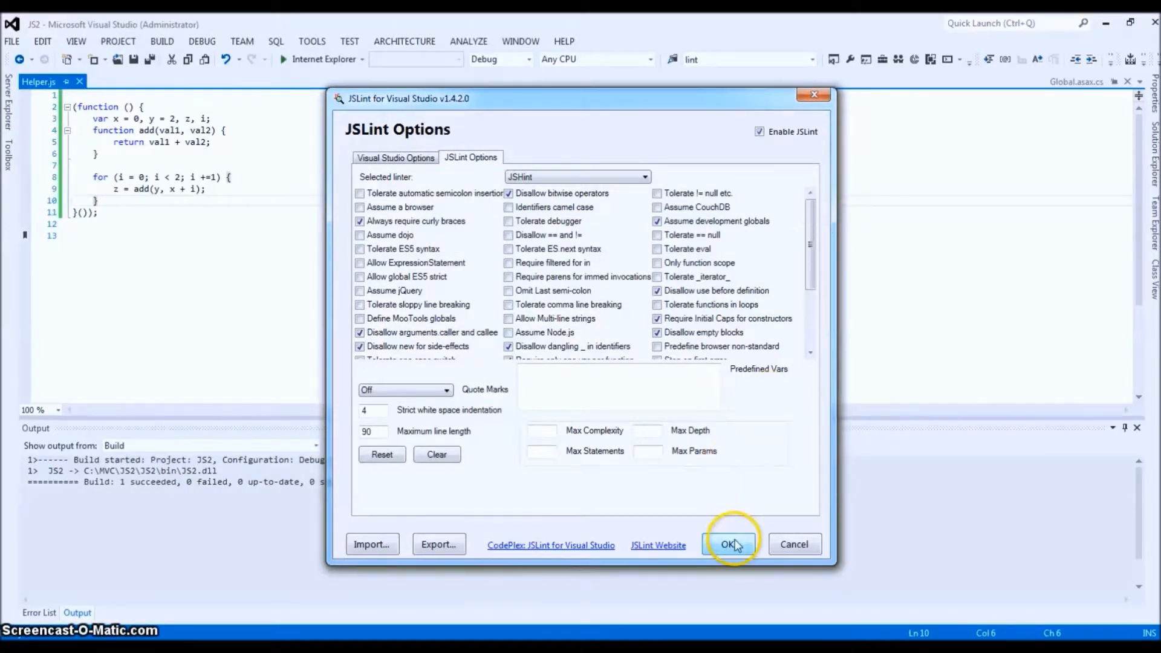
- Confirm the JSHint settings and set Helper.js to Skip on build in Solution Explorer
left_click(731, 544)
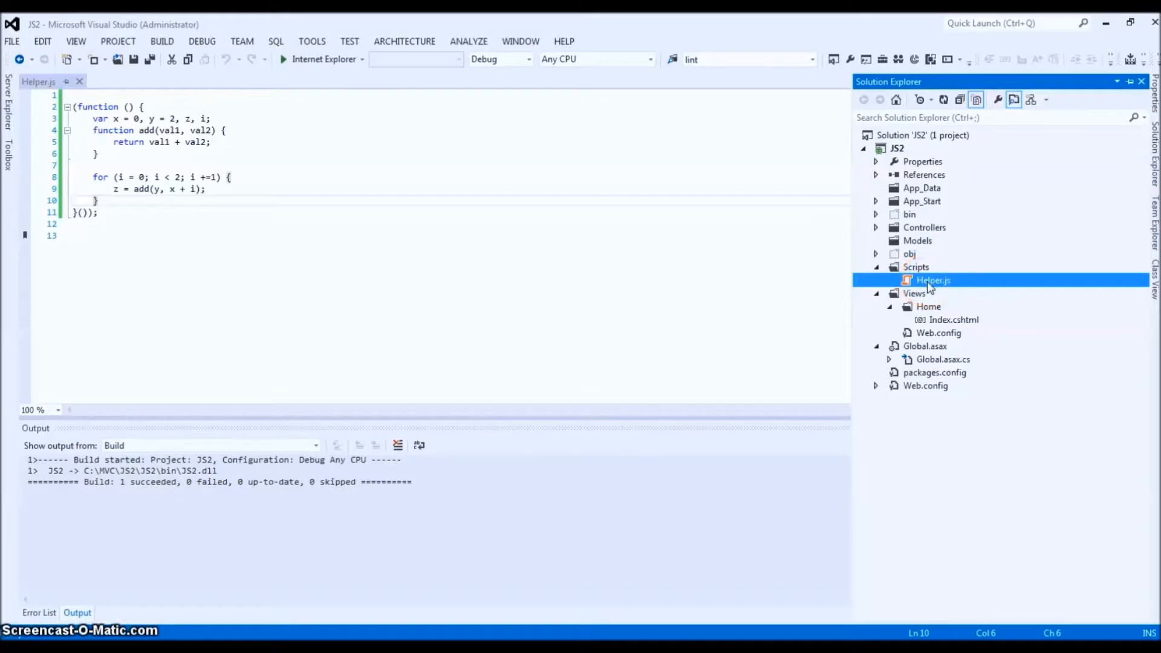
right_click(932, 280)
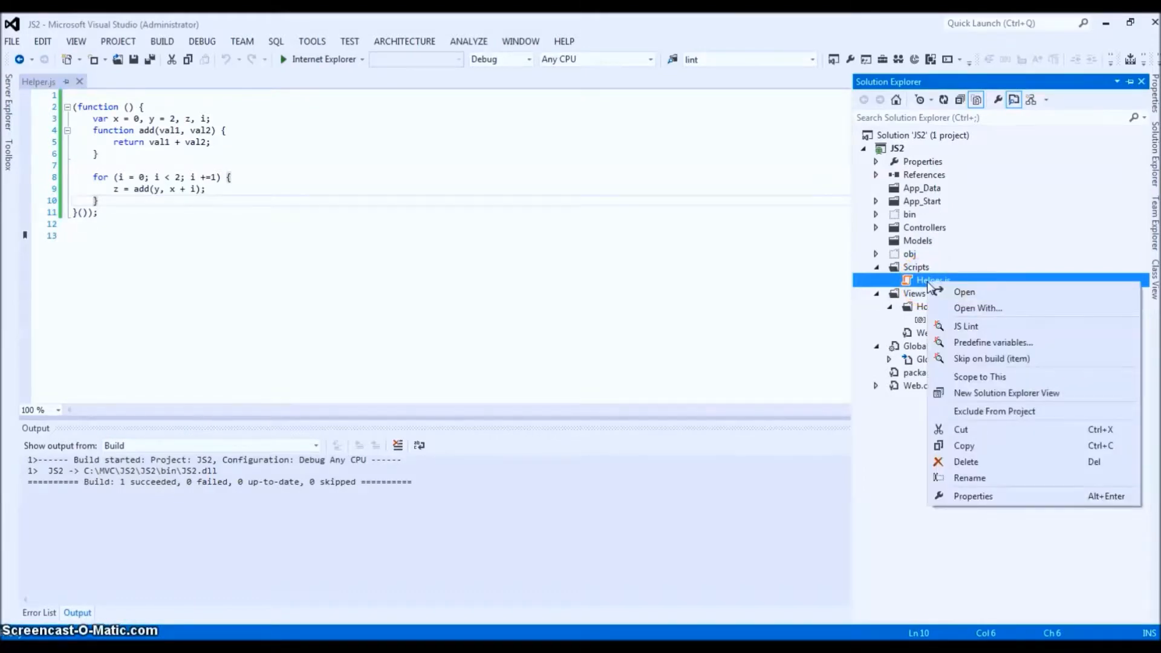
mouse_move(993, 342)
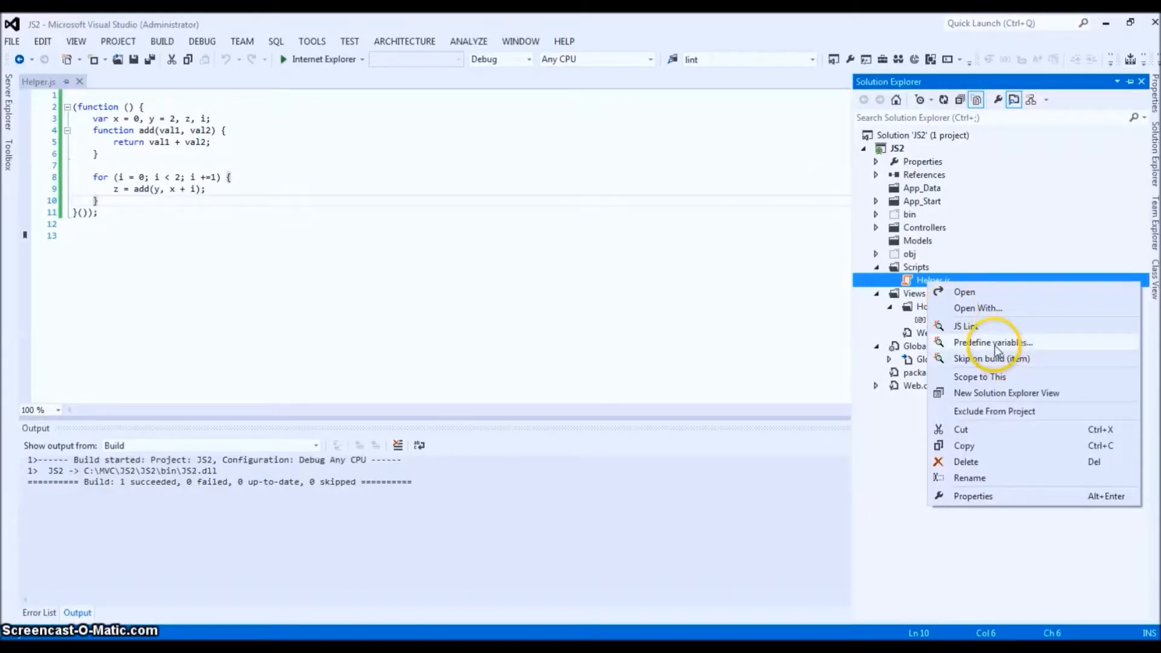
mouse_move(976, 359)
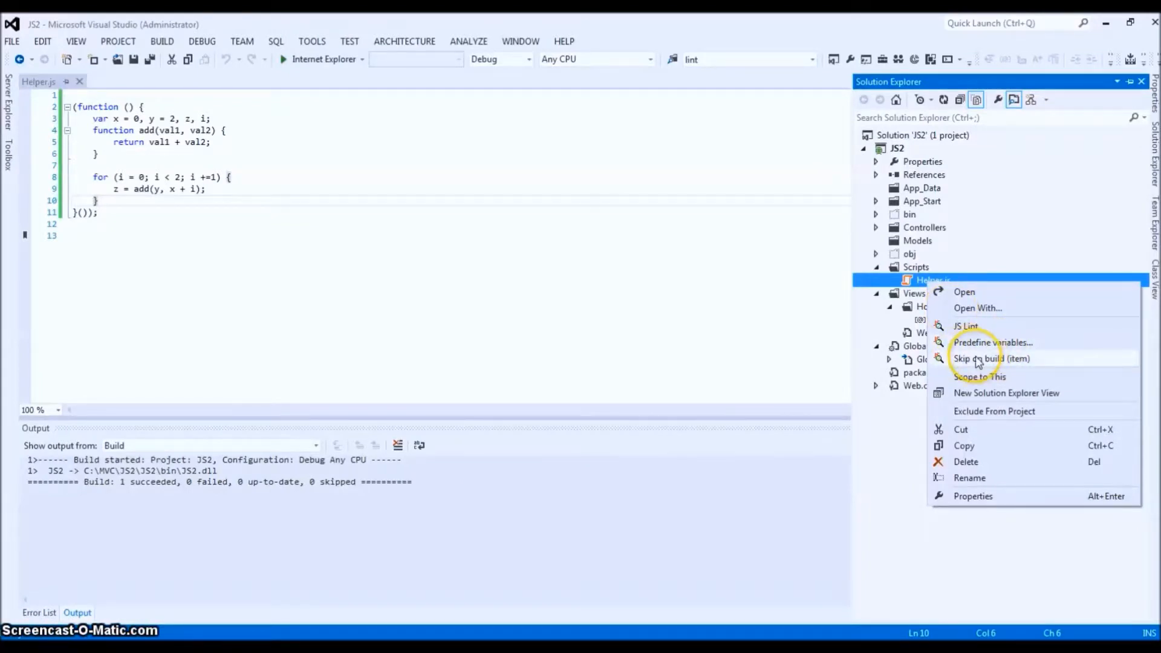
left_click(645, 291)
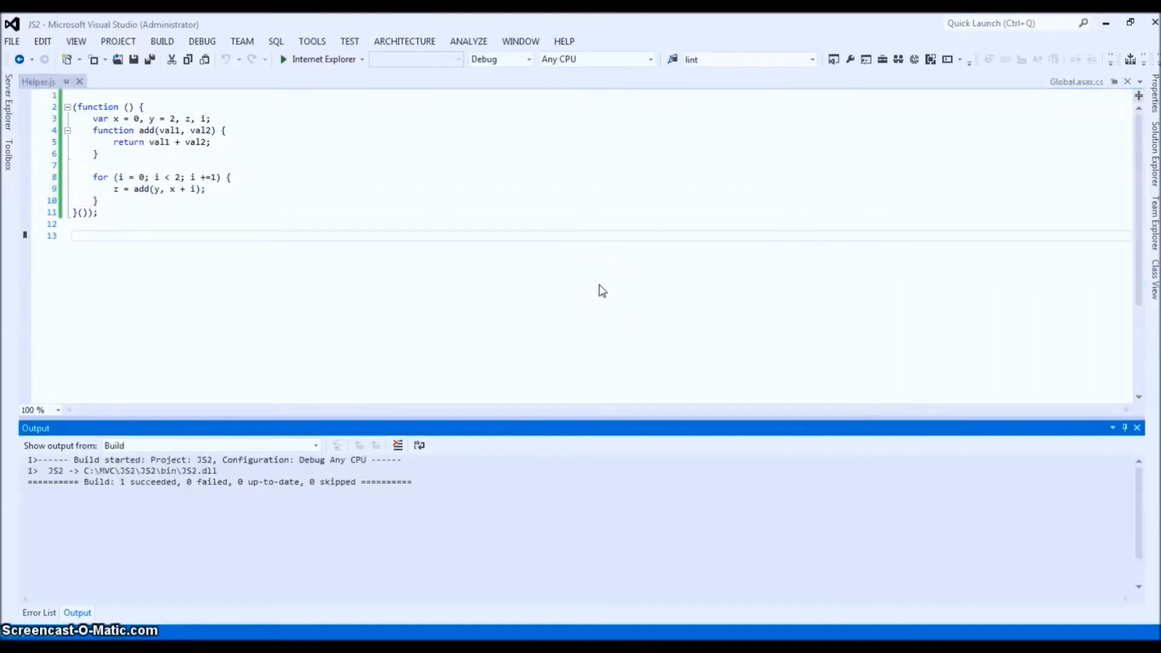
right_click(924, 280)
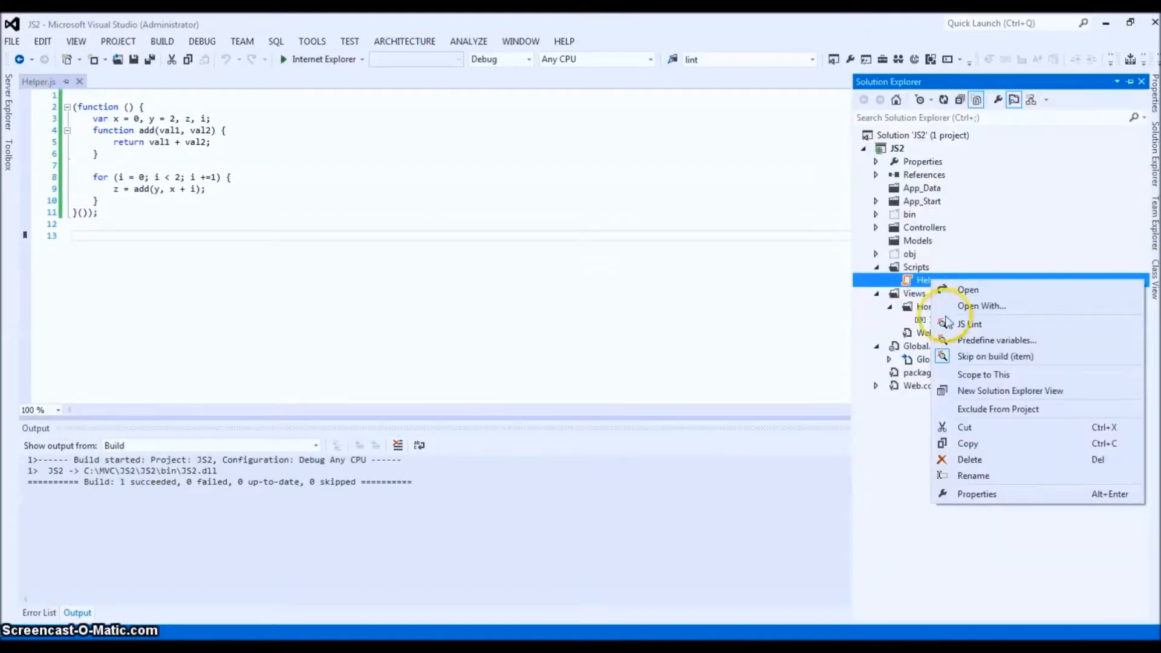
mouse_move(995, 356)
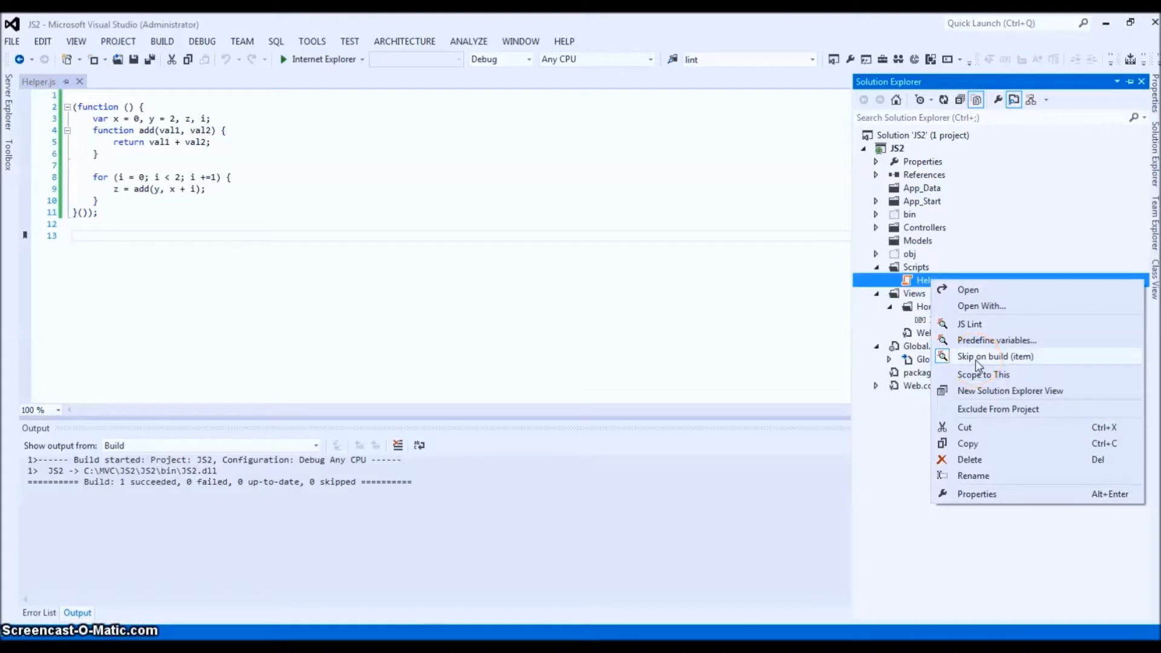